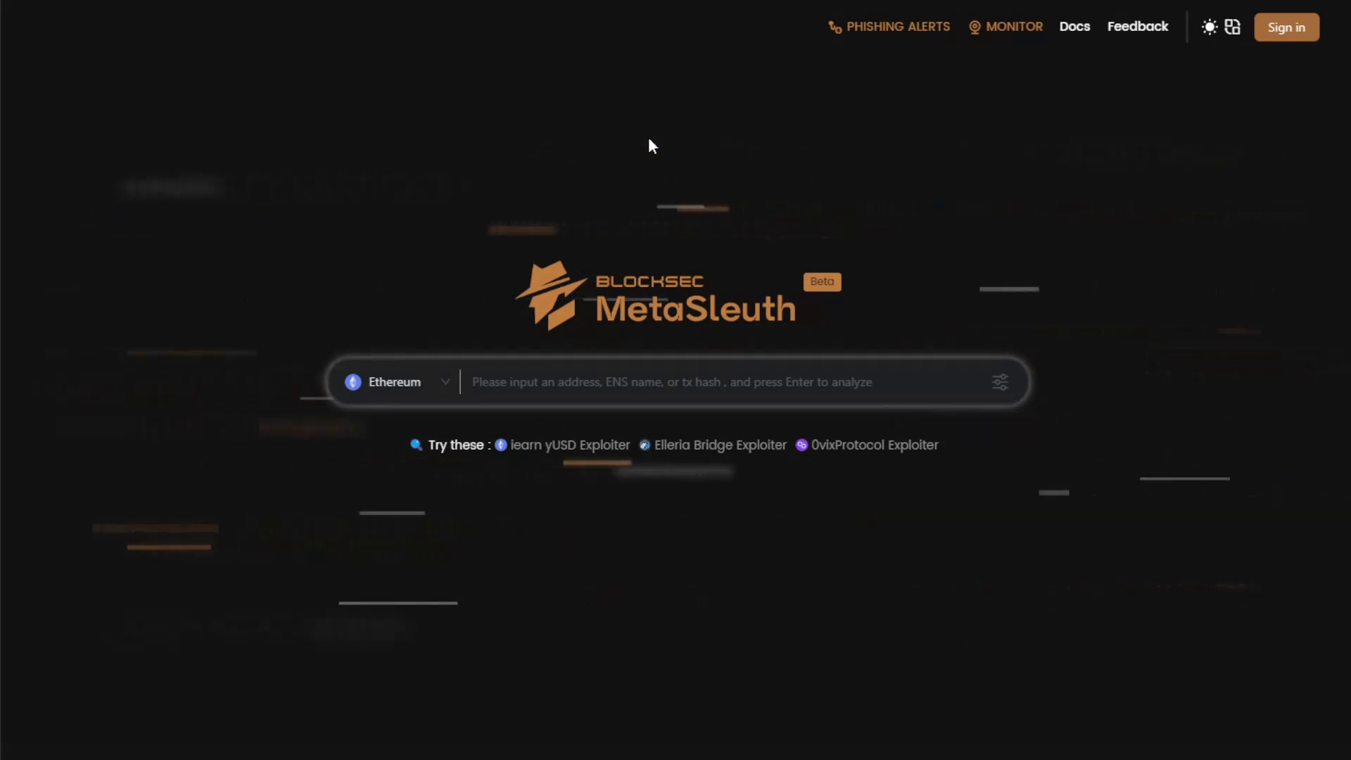
{"action": "mouse_move", "coordinate": [857, 144]}
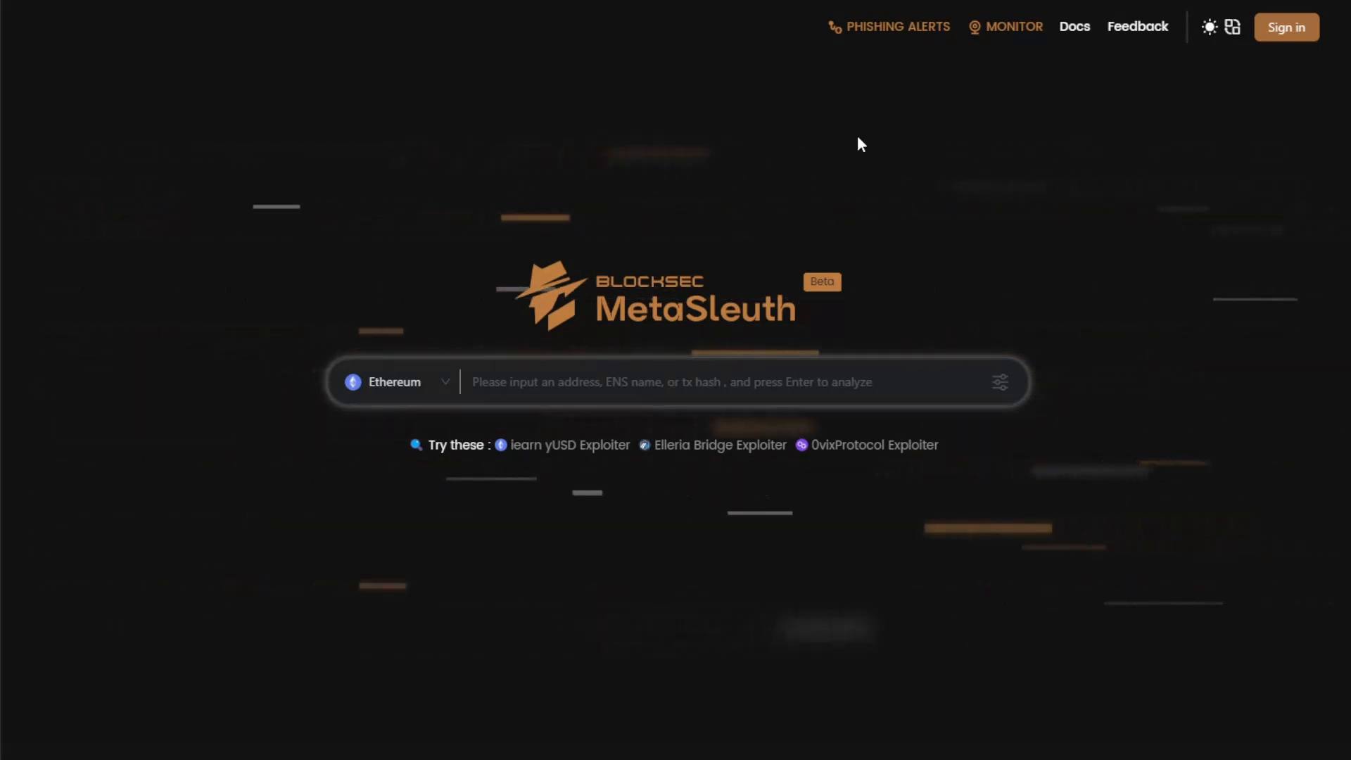
- Search transaction hash 0x2893fcab…11f69 to graph the 2,586.05 MATIC transfer to Fake_Phishing180627
{"action": "left_click", "coordinate": [736, 381]}
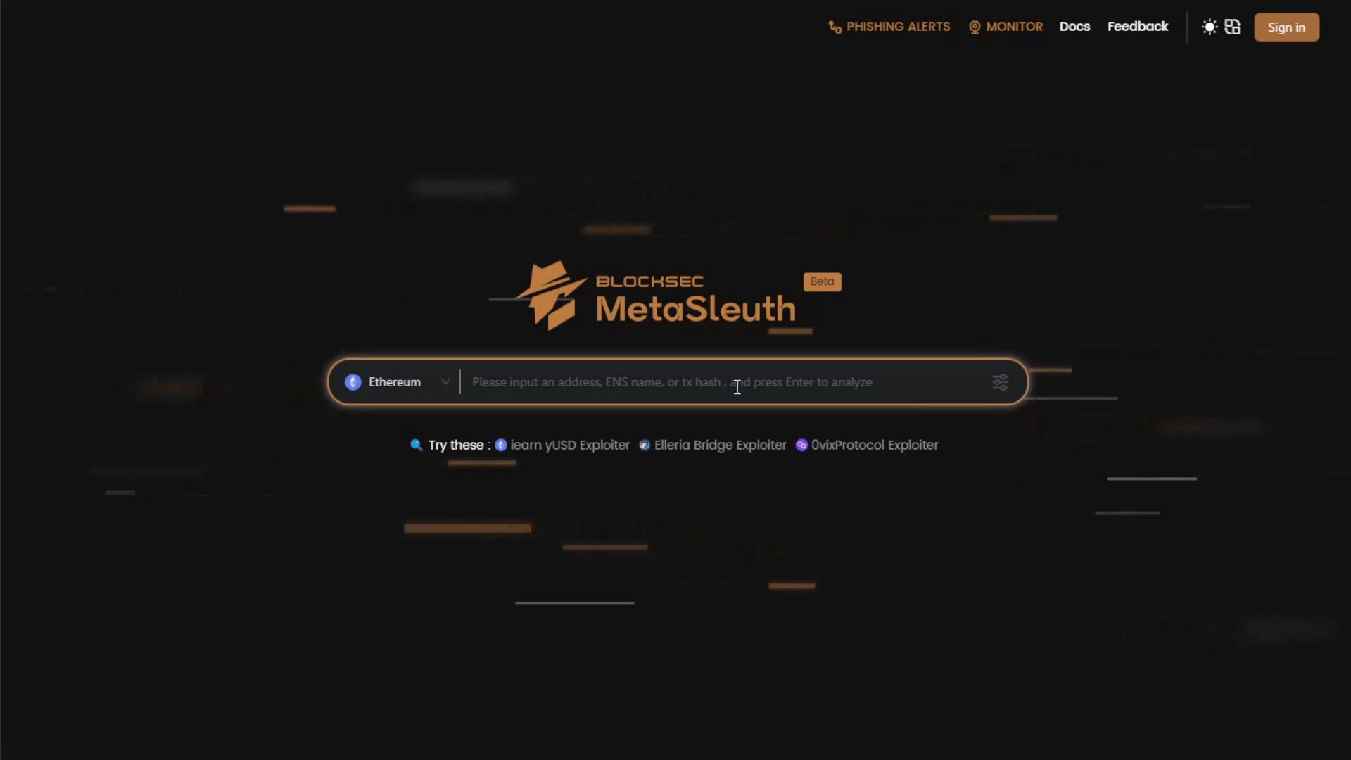
{"action": "type", "text": "0x2893fcabb8ed99e9c27a0a442783cf943318b1f6268f9a54a557e8d00ec11f69"}
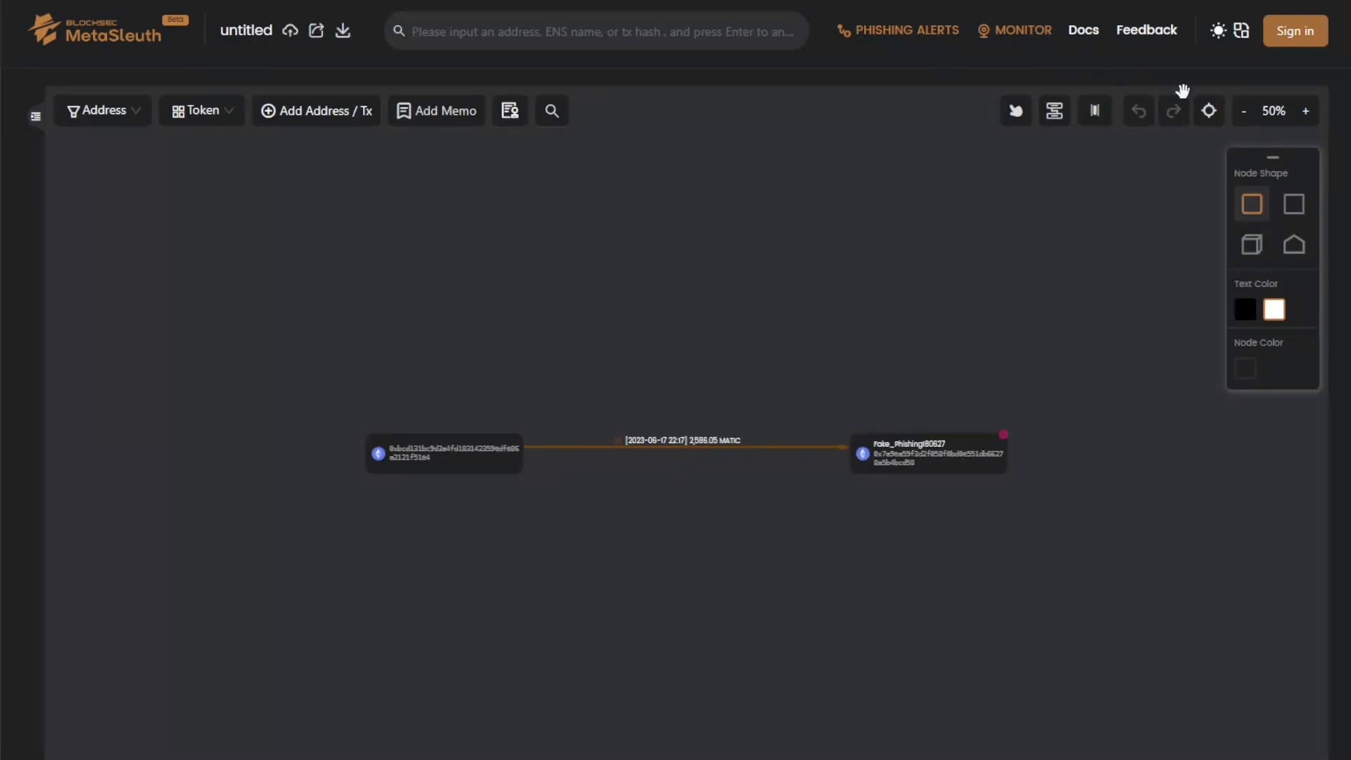
{"action": "mouse_move", "coordinate": [1207, 110]}
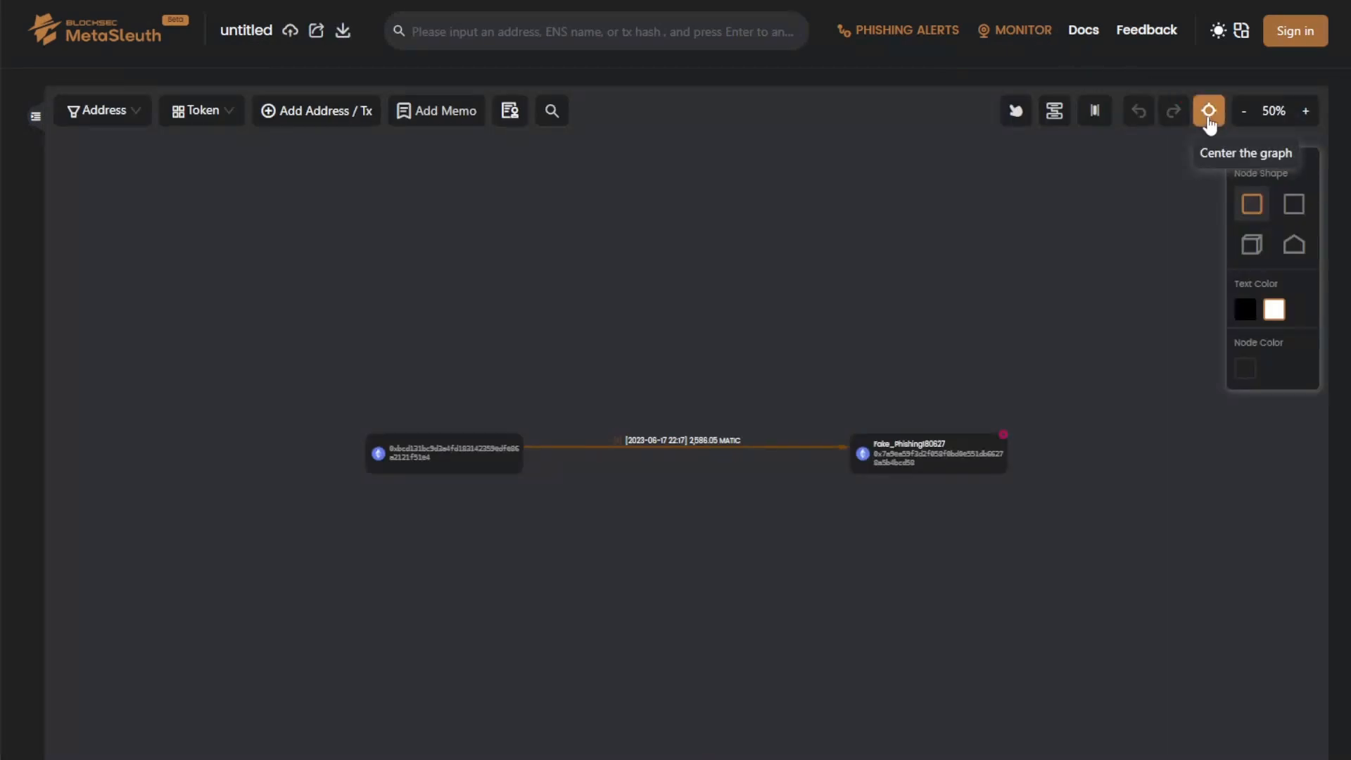
- Centre the graph and view the options of Fake_Phishing180627 and the sending address
{"action": "left_click", "coordinate": [1207, 110]}
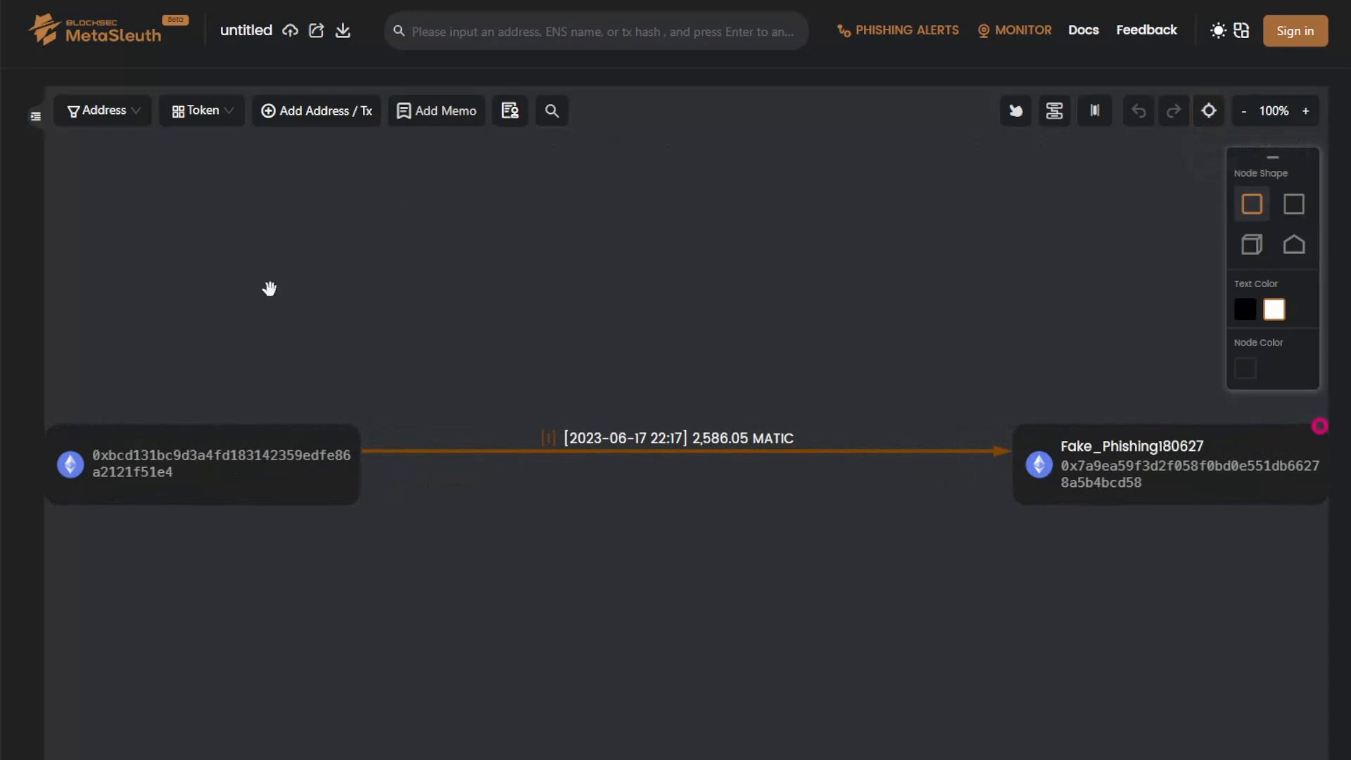
{"action": "mouse_move", "coordinate": [653, 463]}
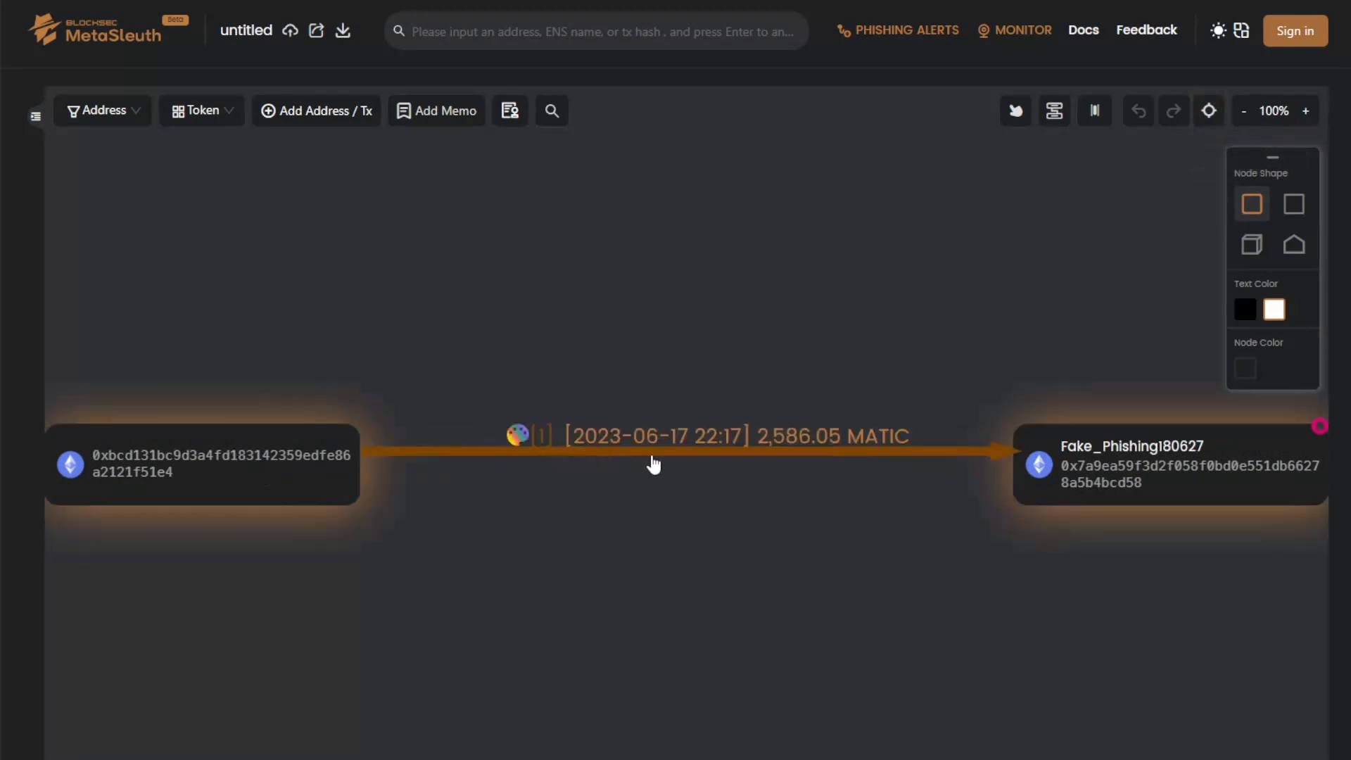
{"action": "mouse_move", "coordinate": [673, 443]}
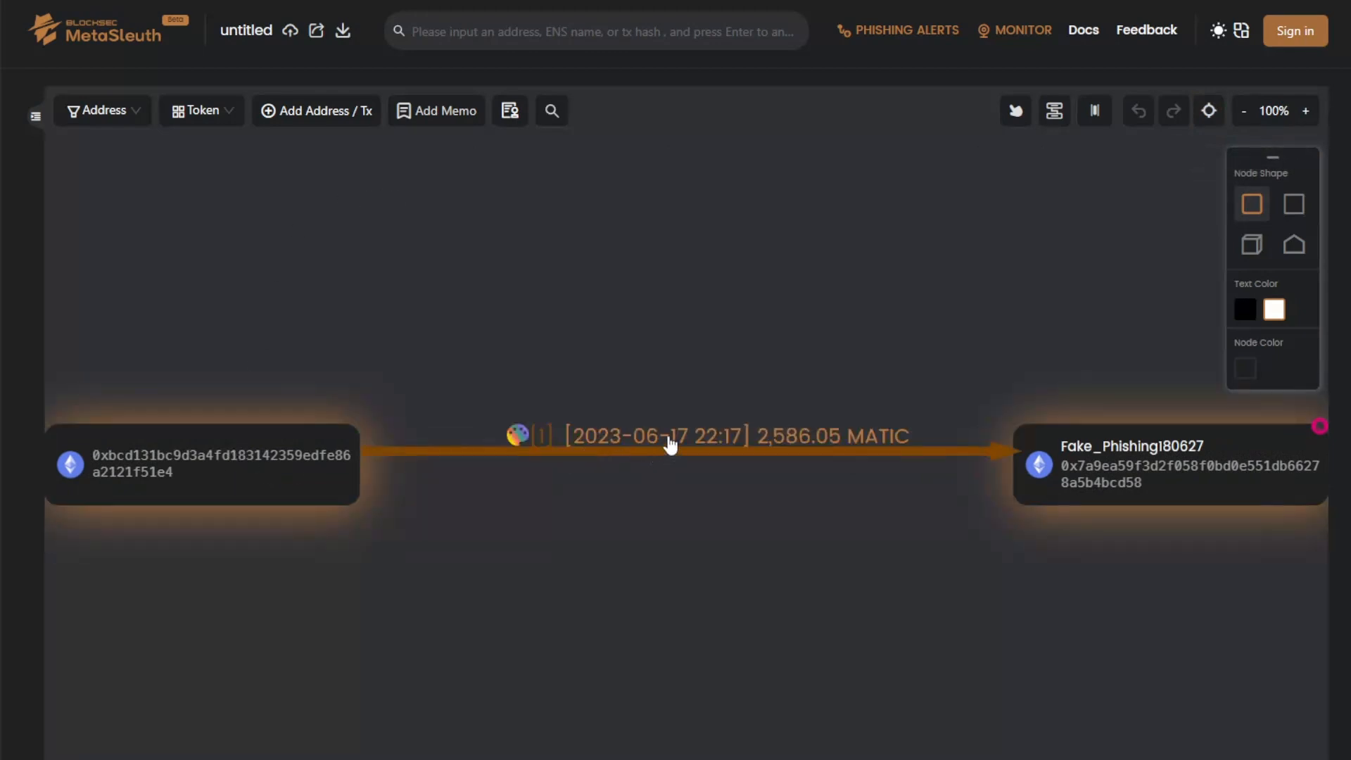
{"action": "left_click", "coordinate": [1168, 466]}
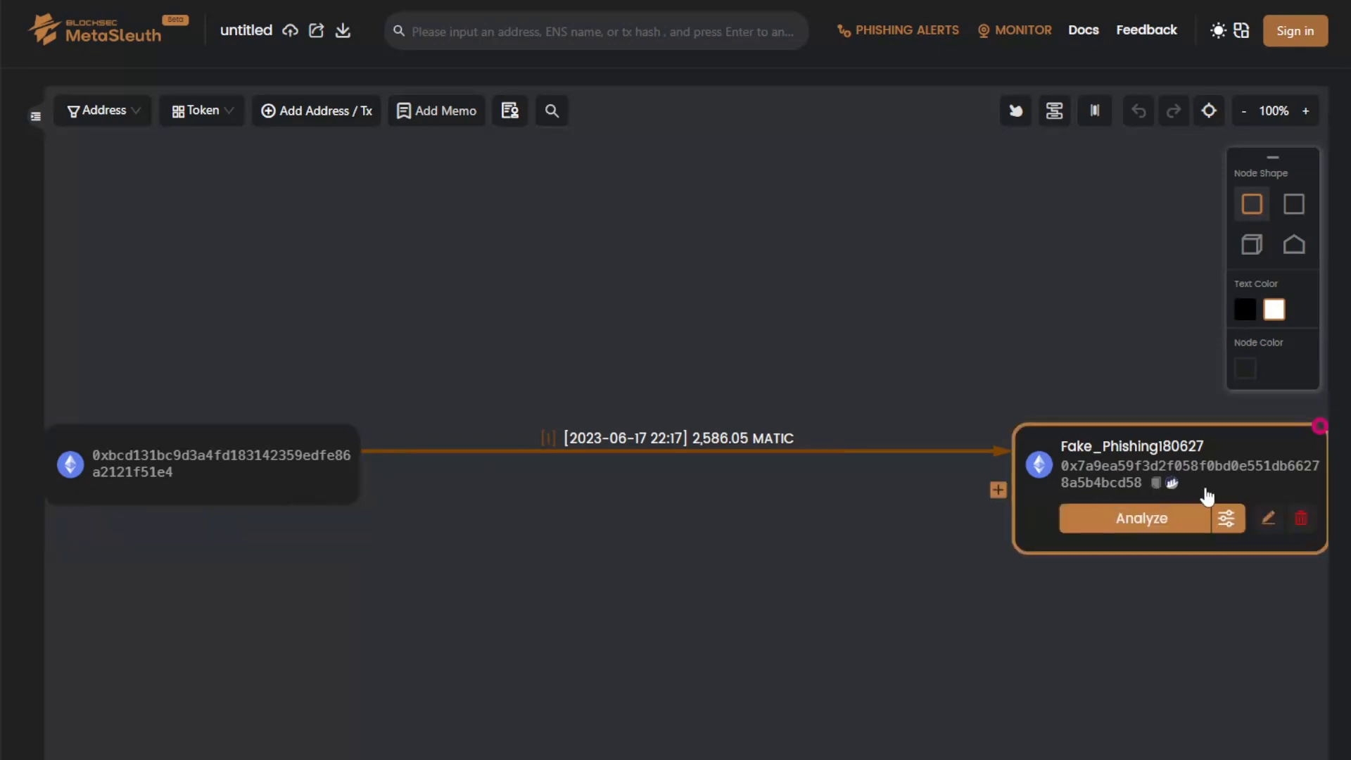
{"action": "left_click", "coordinate": [775, 439]}
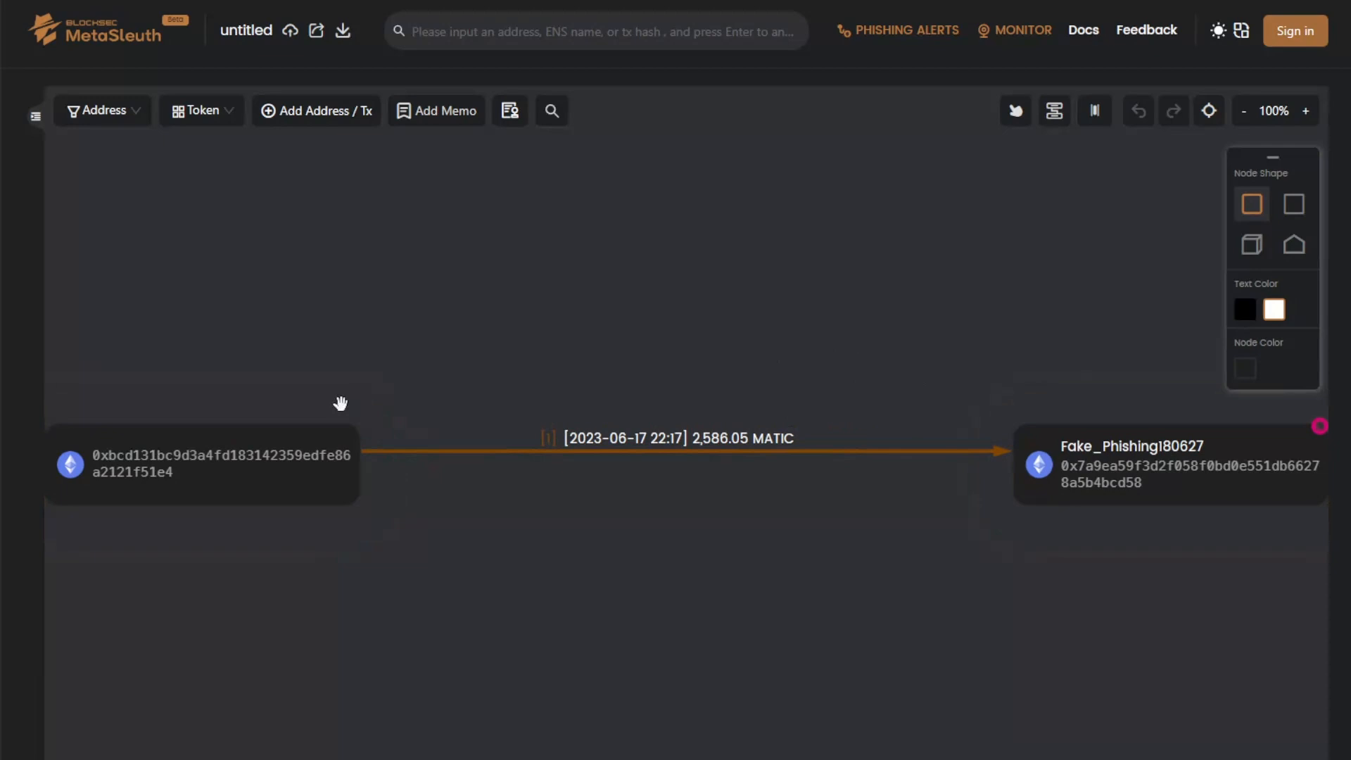
{"action": "left_click", "coordinate": [201, 463]}
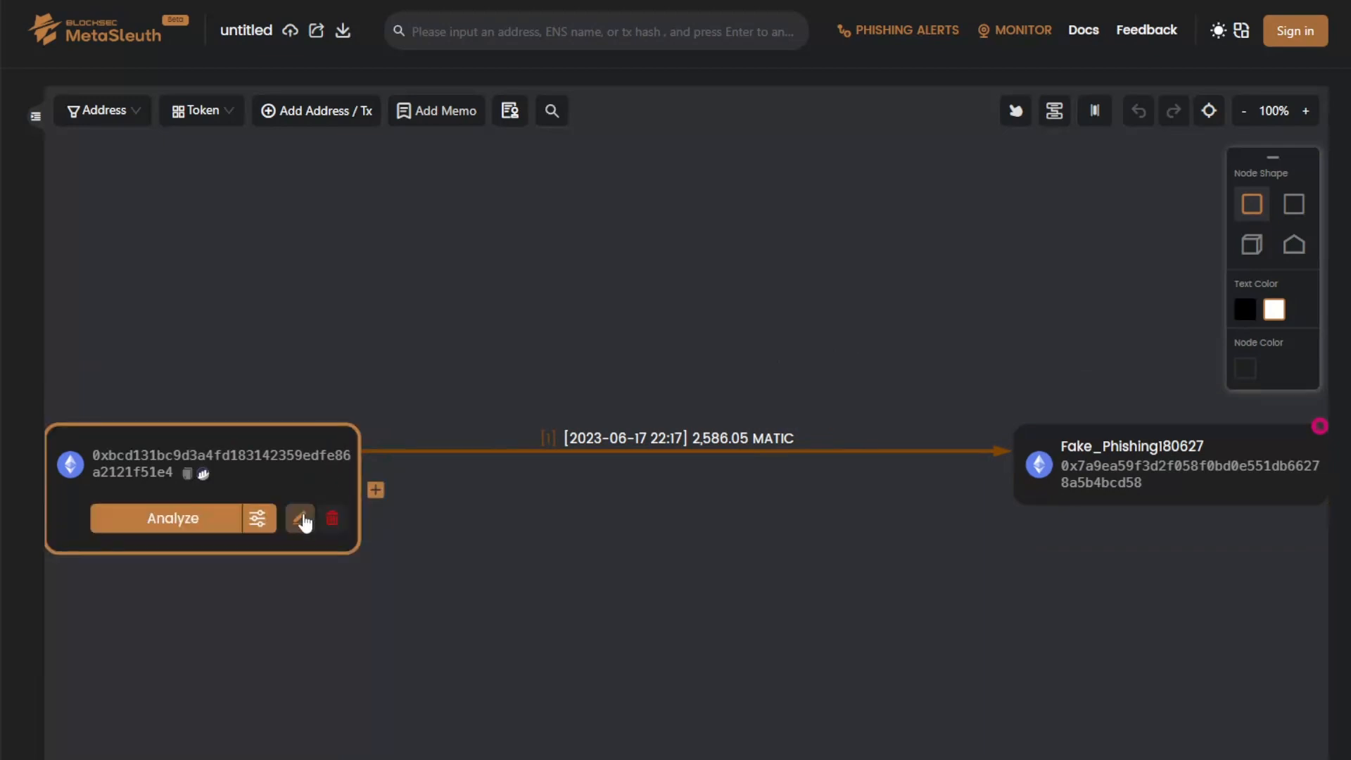
- Tag the sending address with the private name 'user' and zoom back to Fake_Phishing180627
{"action": "left_click", "coordinate": [300, 518]}
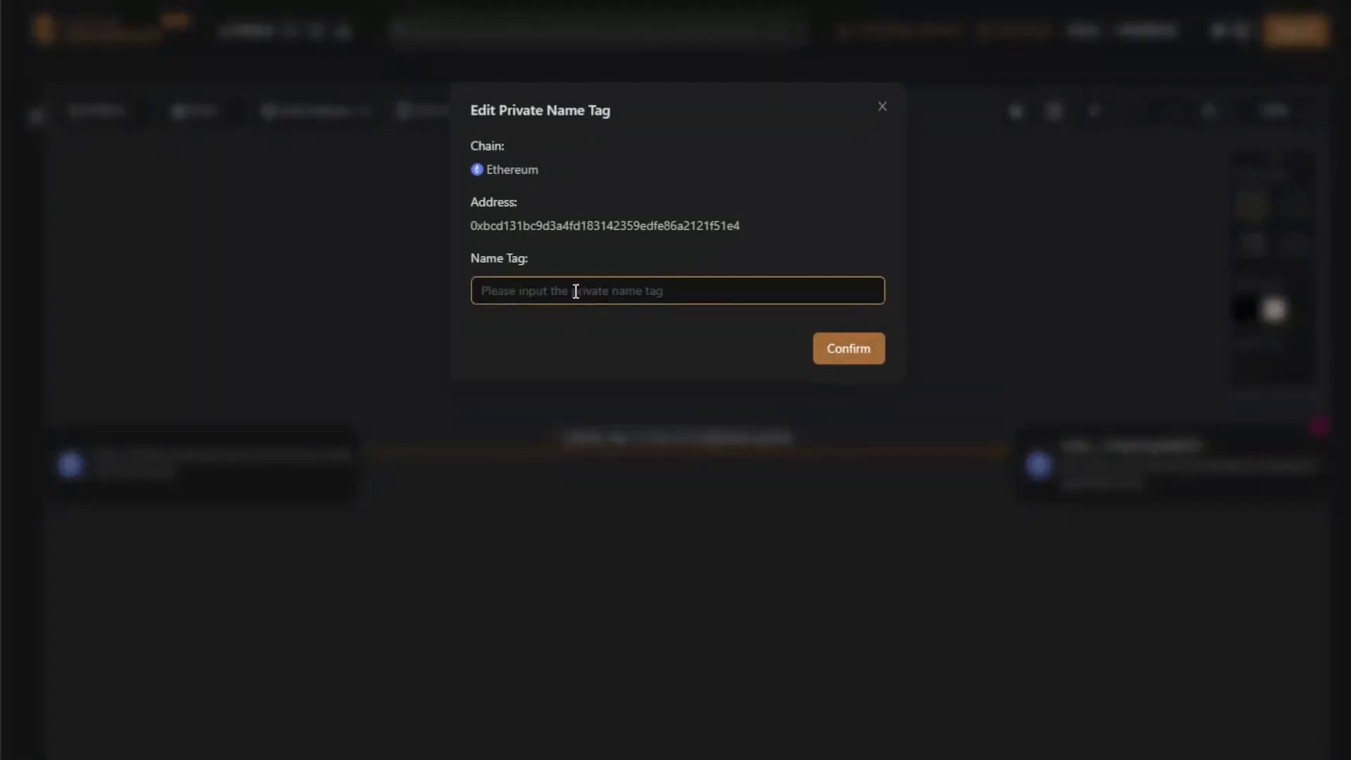
{"action": "left_click", "coordinate": [882, 106]}
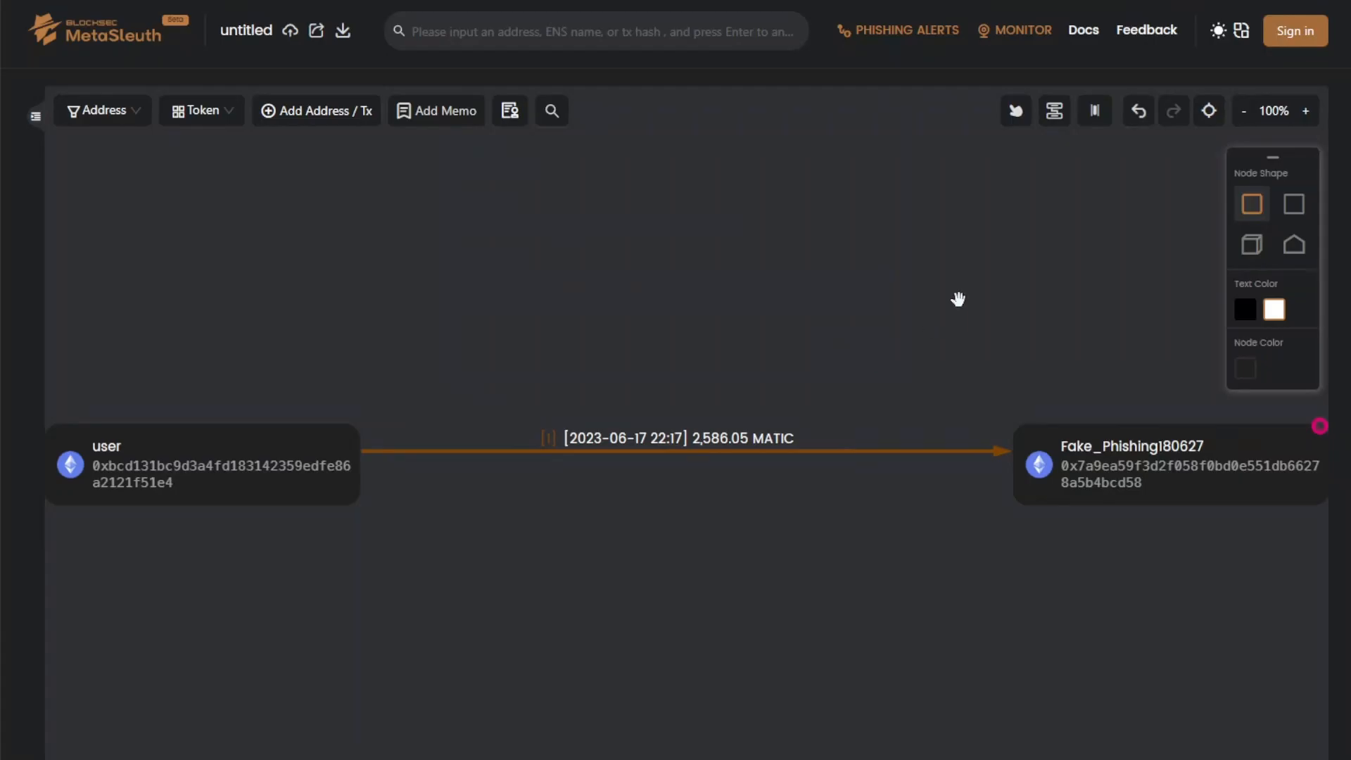
{"action": "left_click", "coordinate": [1242, 110]}
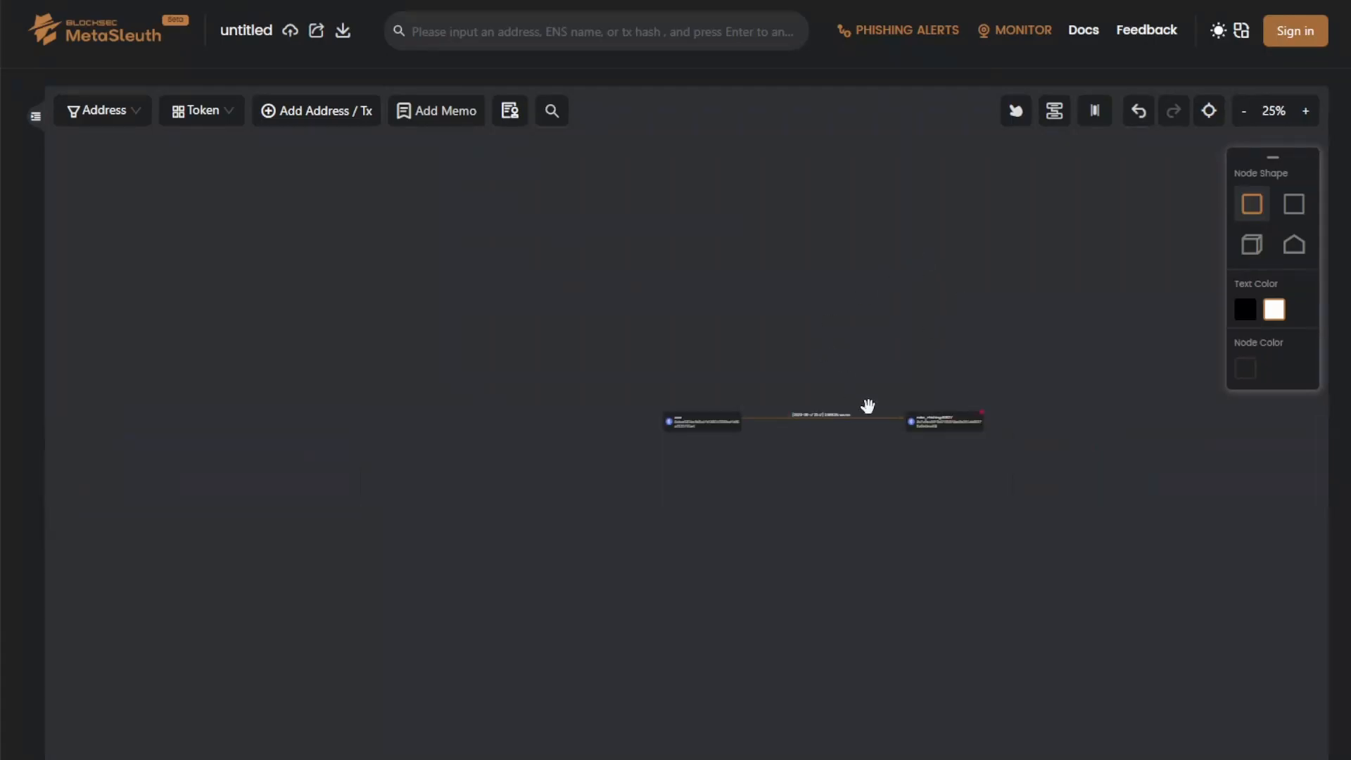
{"action": "left_click", "coordinate": [1305, 110]}
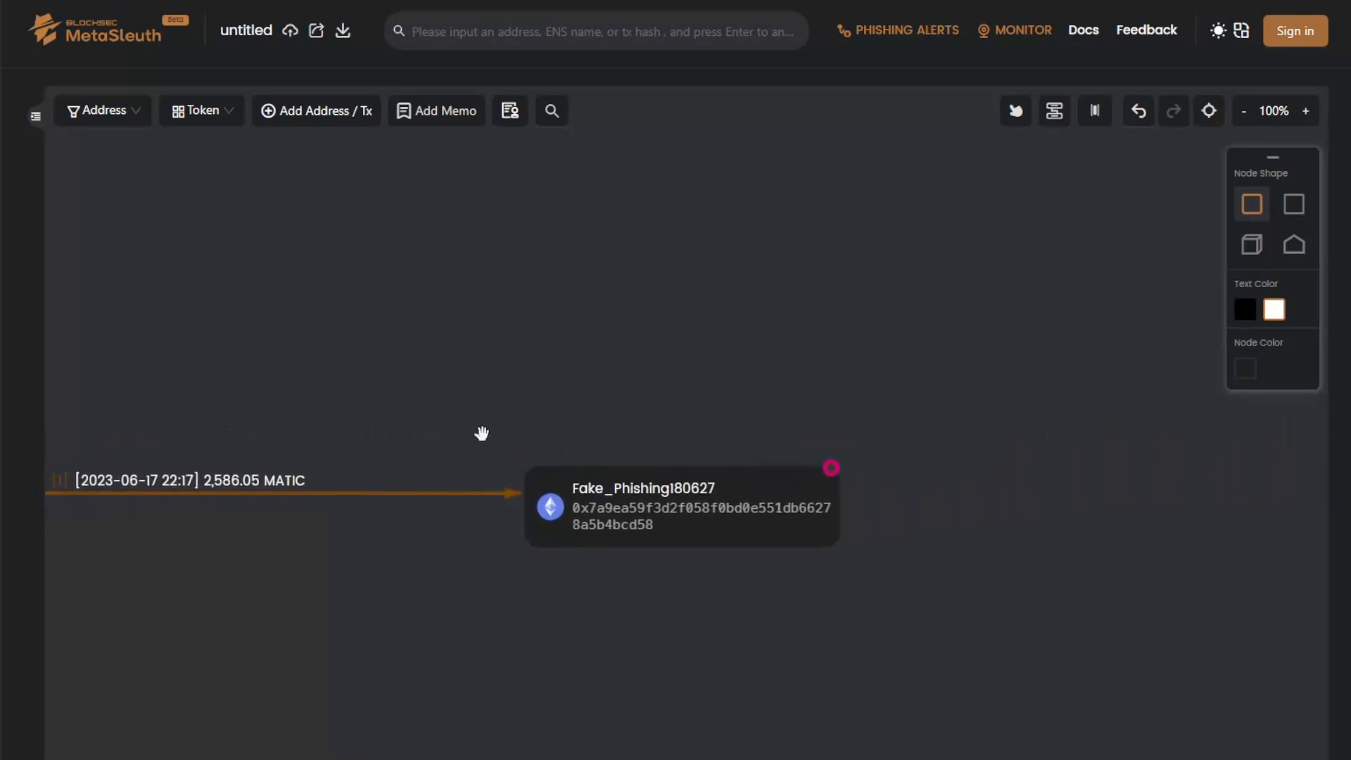
- Analyze Fake_Phishing180627 to add its Ether transfers to ChangeNOW, Gate.io and WhiteBIT deposits
{"action": "left_click", "coordinate": [681, 505]}
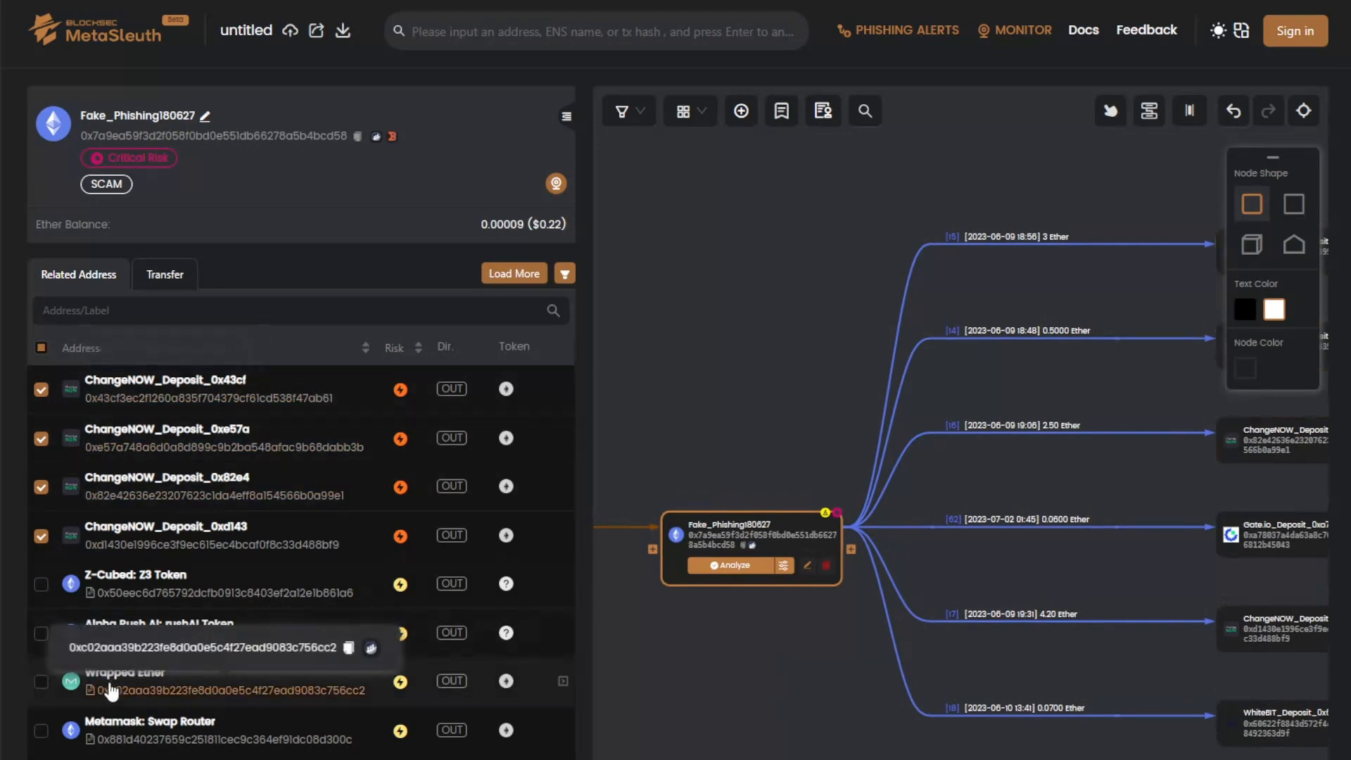
{"action": "left_click", "coordinate": [163, 274]}
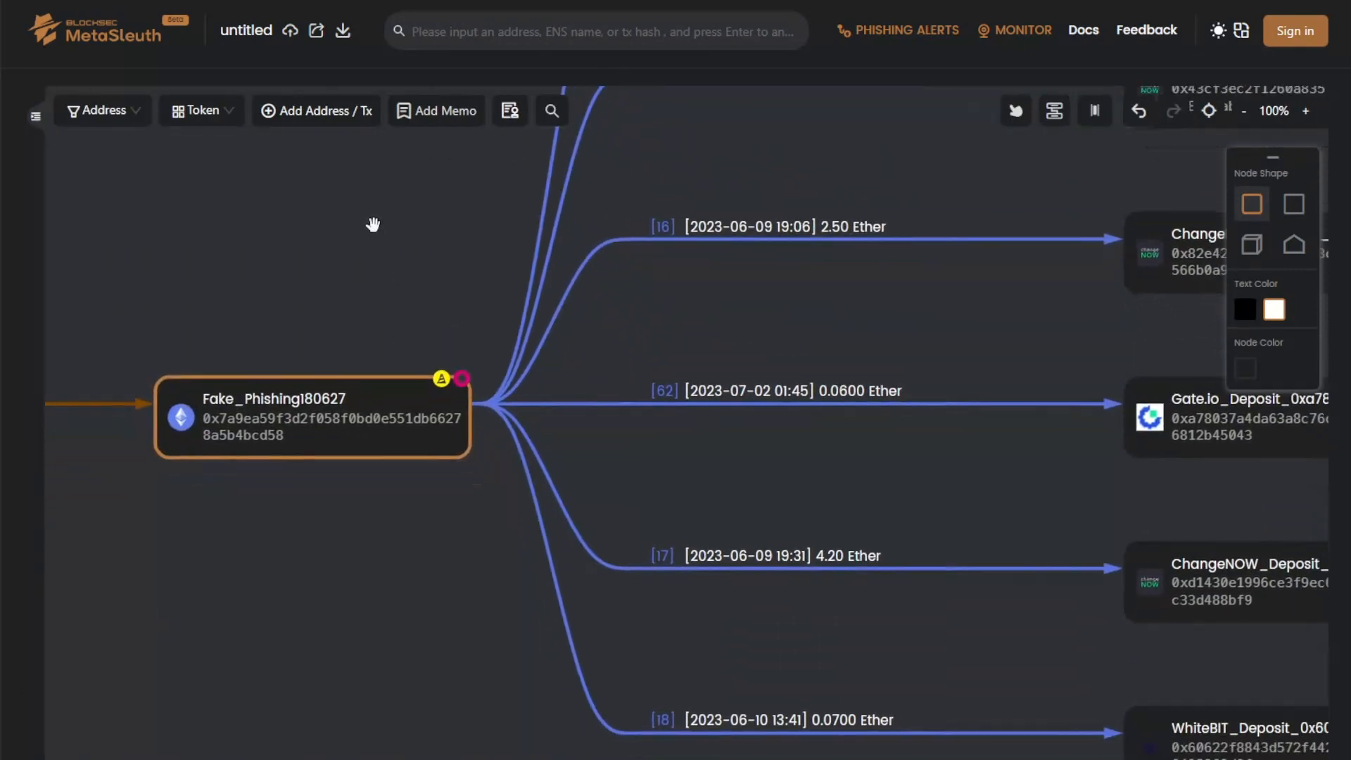
{"action": "mouse_move", "coordinate": [294, 201]}
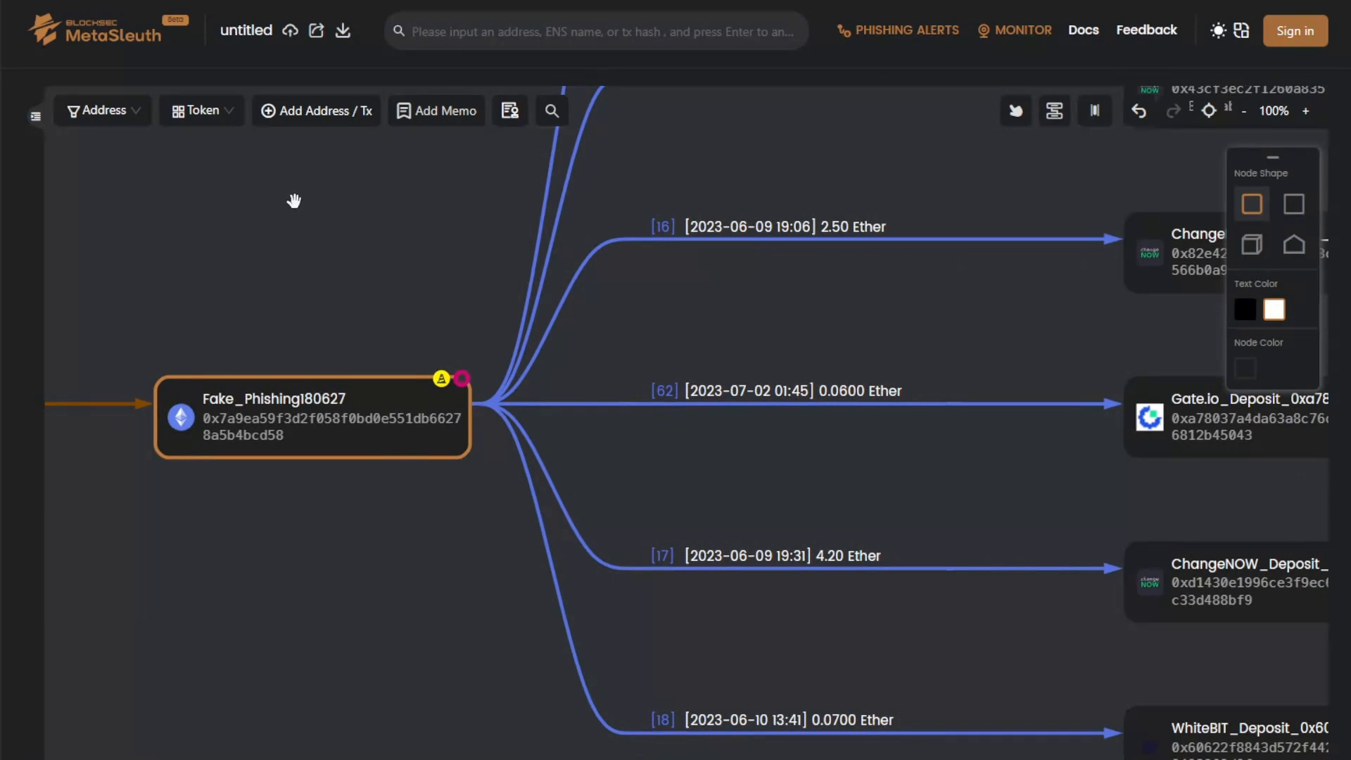
{"action": "mouse_move", "coordinate": [202, 124]}
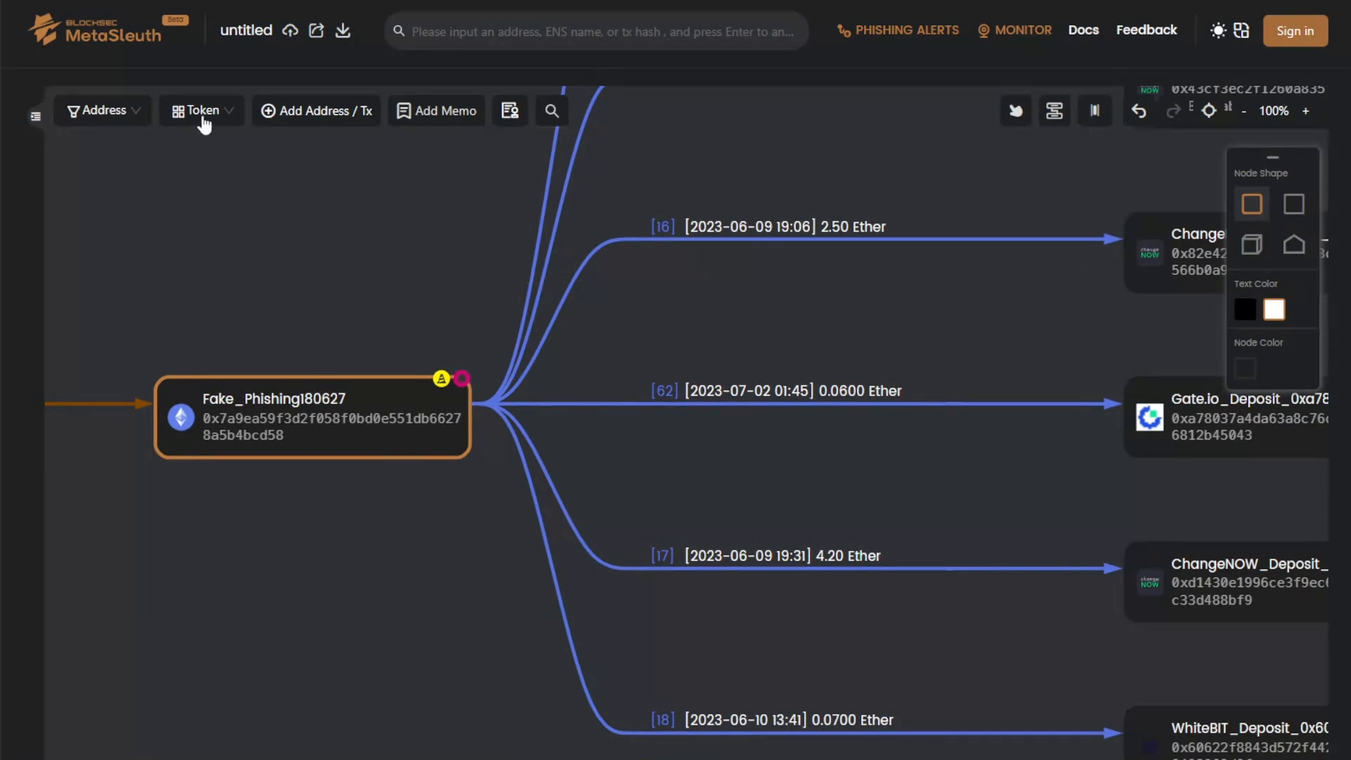
- Filter tokens to MATIC only and select the MATIC transfer from Fake_Phishing180627 to Uniswap V3
{"action": "left_click", "coordinate": [201, 110]}
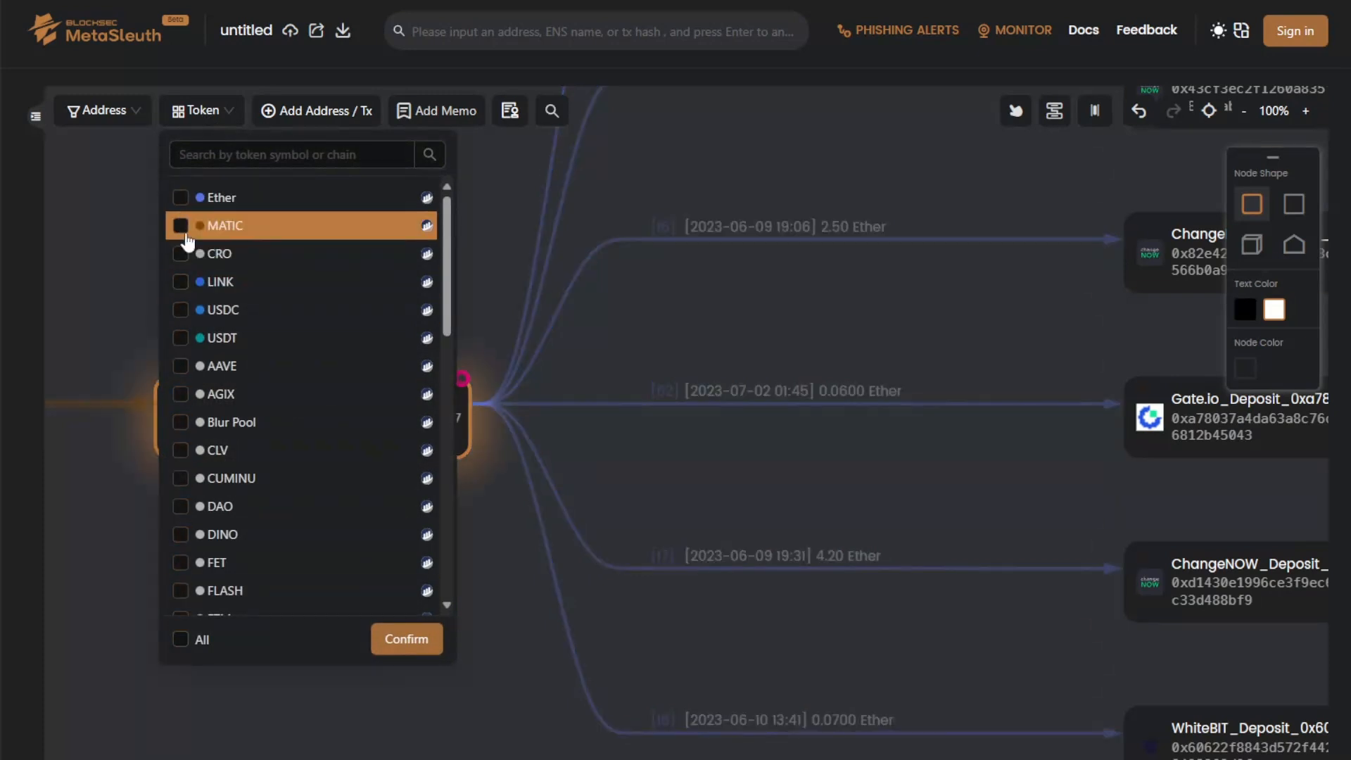
{"action": "left_click", "coordinate": [405, 639]}
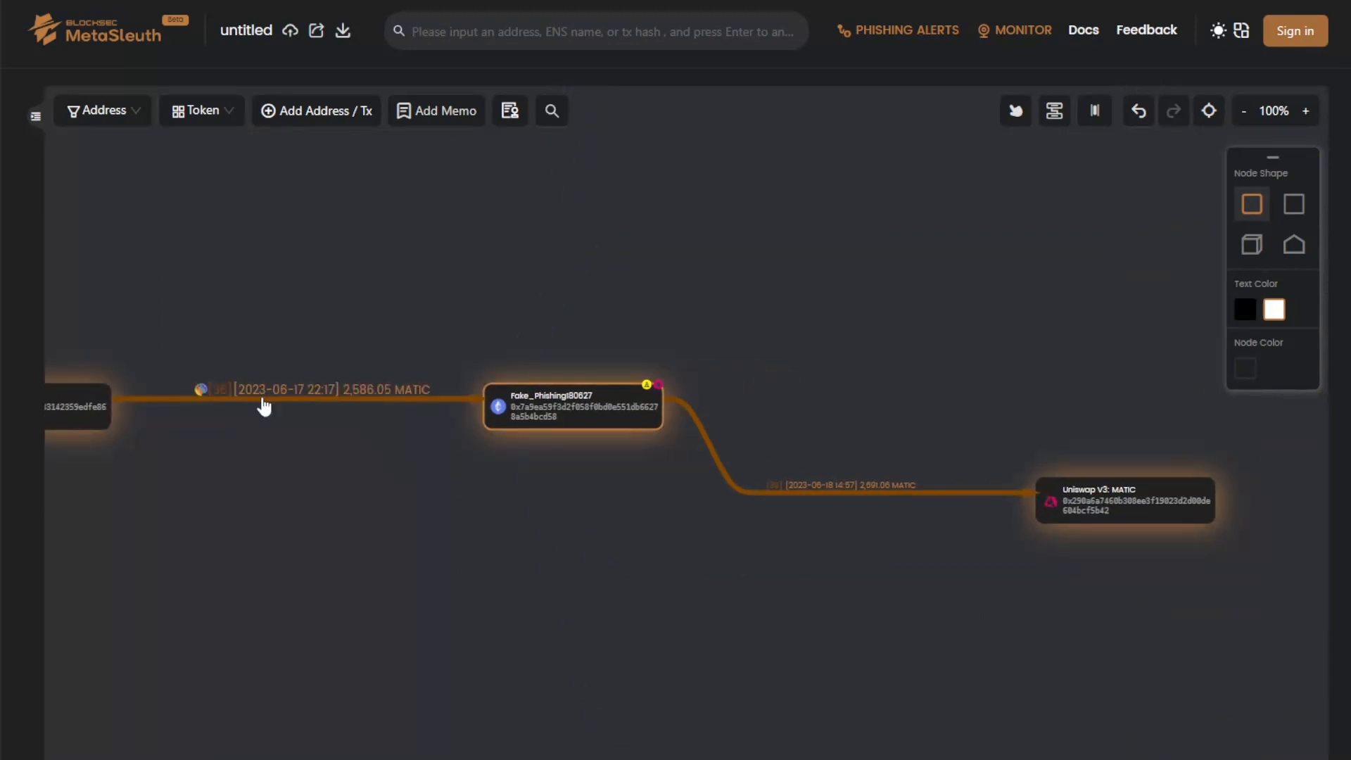
{"action": "mouse_move", "coordinate": [836, 506]}
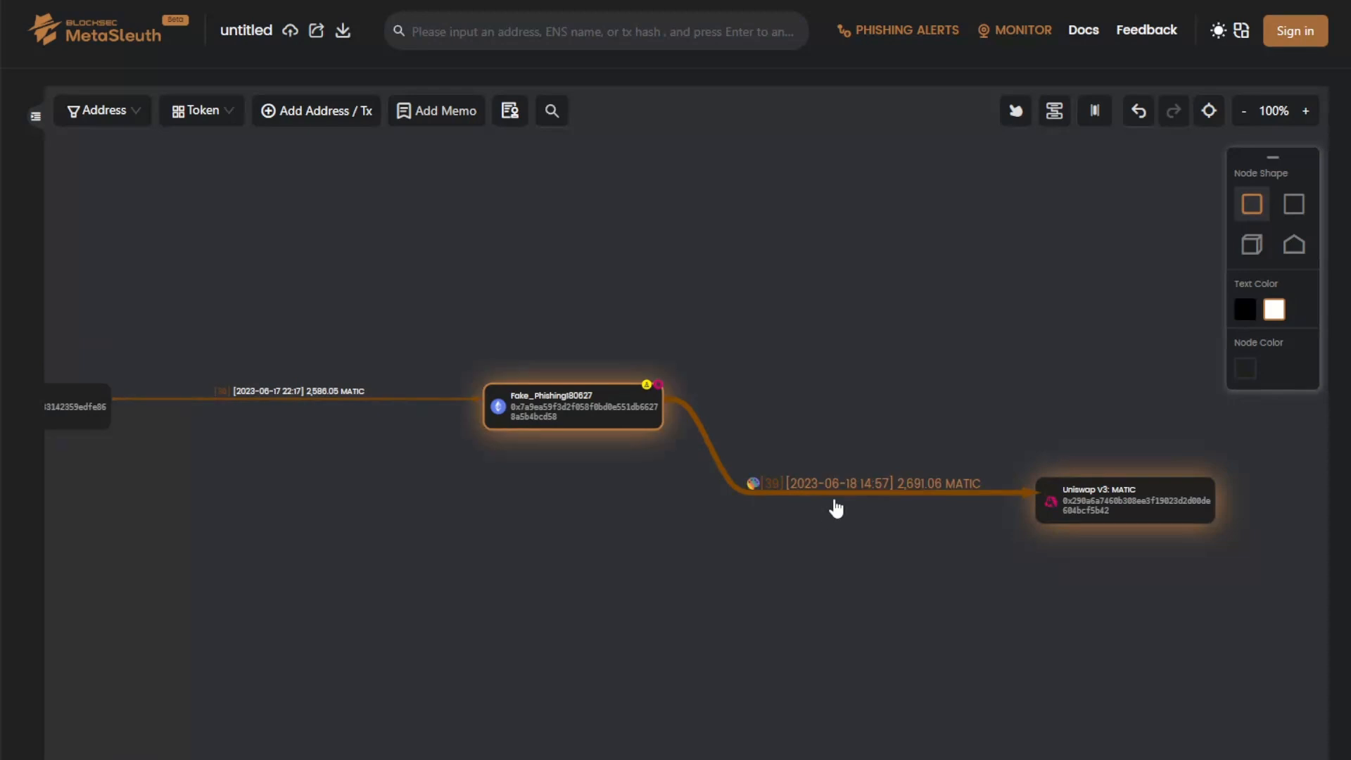
{"action": "left_click", "coordinate": [572, 405]}
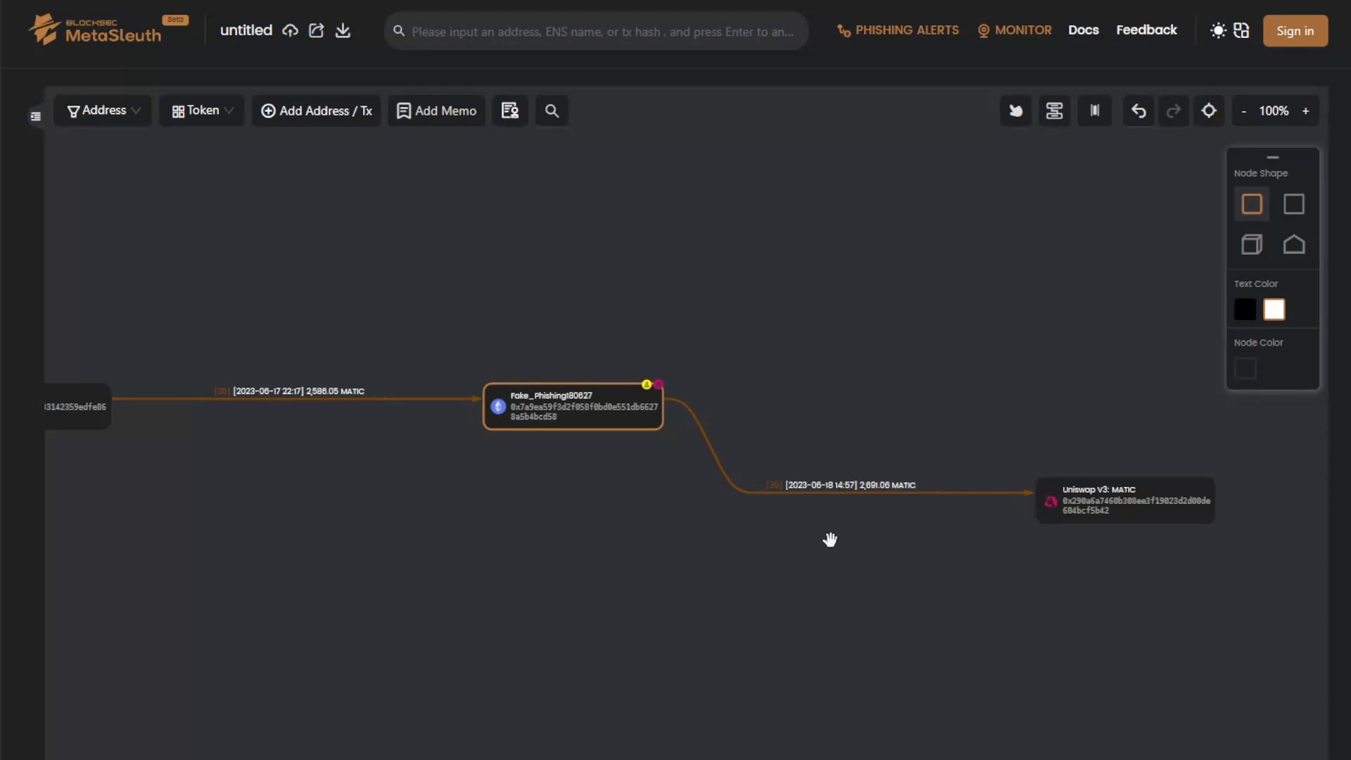
{"action": "mouse_move", "coordinate": [847, 461]}
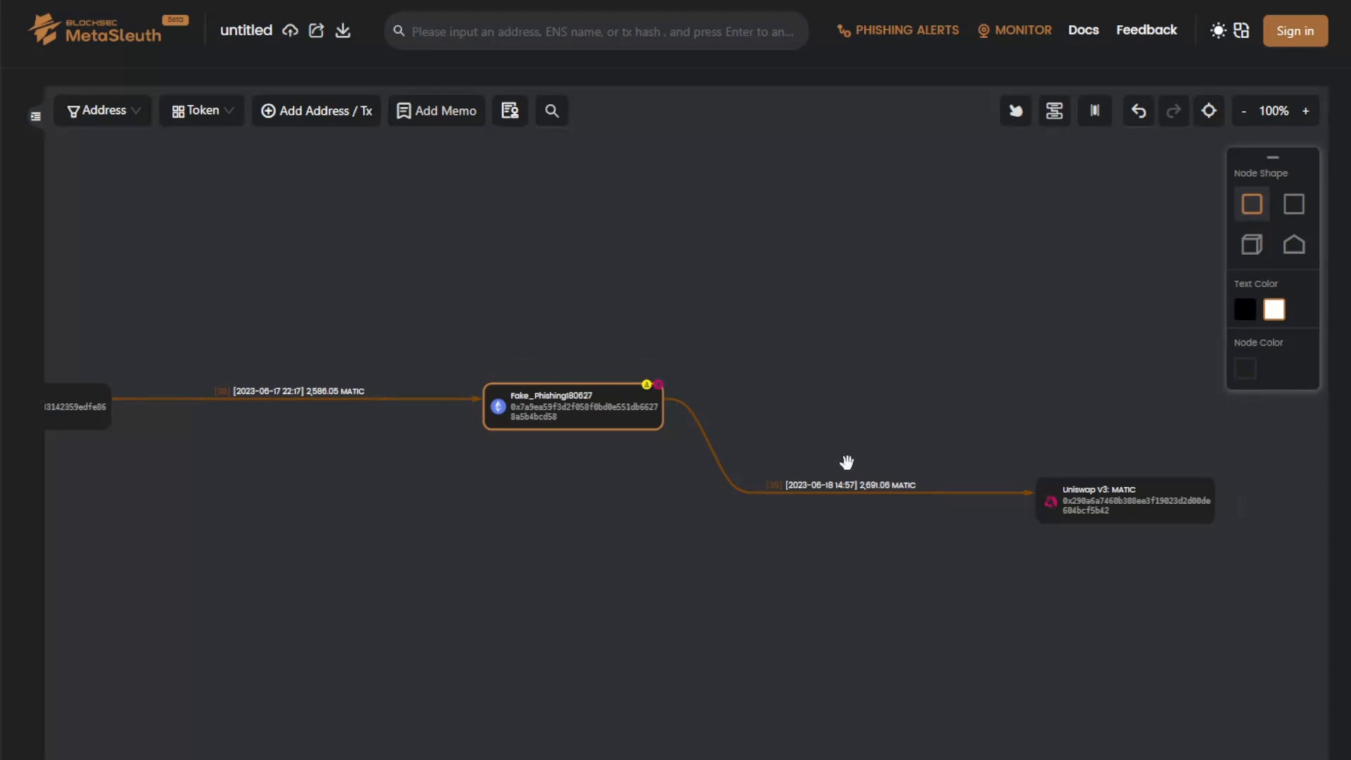
{"action": "mouse_move", "coordinate": [858, 450]}
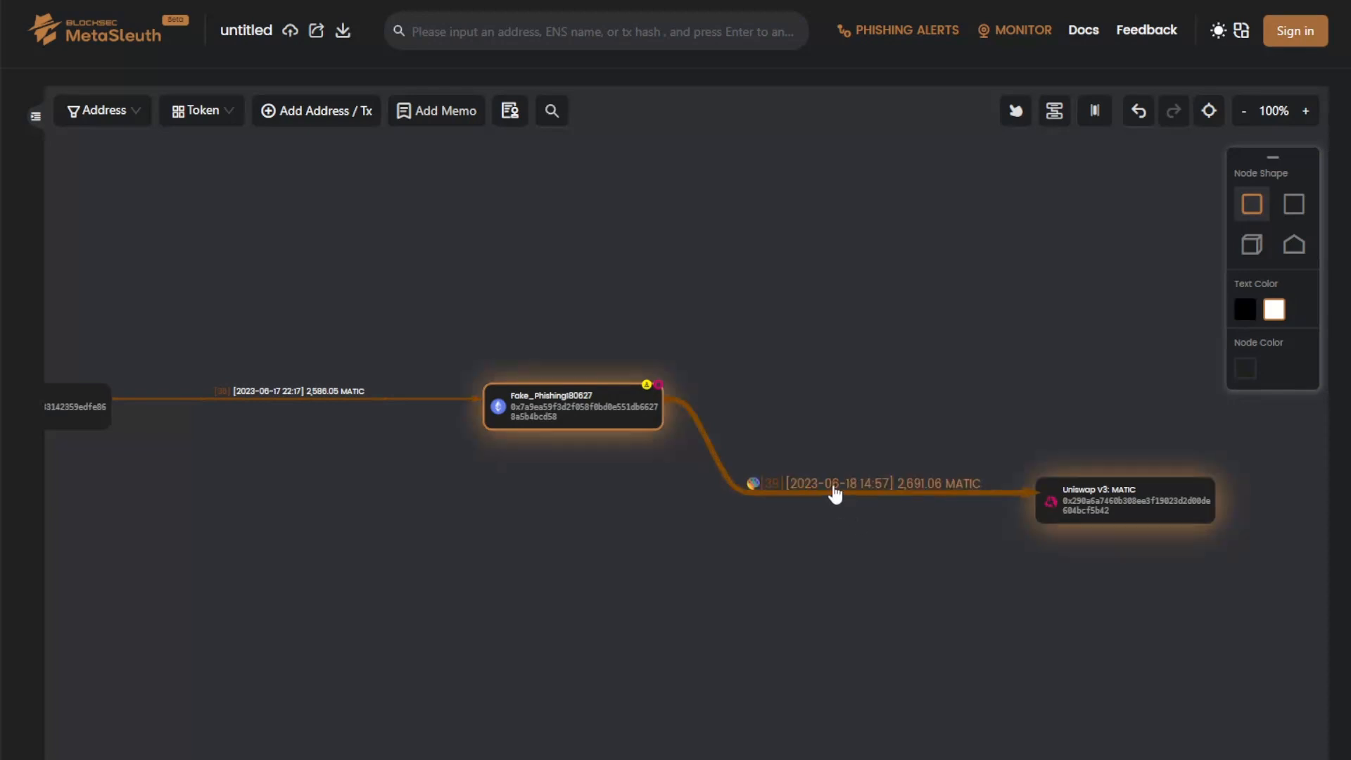
- List the transfers on the Uniswap V3 edge and view the transaction details of the MATIC transfer
{"action": "left_click", "coordinate": [836, 492]}
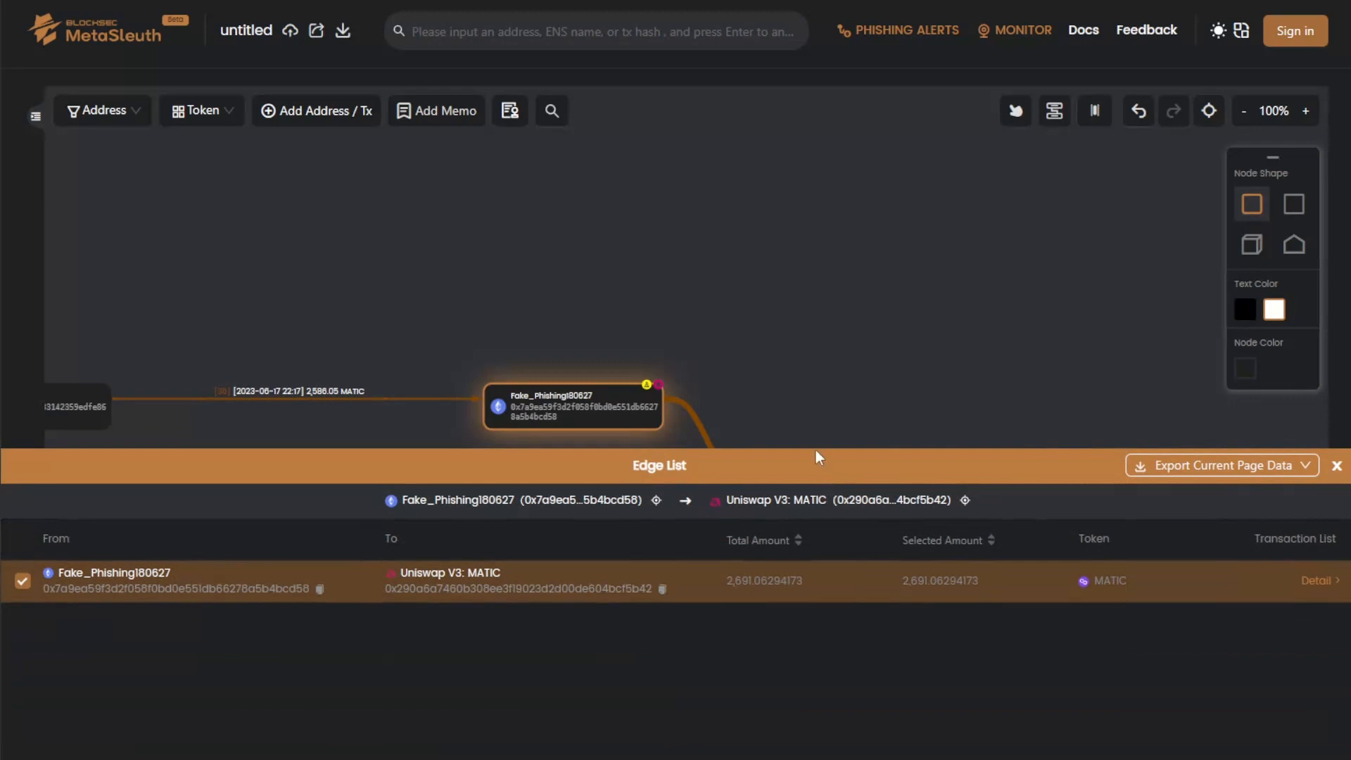
{"action": "mouse_move", "coordinate": [516, 573]}
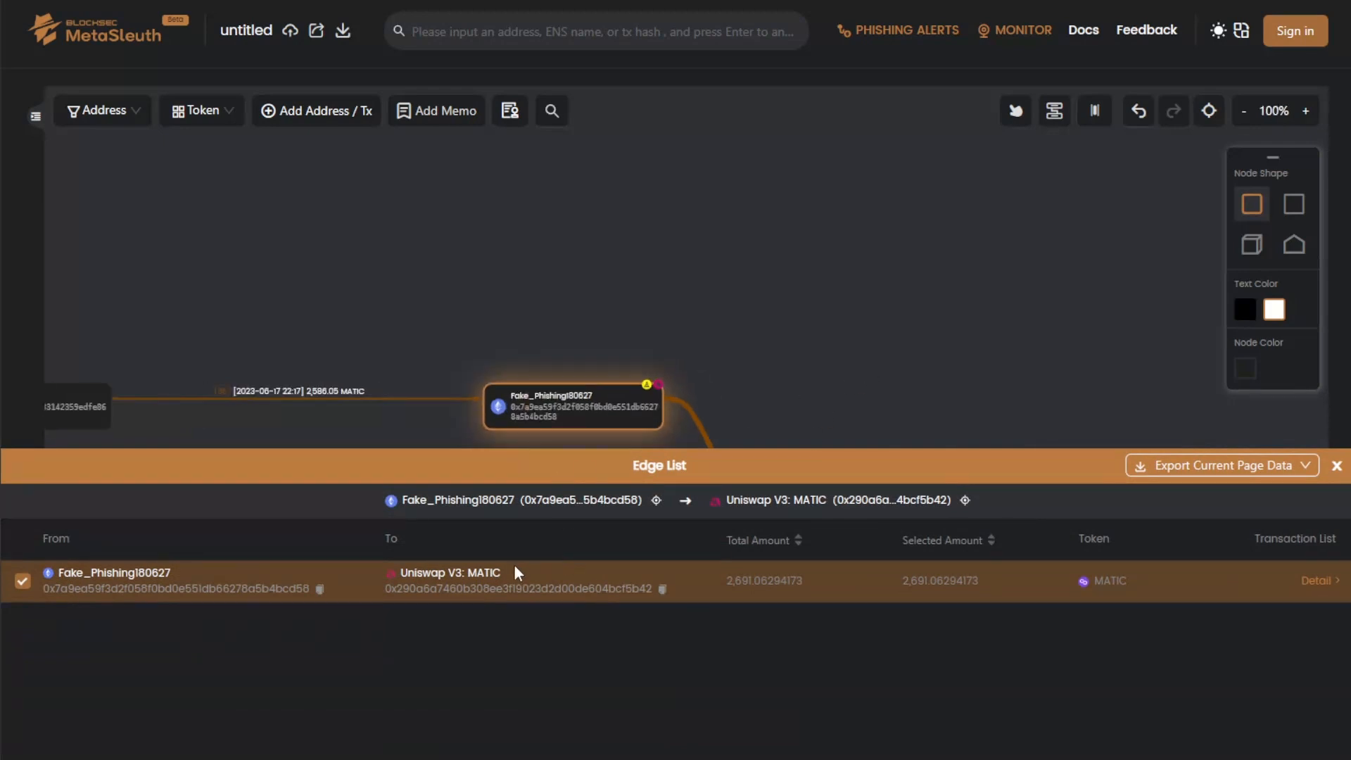
{"action": "mouse_move", "coordinate": [1315, 580]}
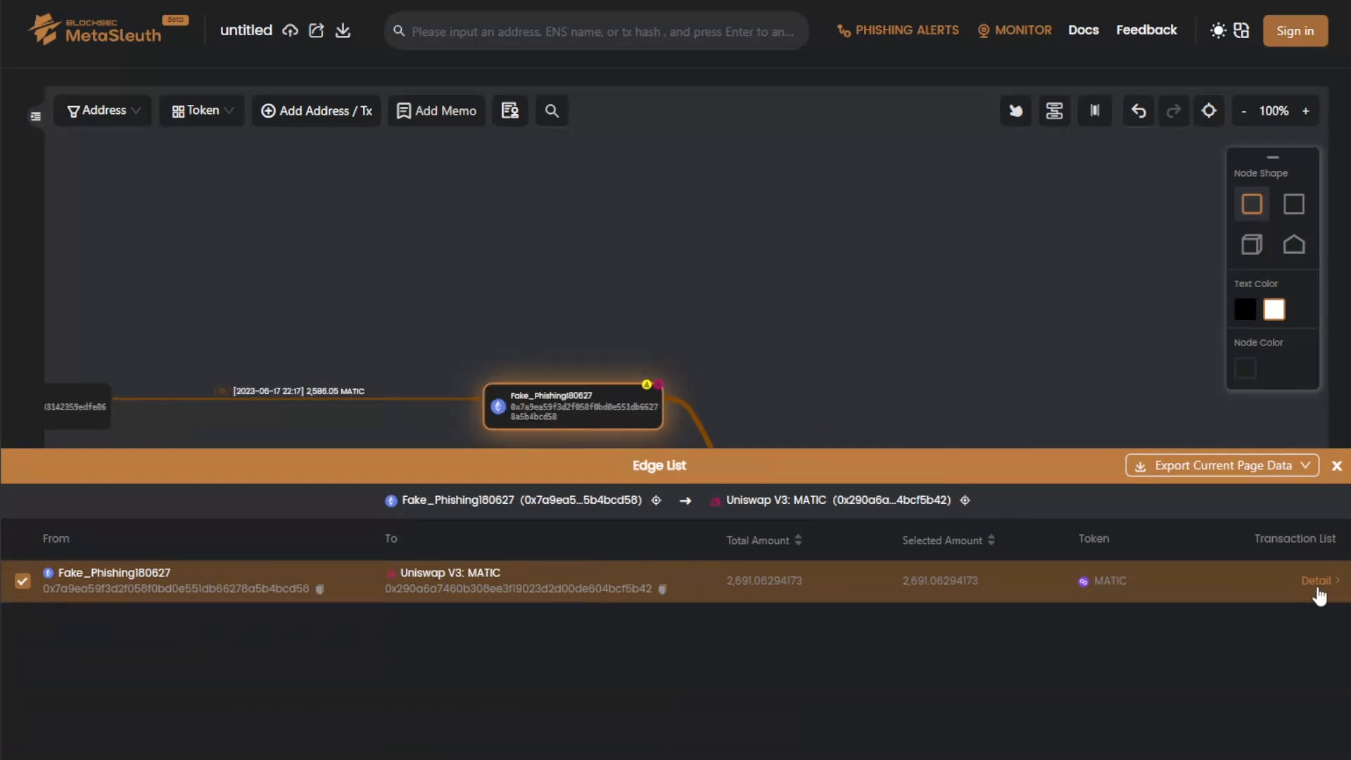
{"action": "left_click", "coordinate": [1314, 581]}
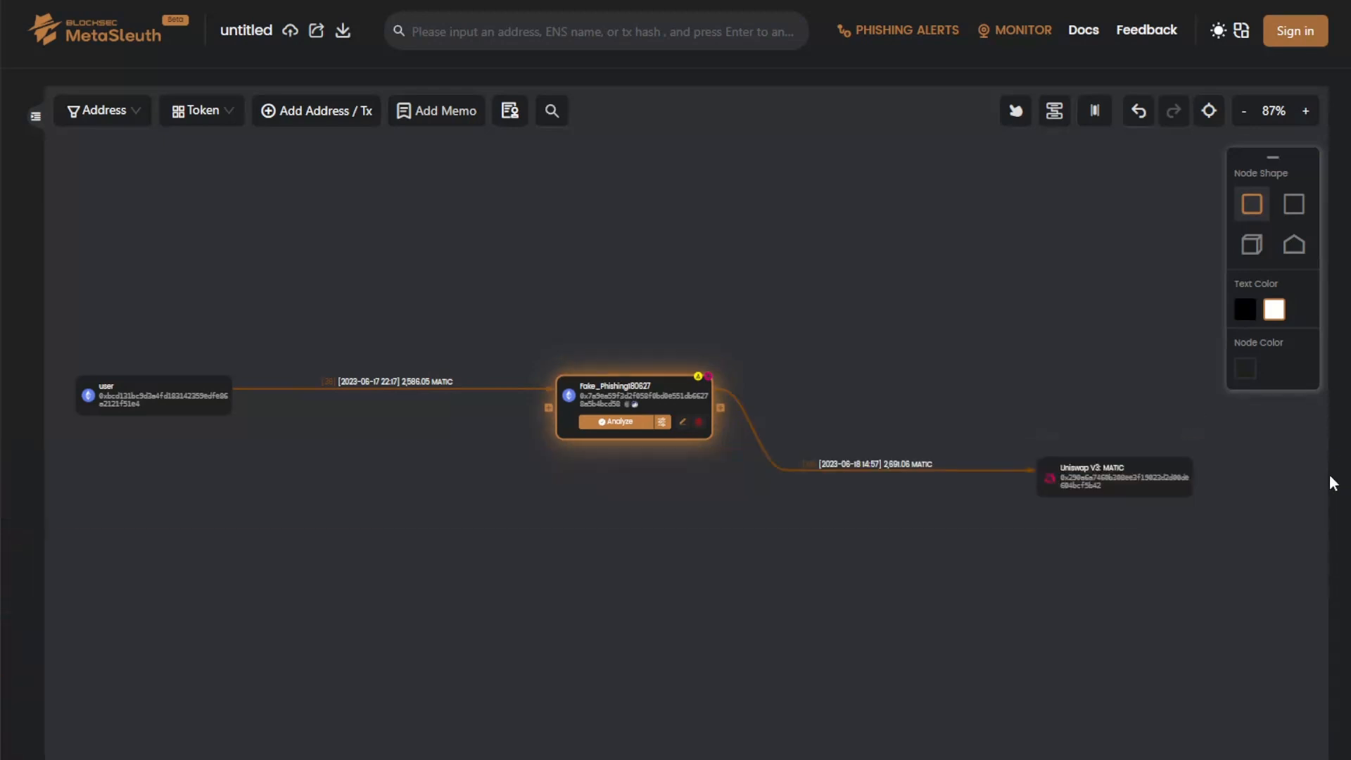
- Add the Universal Router swap sending 0.9440 Ether to Fake_Phishing180627, then select that node
{"action": "left_click", "coordinate": [315, 110]}
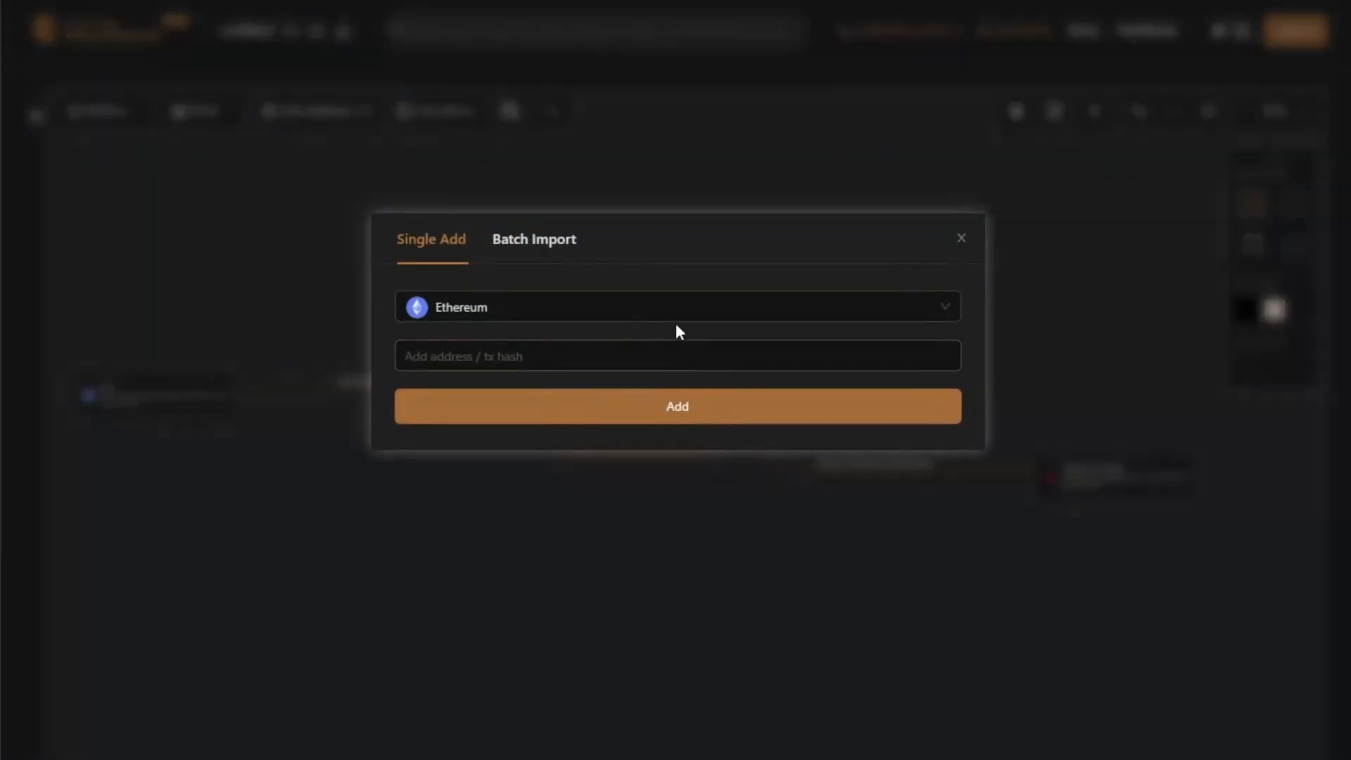
{"action": "left_click", "coordinate": [959, 238]}
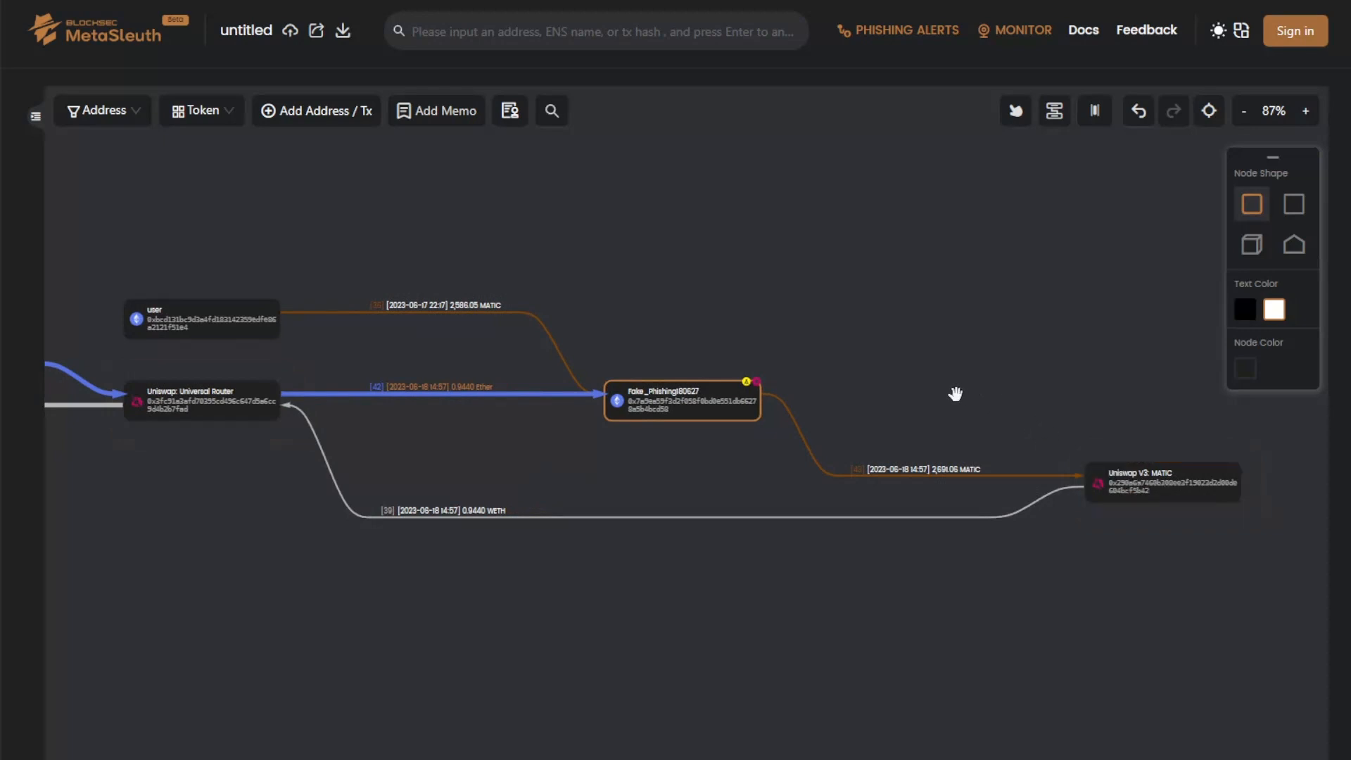
{"action": "mouse_move", "coordinate": [439, 519]}
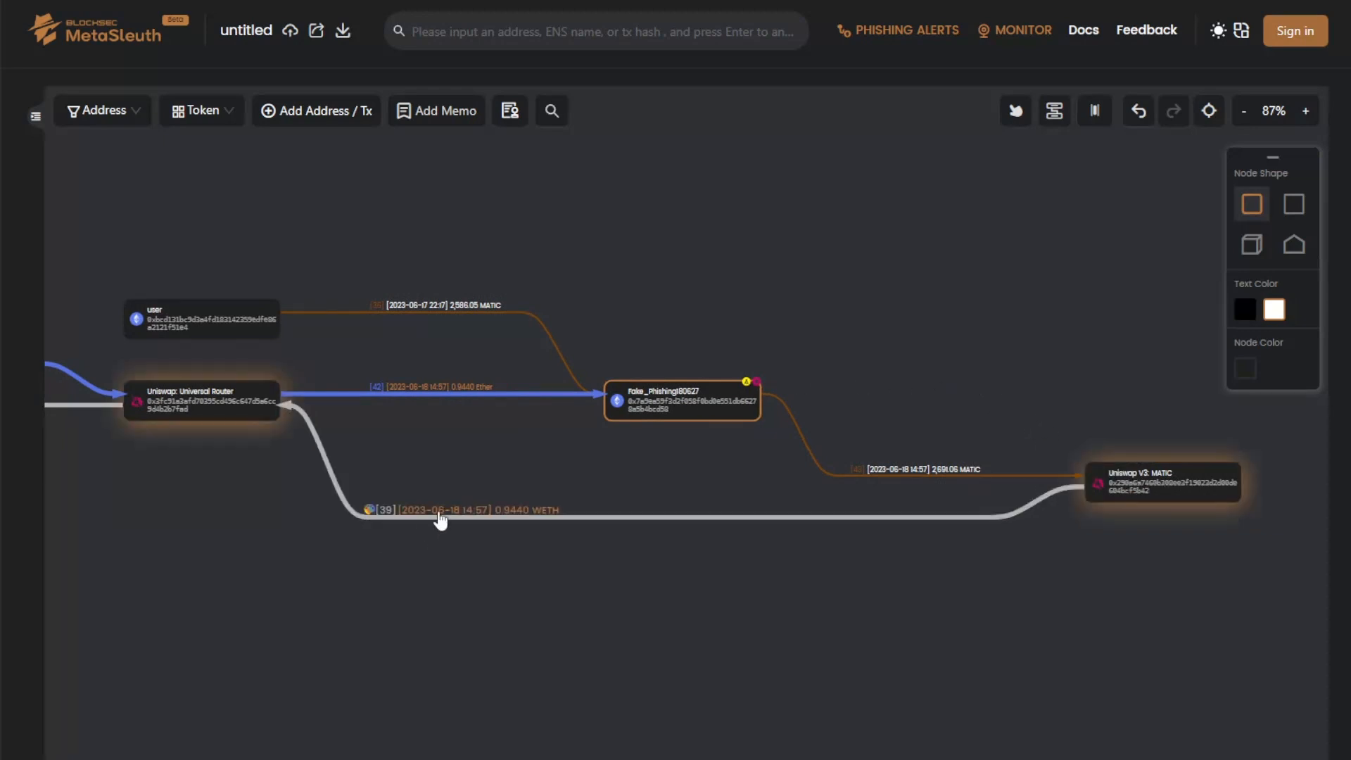
{"action": "mouse_move", "coordinate": [454, 536]}
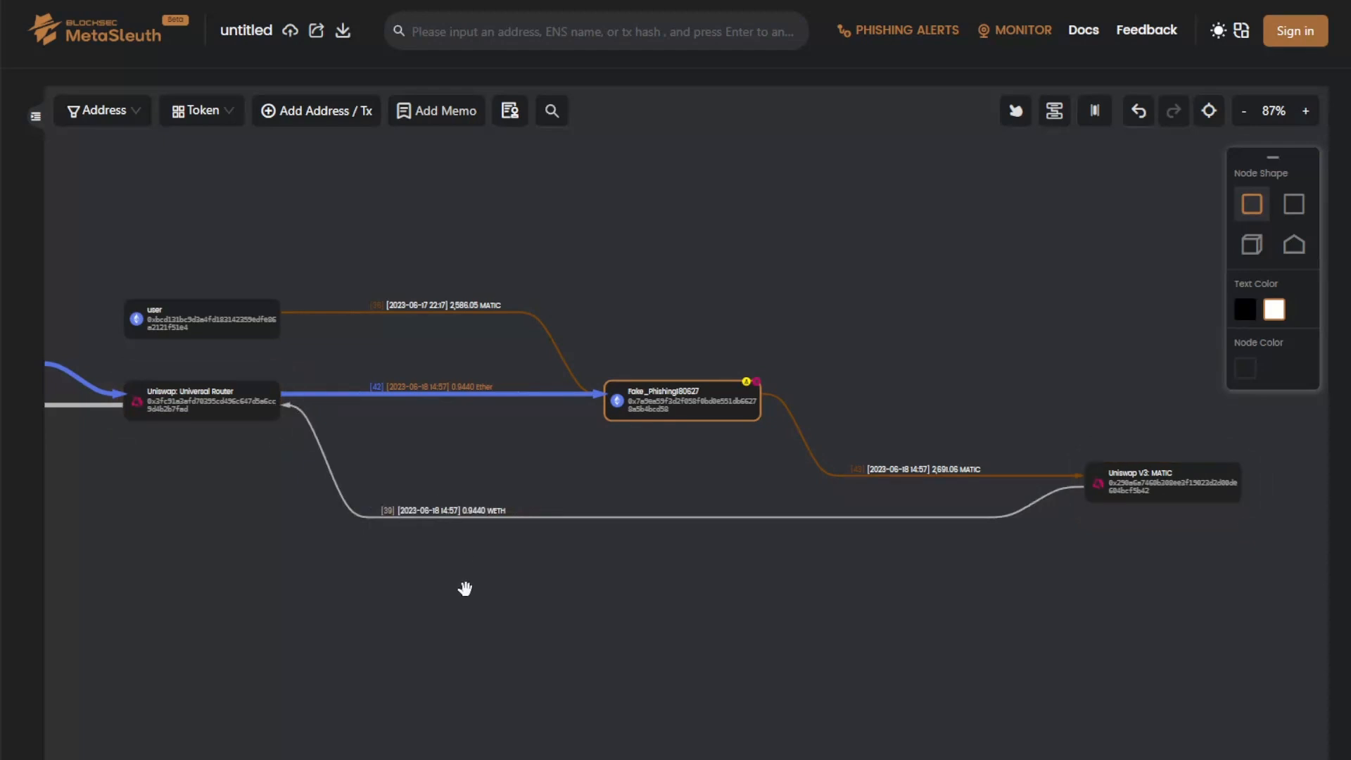
{"action": "left_click", "coordinate": [682, 398]}
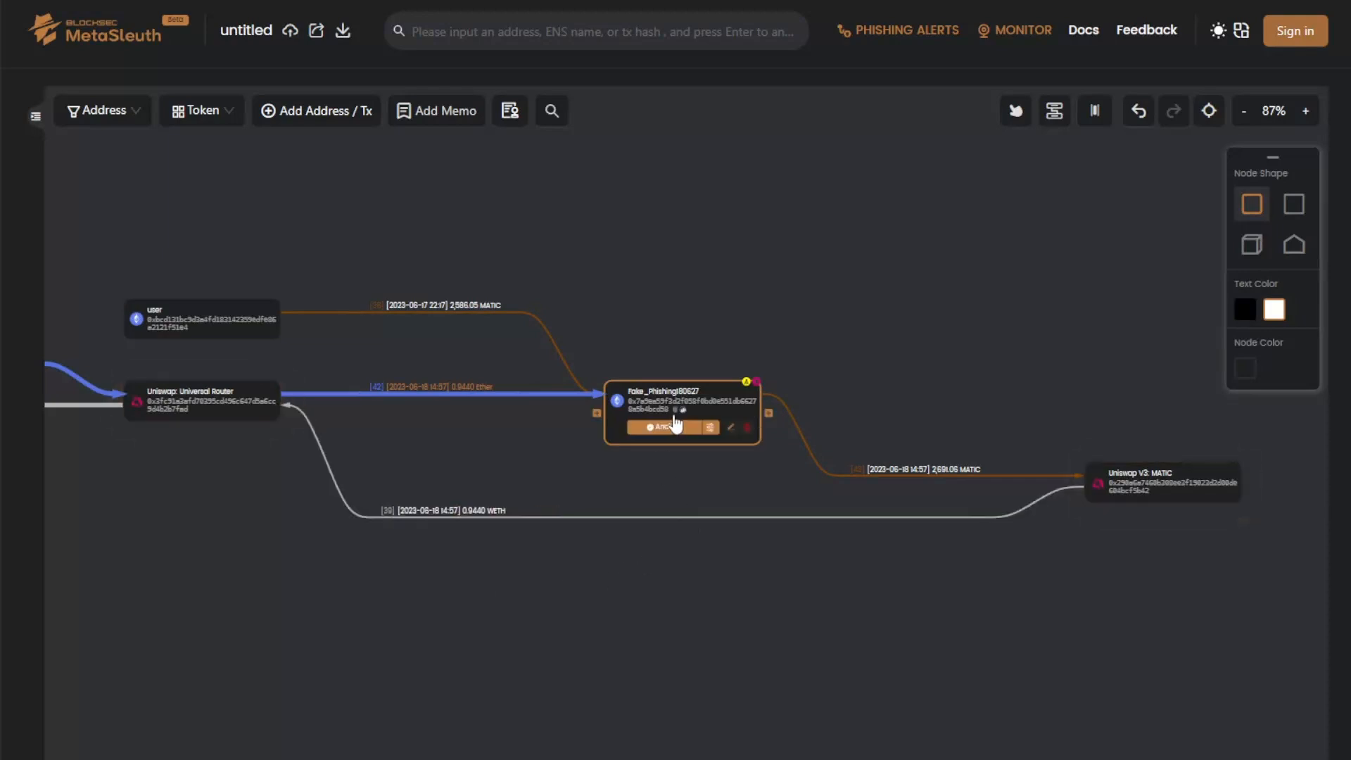
{"action": "mouse_move", "coordinate": [685, 398]}
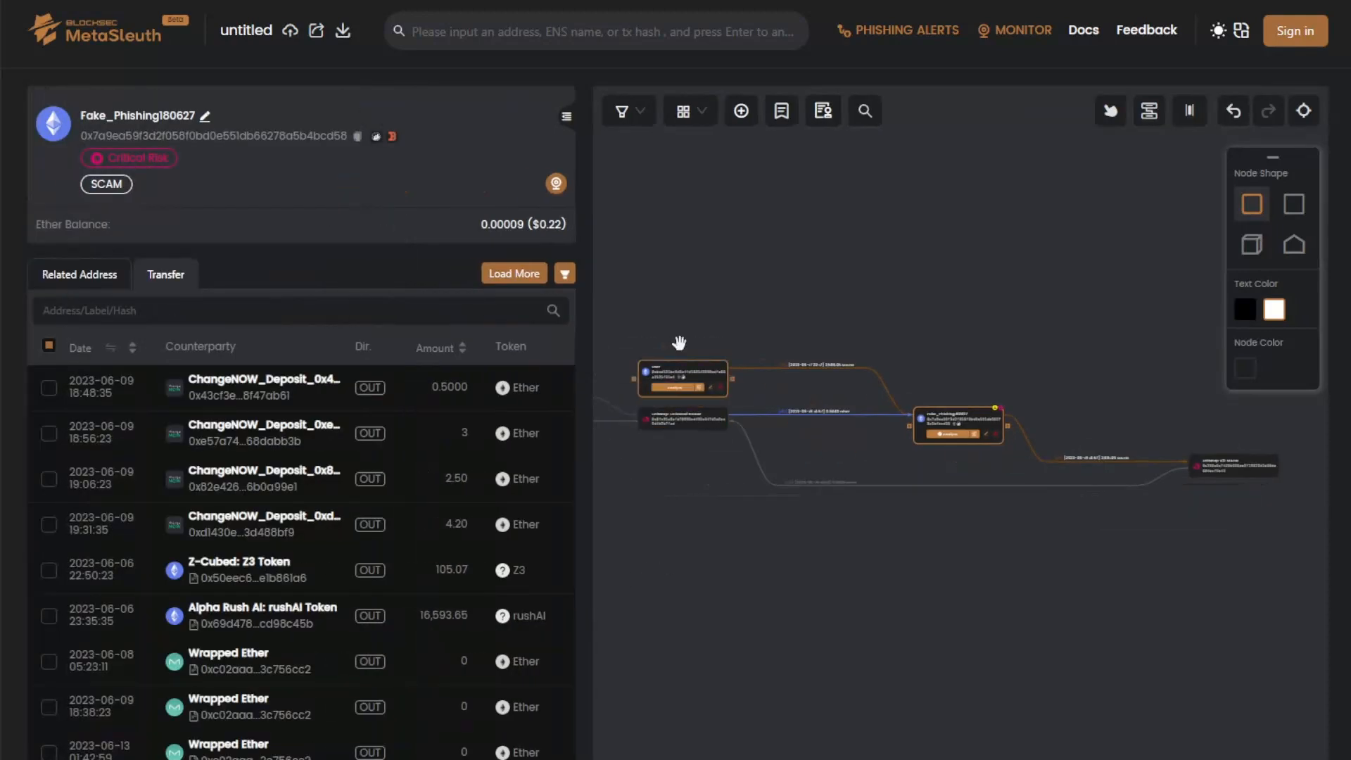
{"action": "mouse_move", "coordinate": [138, 515]}
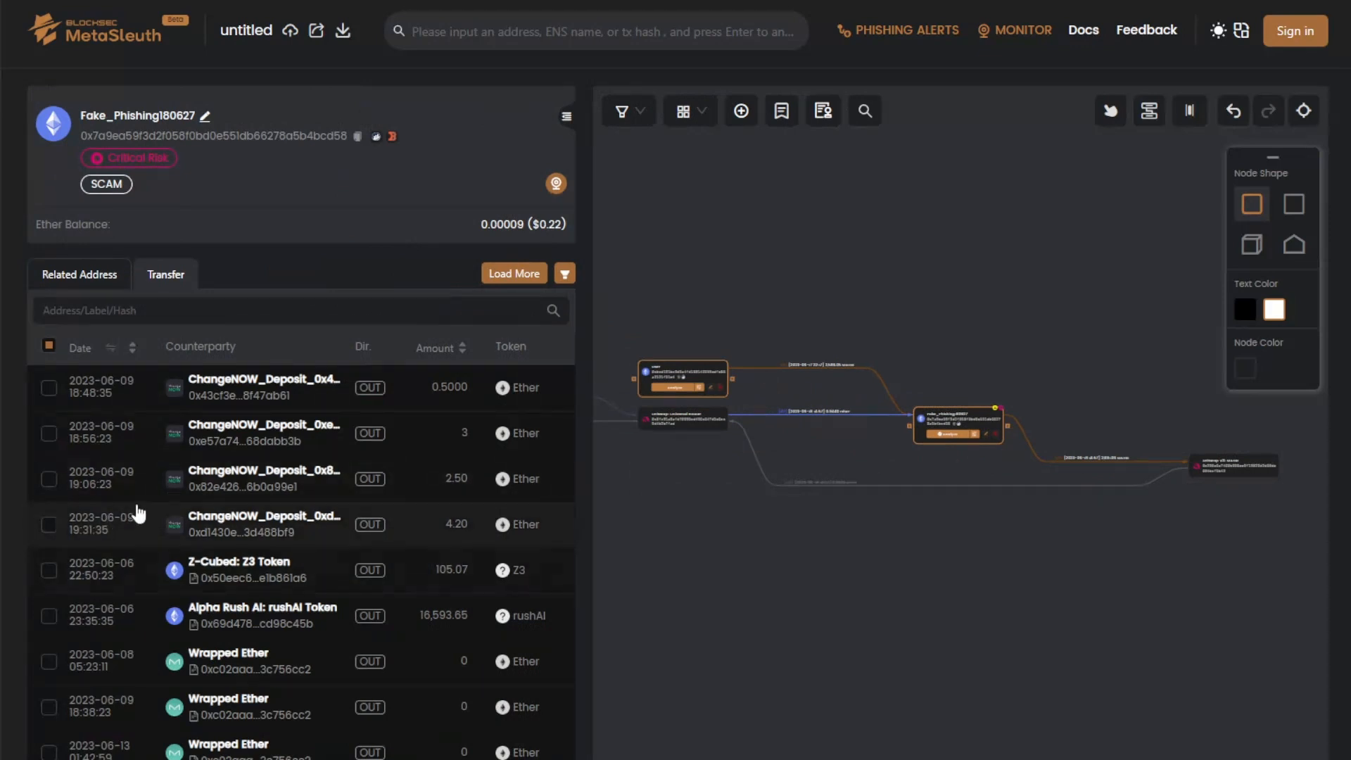
- Filter Fake_Phishing180627's related addresses with start date 2023-06-18
{"action": "left_click", "coordinate": [165, 274]}
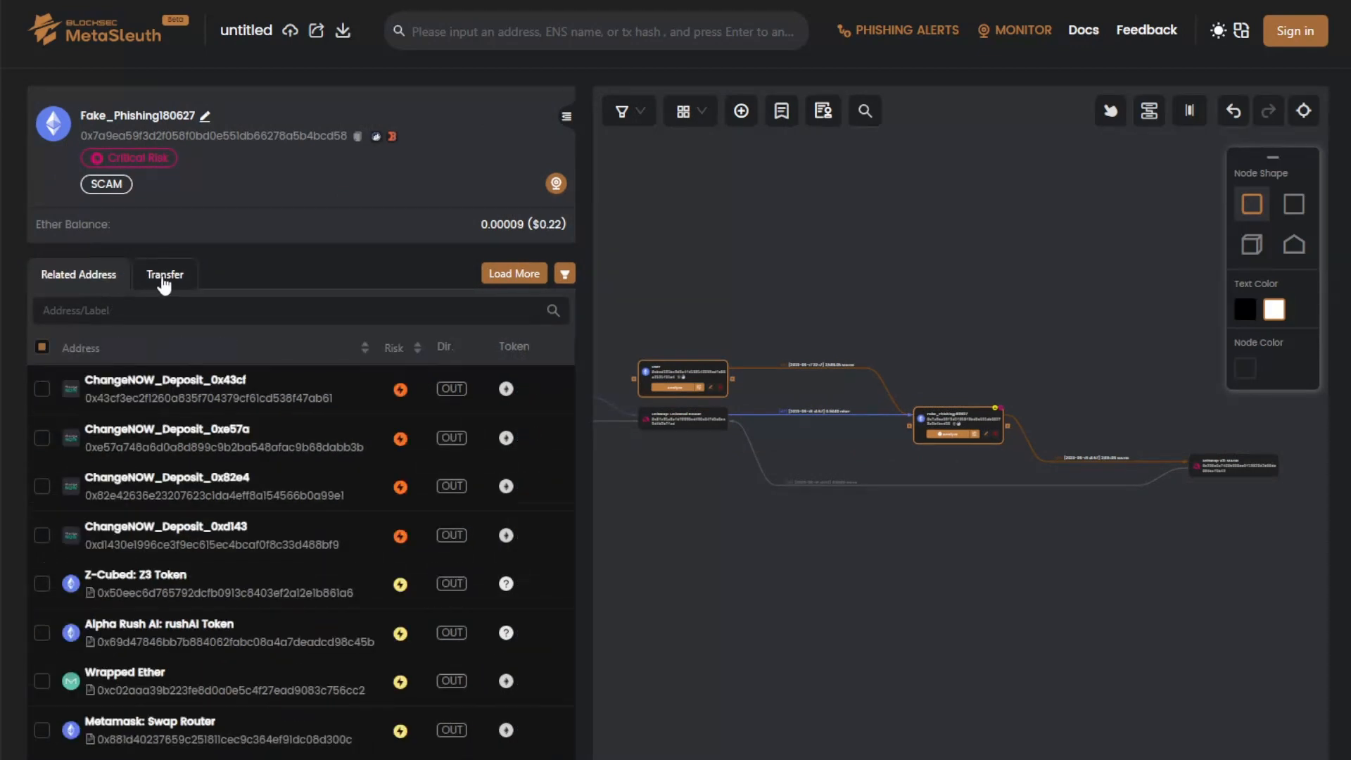
{"action": "left_click", "coordinate": [564, 273]}
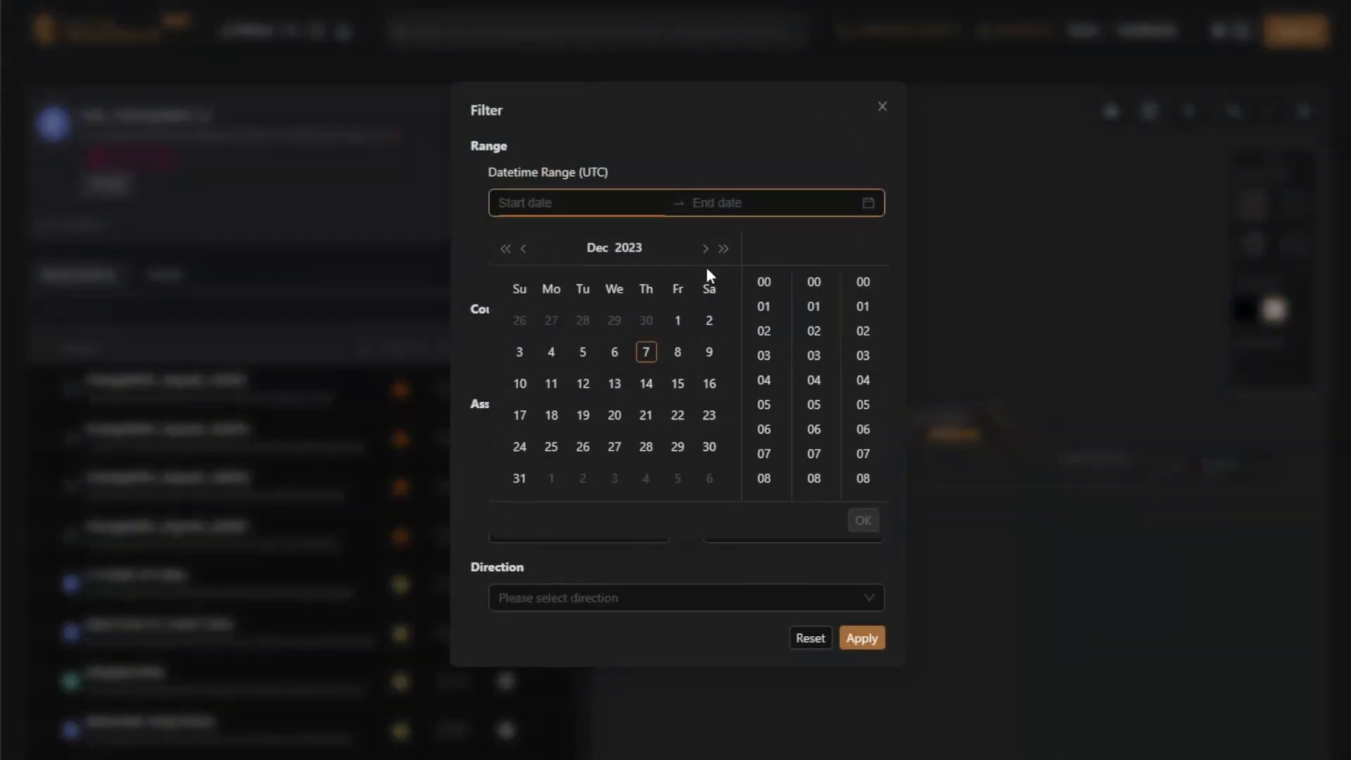
{"action": "left_click", "coordinate": [614, 248]}
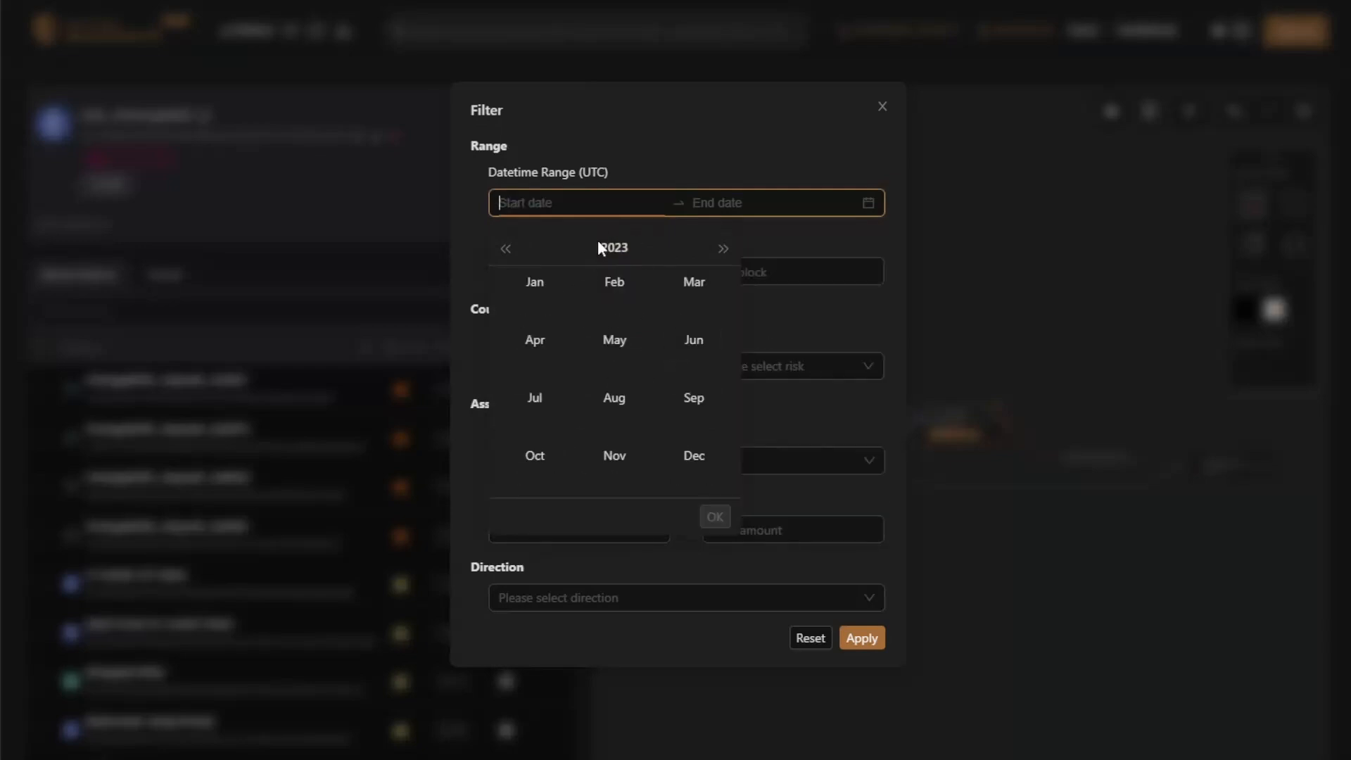
{"action": "left_click", "coordinate": [692, 339]}
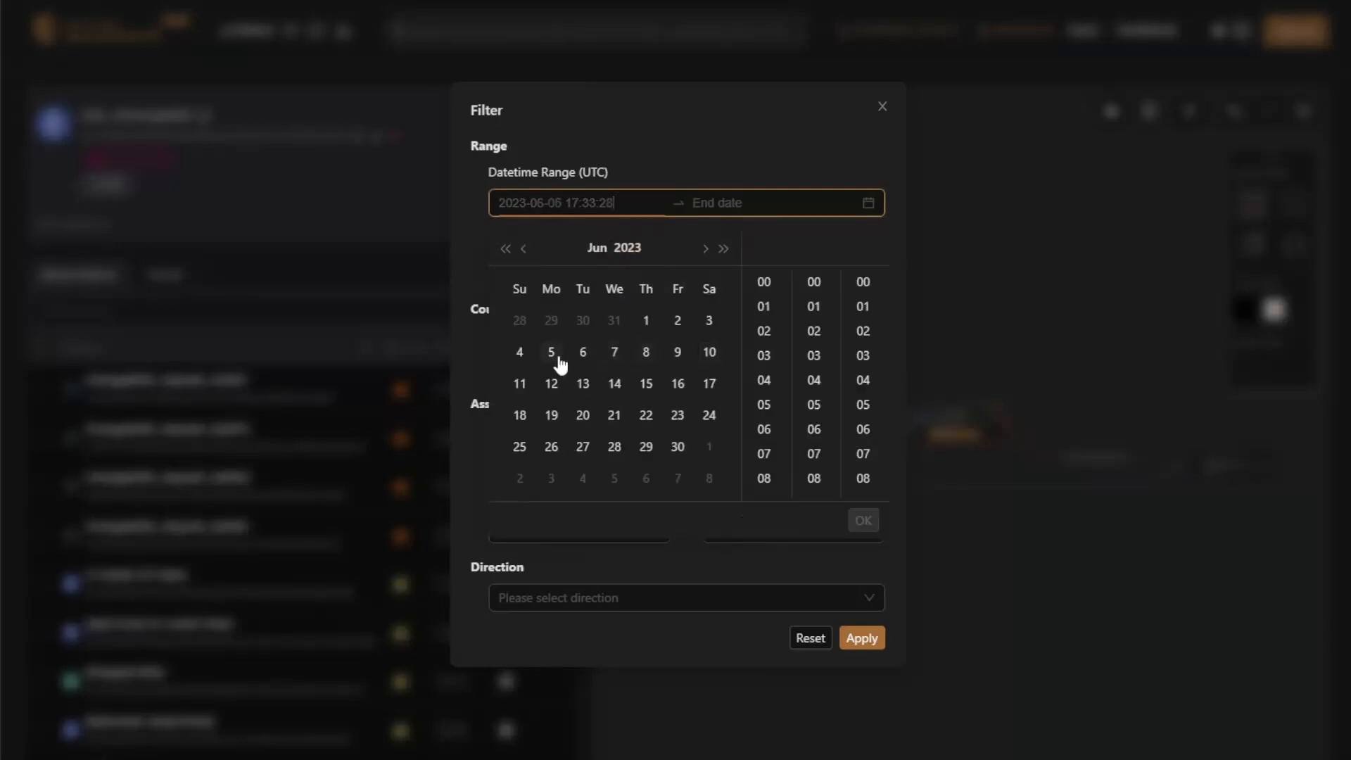
{"action": "left_click", "coordinate": [646, 382]}
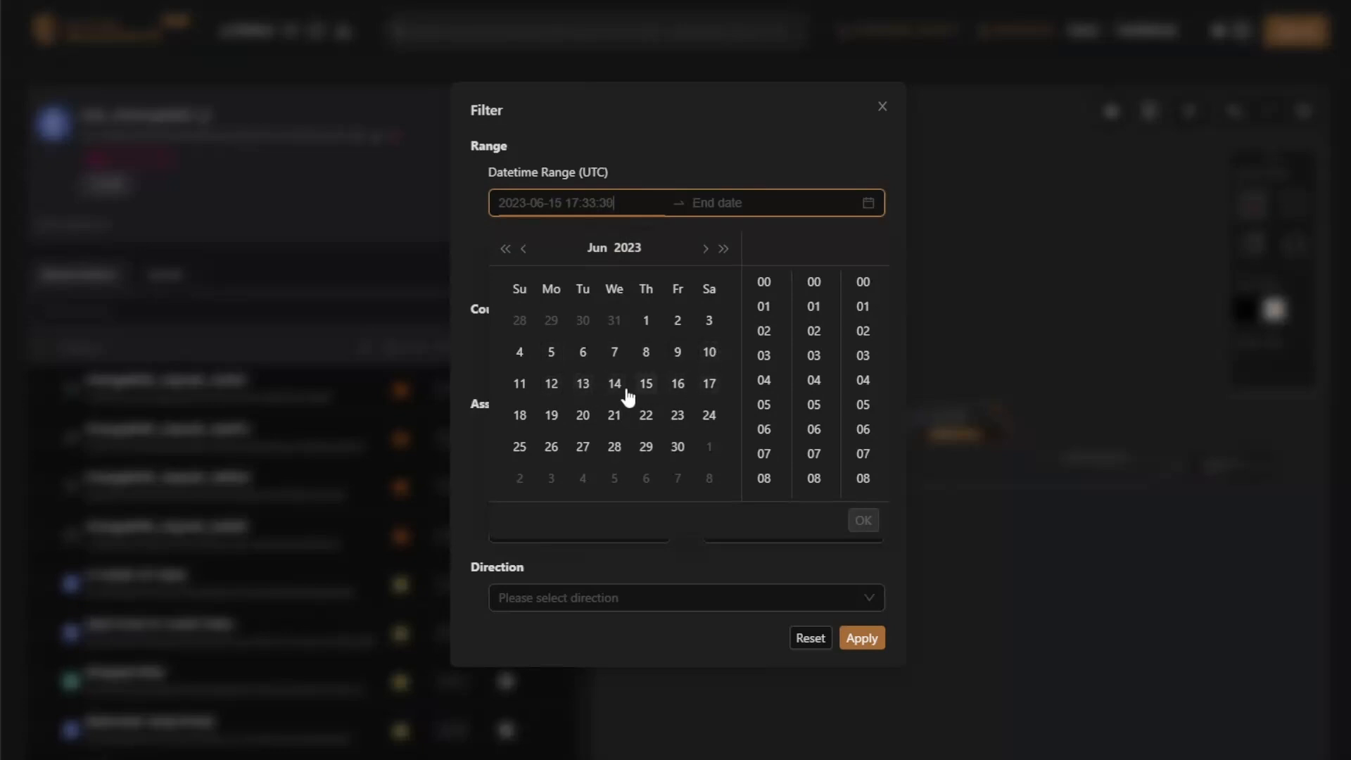
{"action": "left_click", "coordinate": [519, 413]}
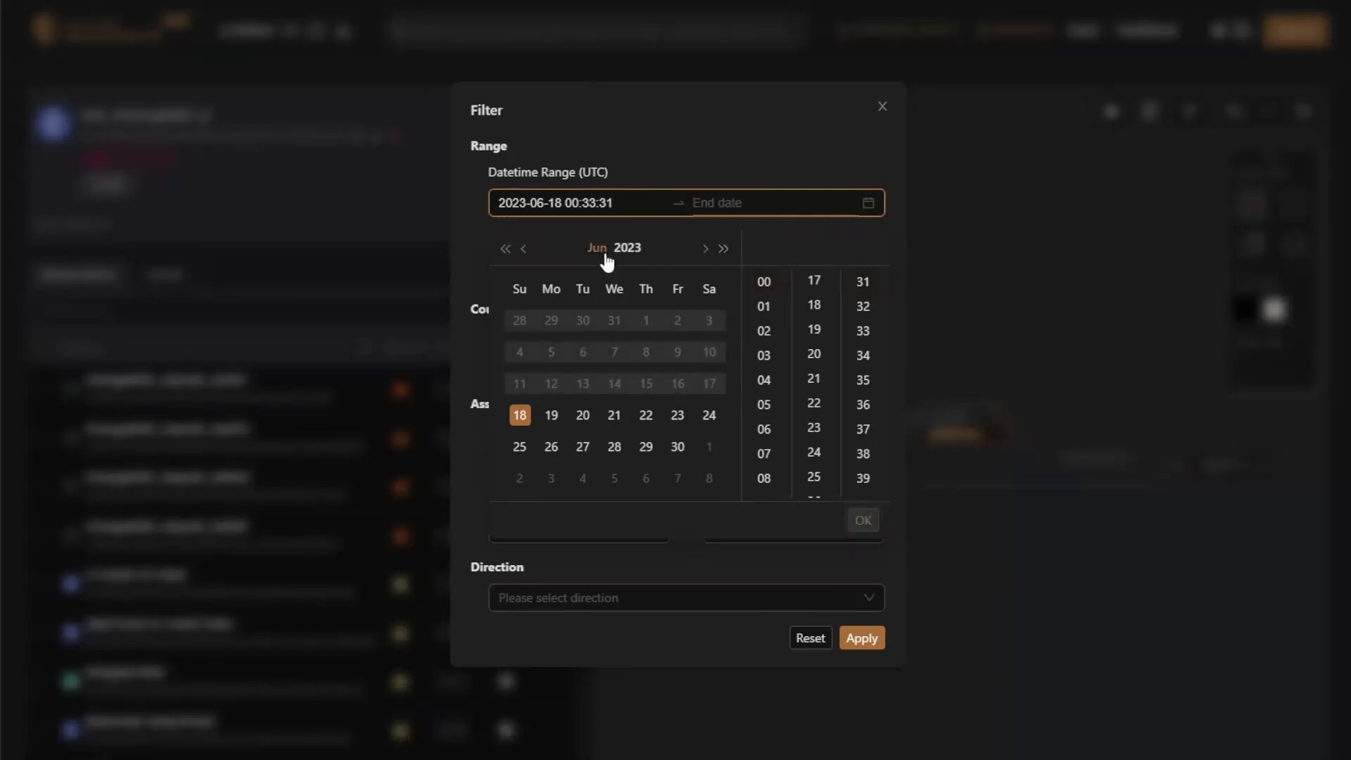
{"action": "left_click", "coordinate": [646, 352]}
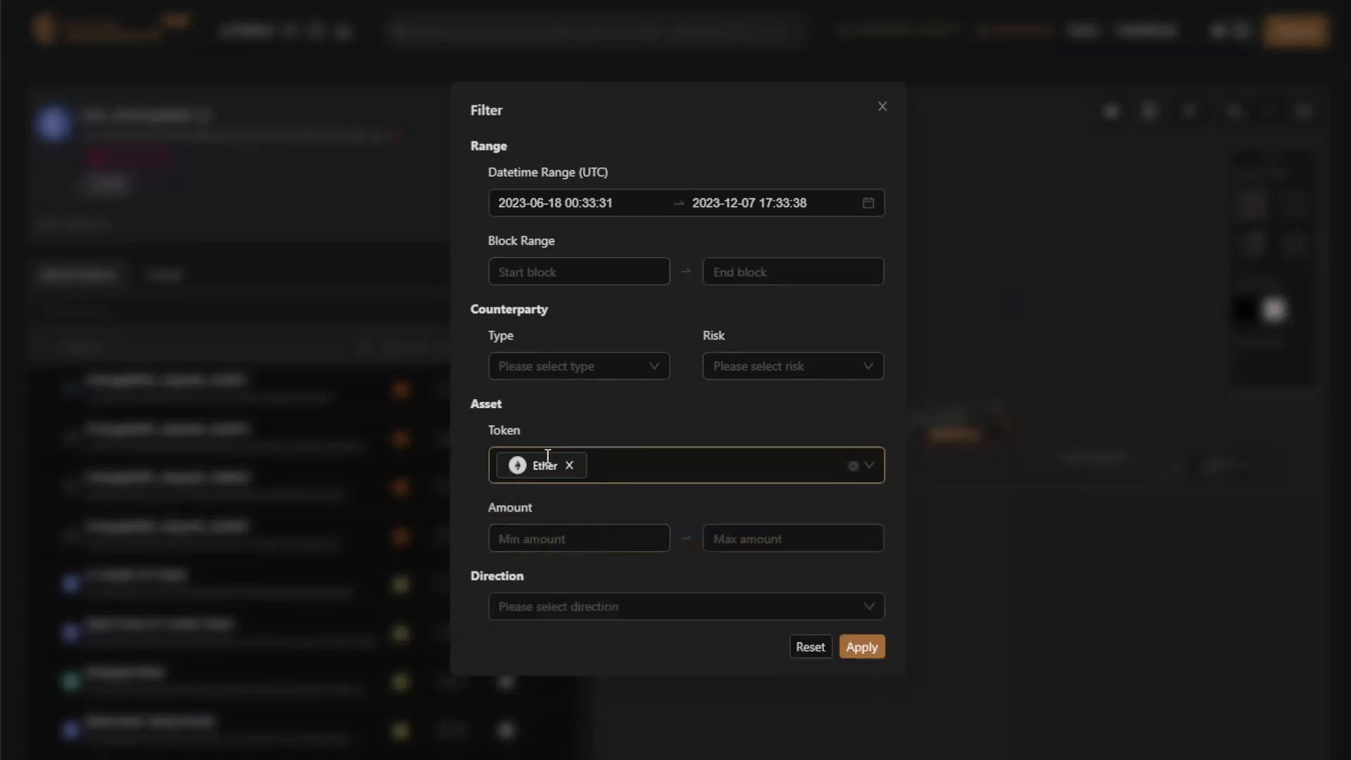
- Limit the list to outgoing Ether transfers and apply the filter
{"action": "left_click", "coordinate": [681, 605]}
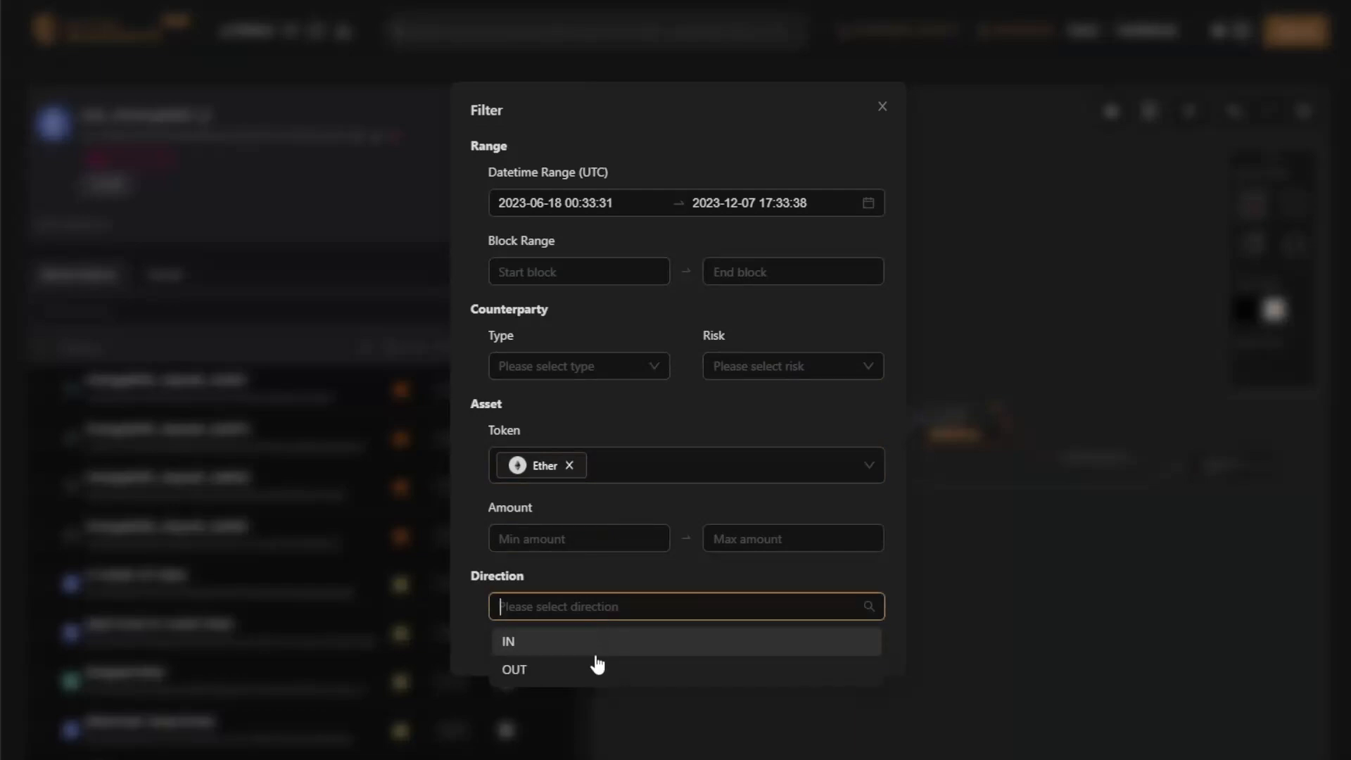
{"action": "left_click", "coordinate": [514, 670]}
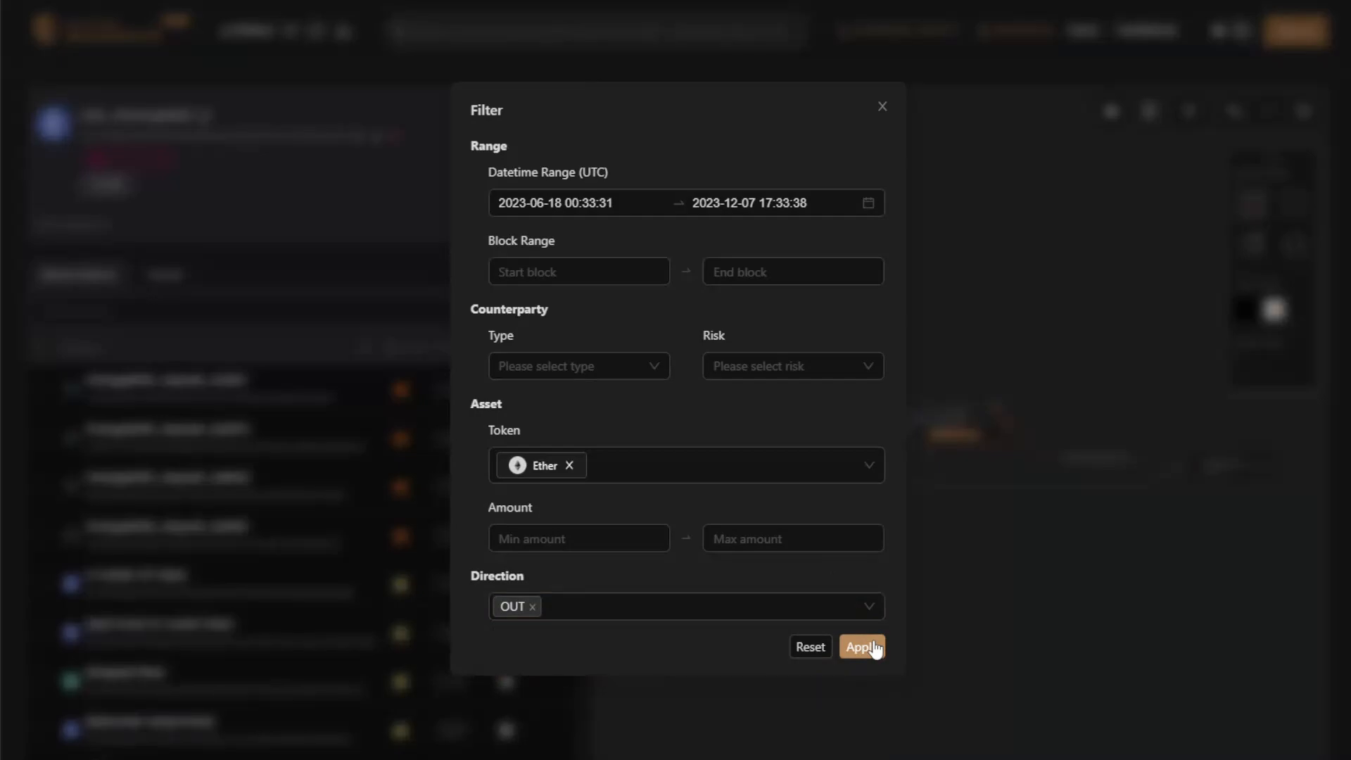
{"action": "left_click", "coordinate": [861, 646]}
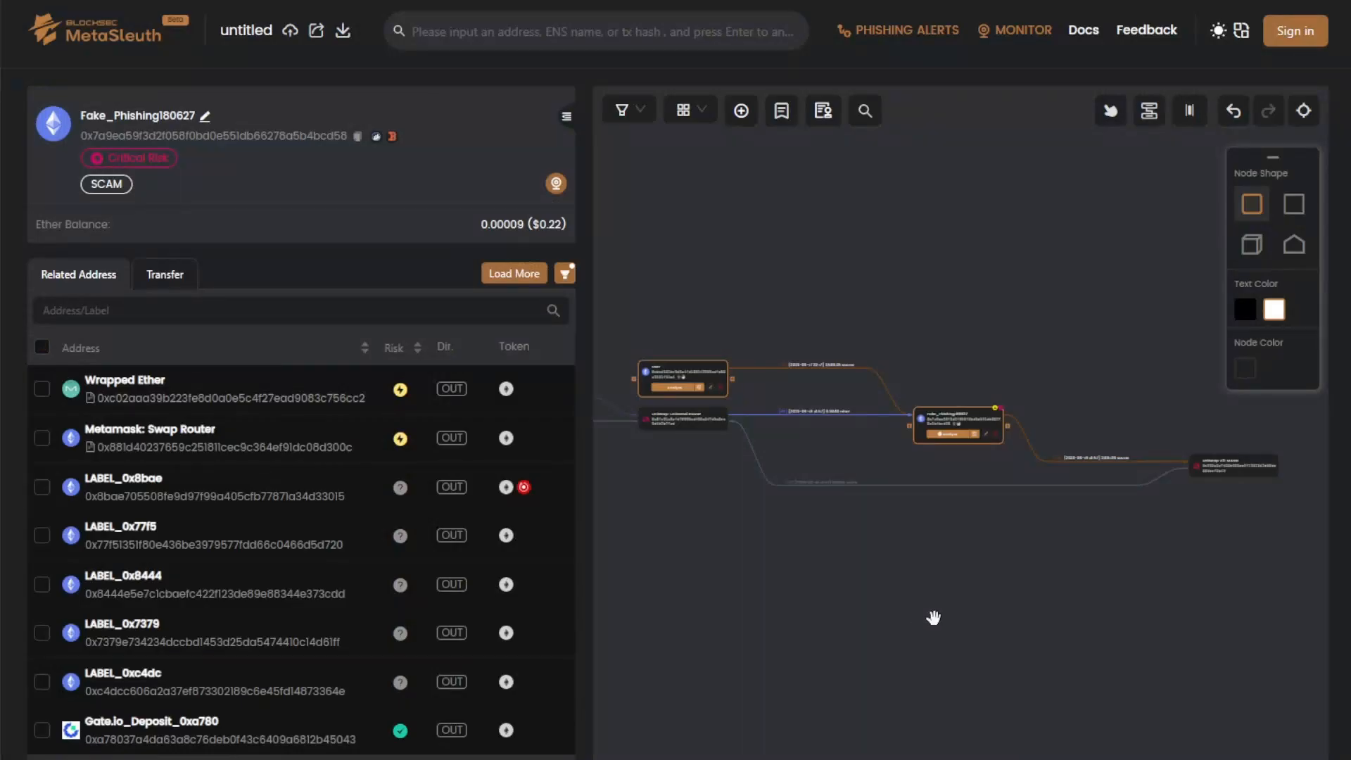
{"action": "mouse_move", "coordinate": [294, 627]}
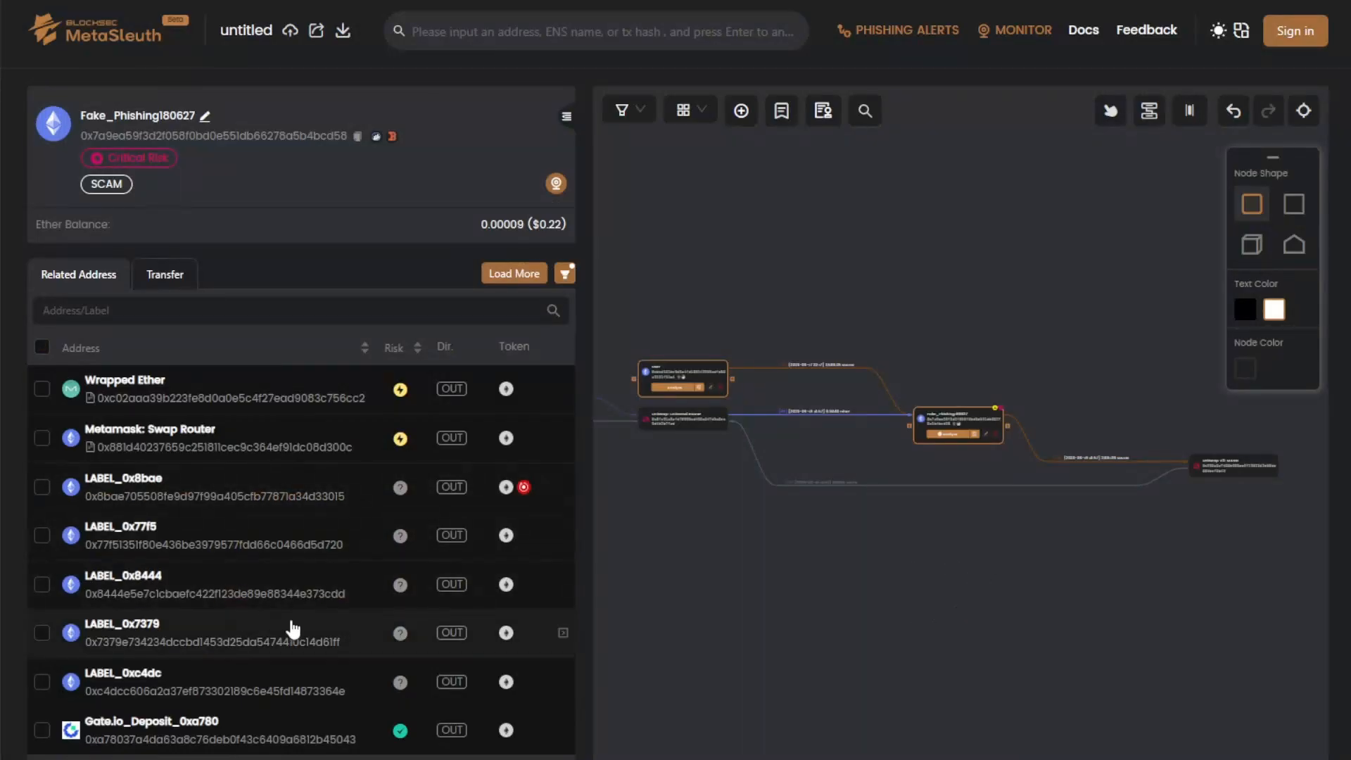
{"action": "left_click", "coordinate": [165, 274]}
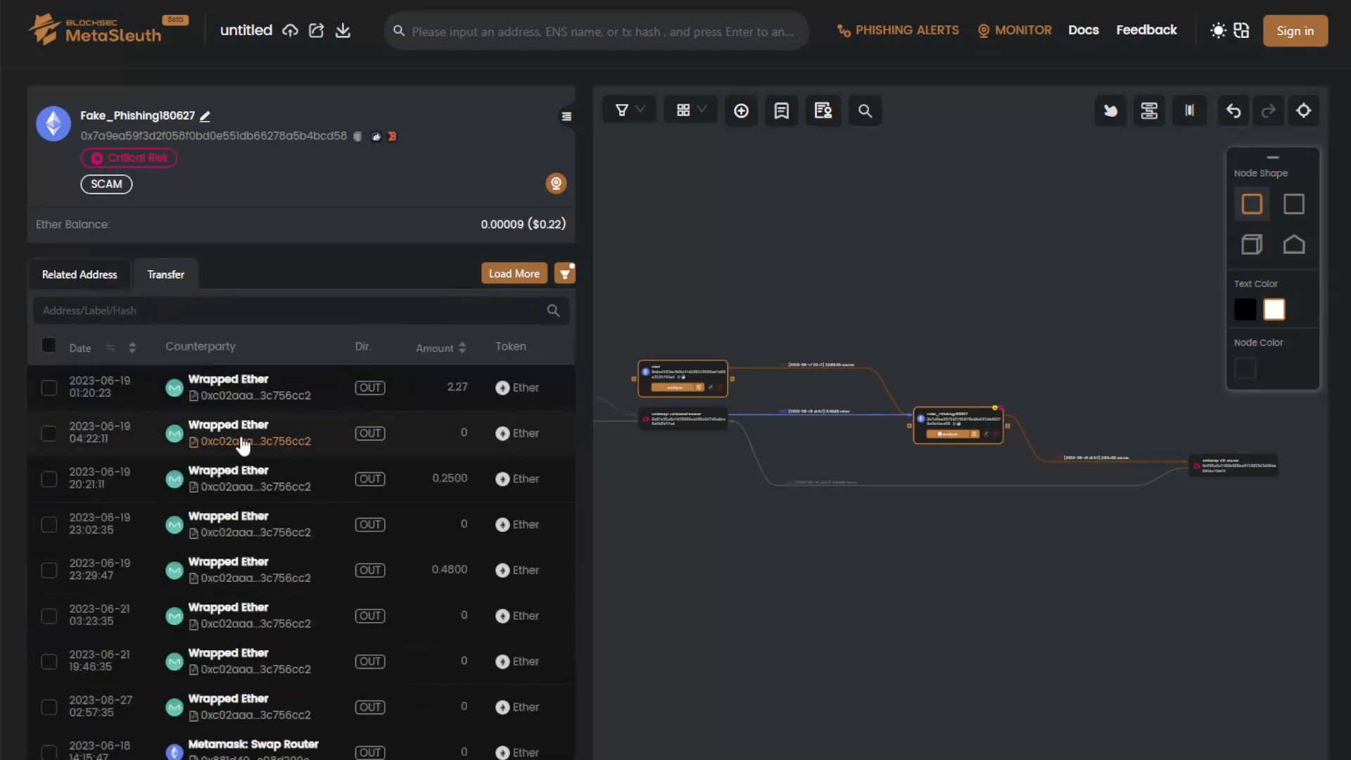
{"action": "scroll", "scroll_direction": "down", "scroll_amount": 3}
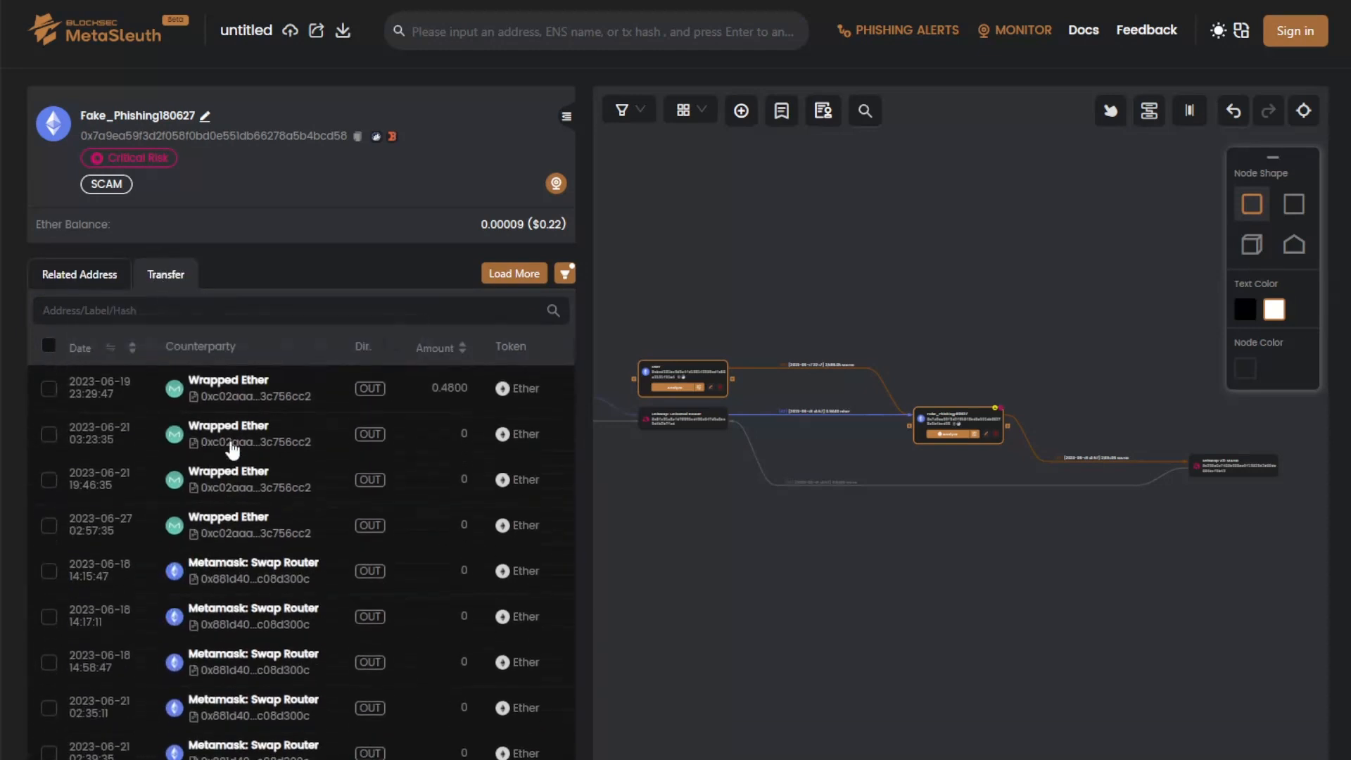
{"action": "scroll", "scroll_direction": "down", "scroll_amount": 3}
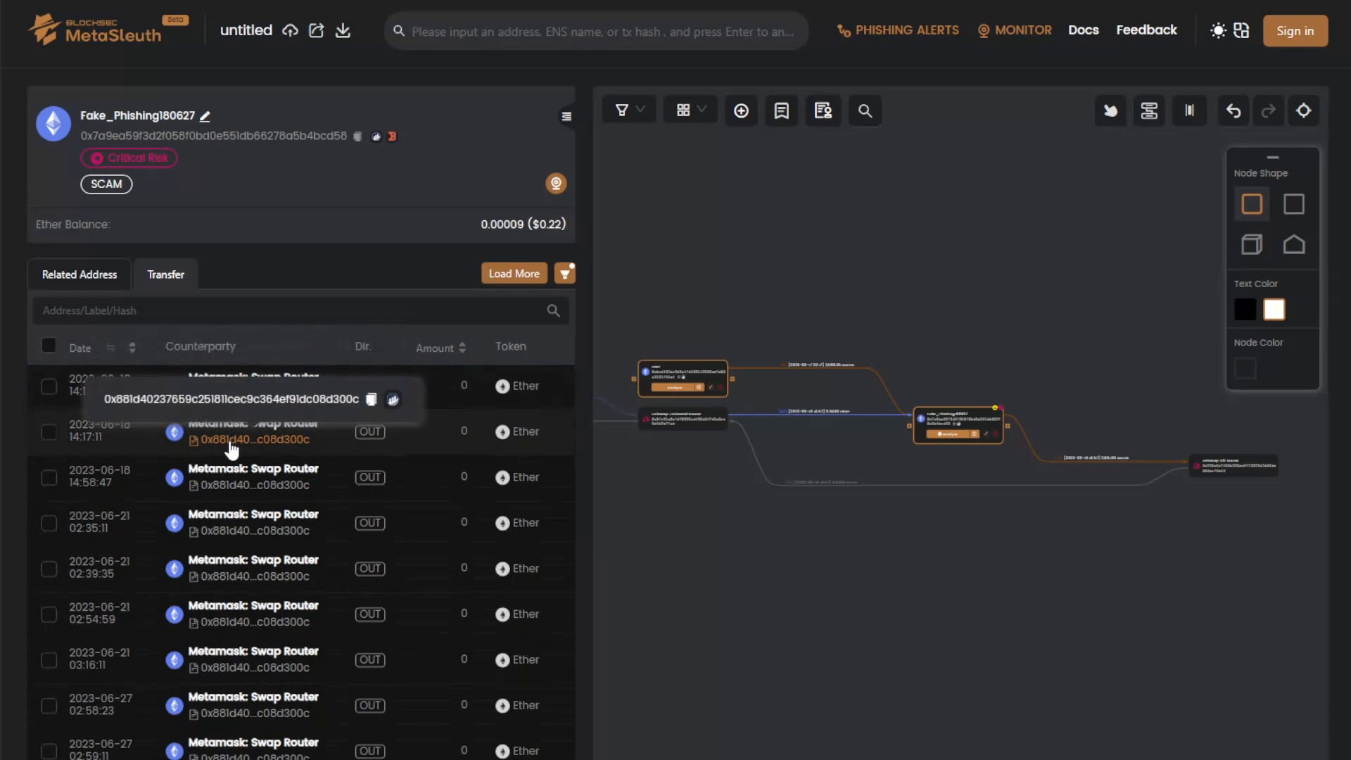
{"action": "scroll", "scroll_direction": "down", "scroll_amount": 3}
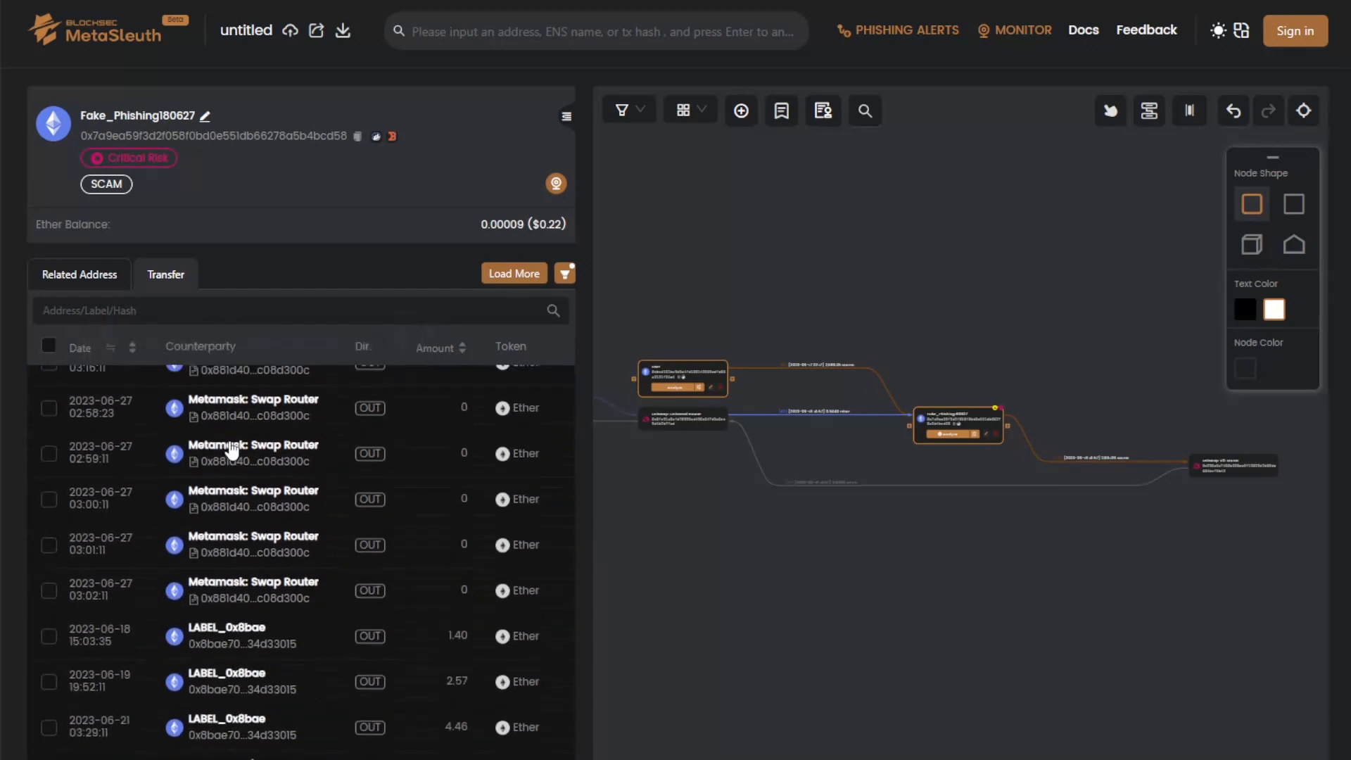
{"action": "scroll", "scroll_direction": "down", "scroll_amount": 3}
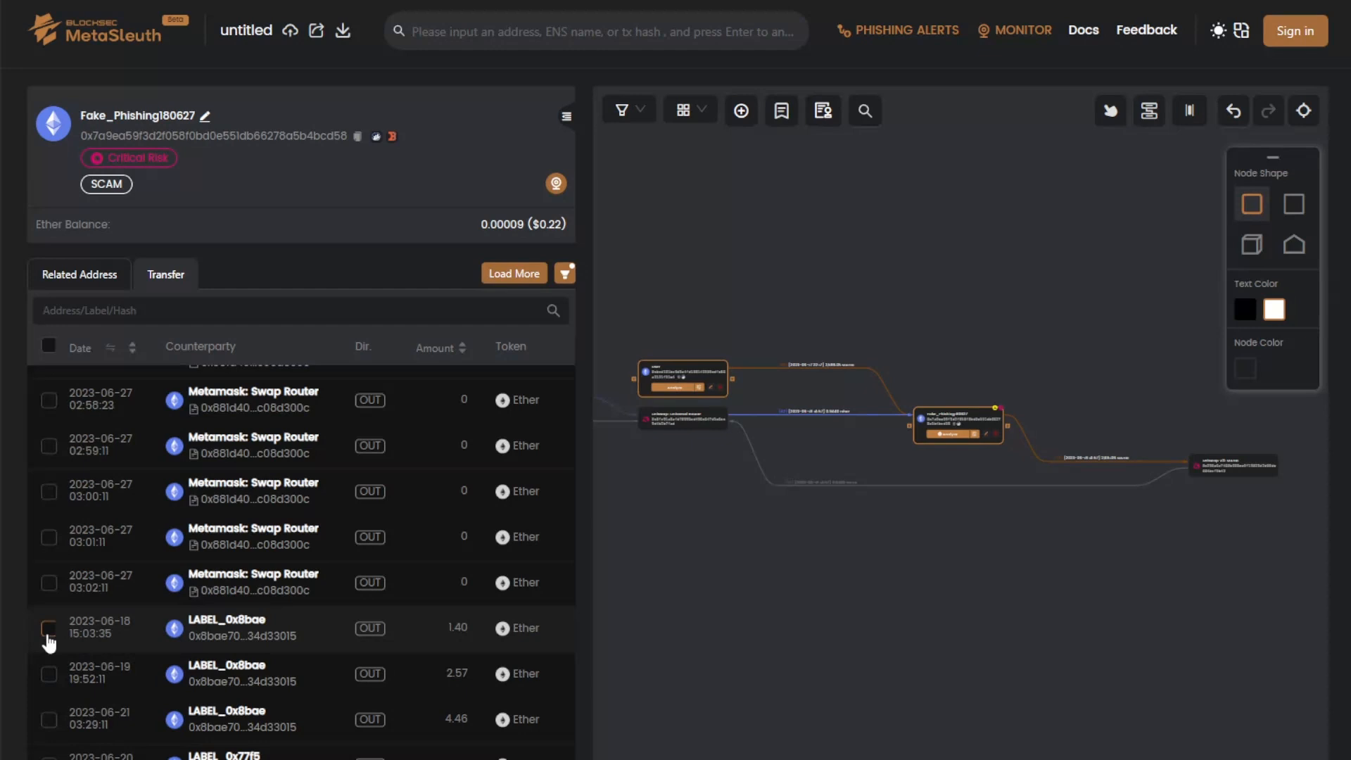
{"action": "left_click", "coordinate": [48, 628]}
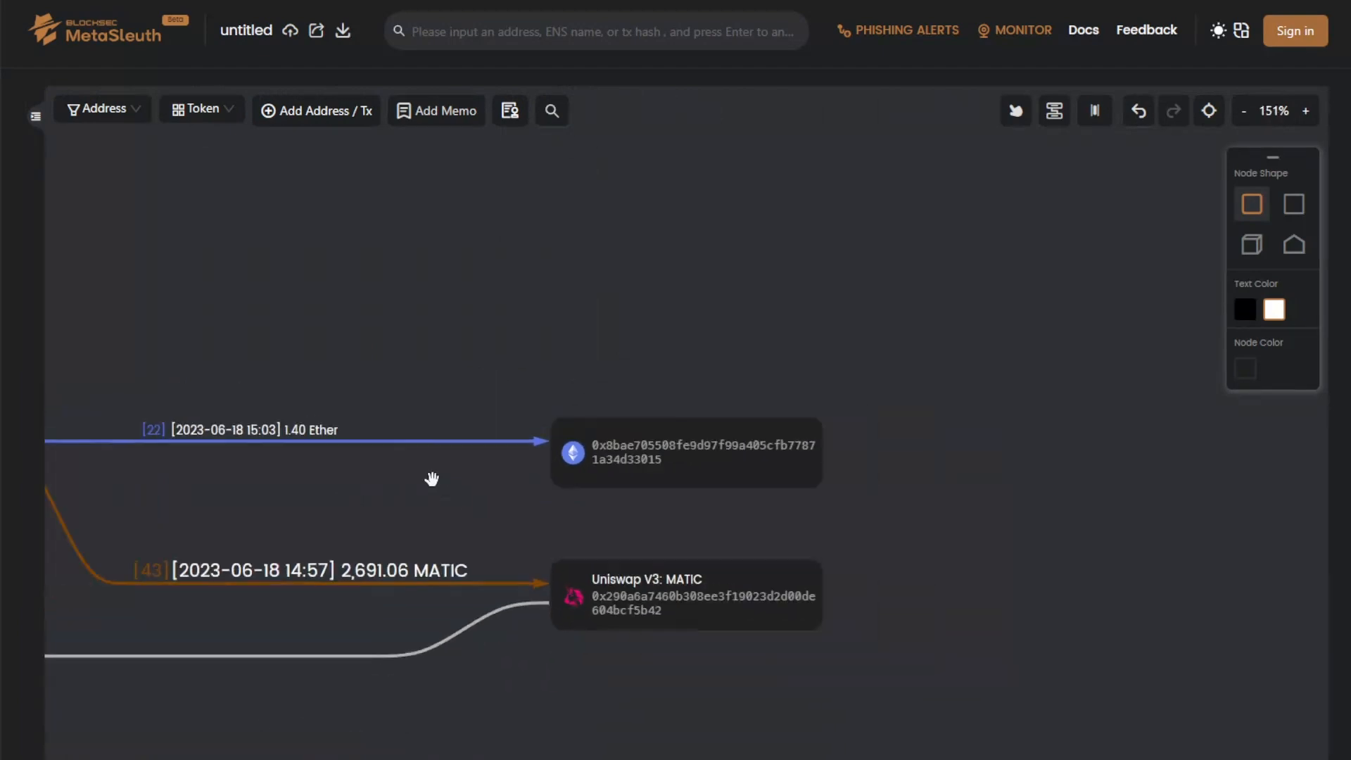
- Zoom out to see the 1.40 Ether edge to 0x8bae beside the MATIC edge to Uniswap V3
{"action": "left_click", "coordinate": [1242, 110]}
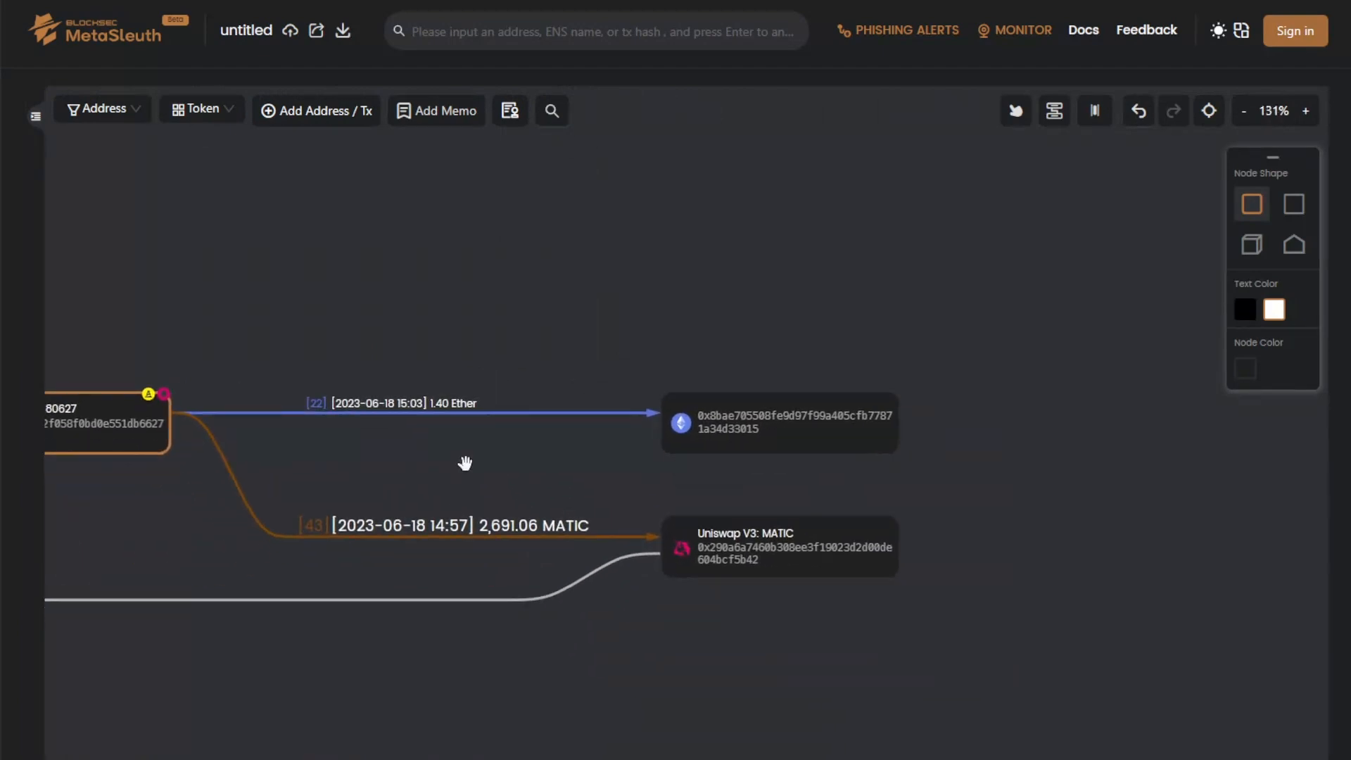
{"action": "mouse_move", "coordinate": [458, 454]}
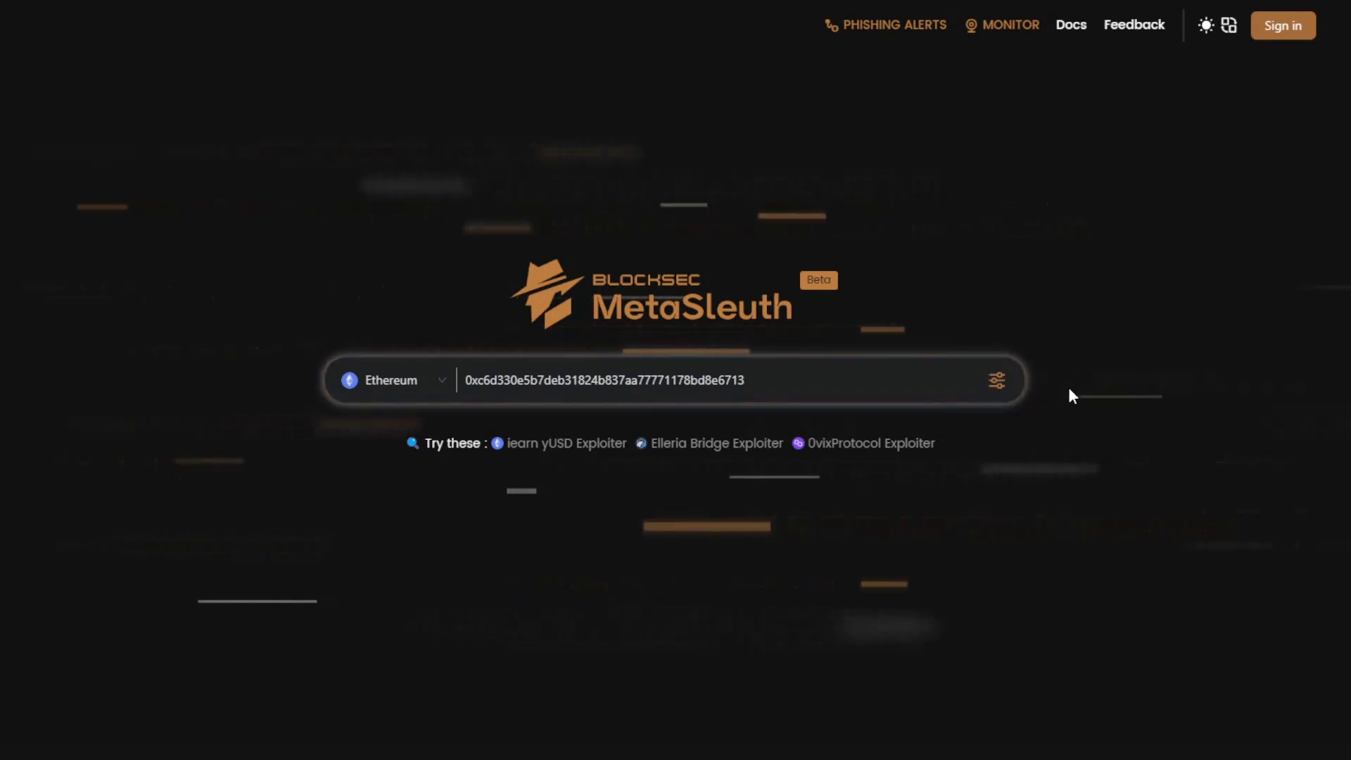
{"action": "left_click", "coordinate": [604, 380]}
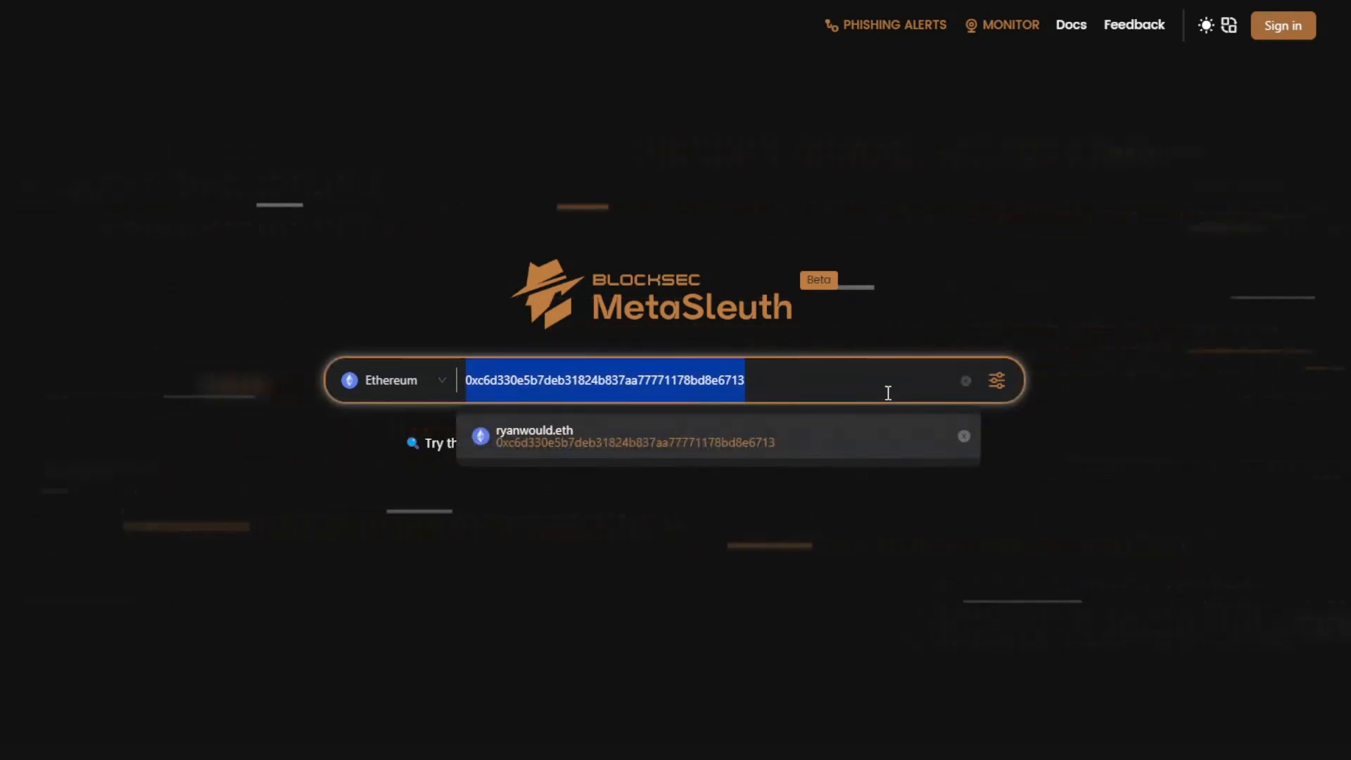
{"action": "type", "text": "ryanwould"}
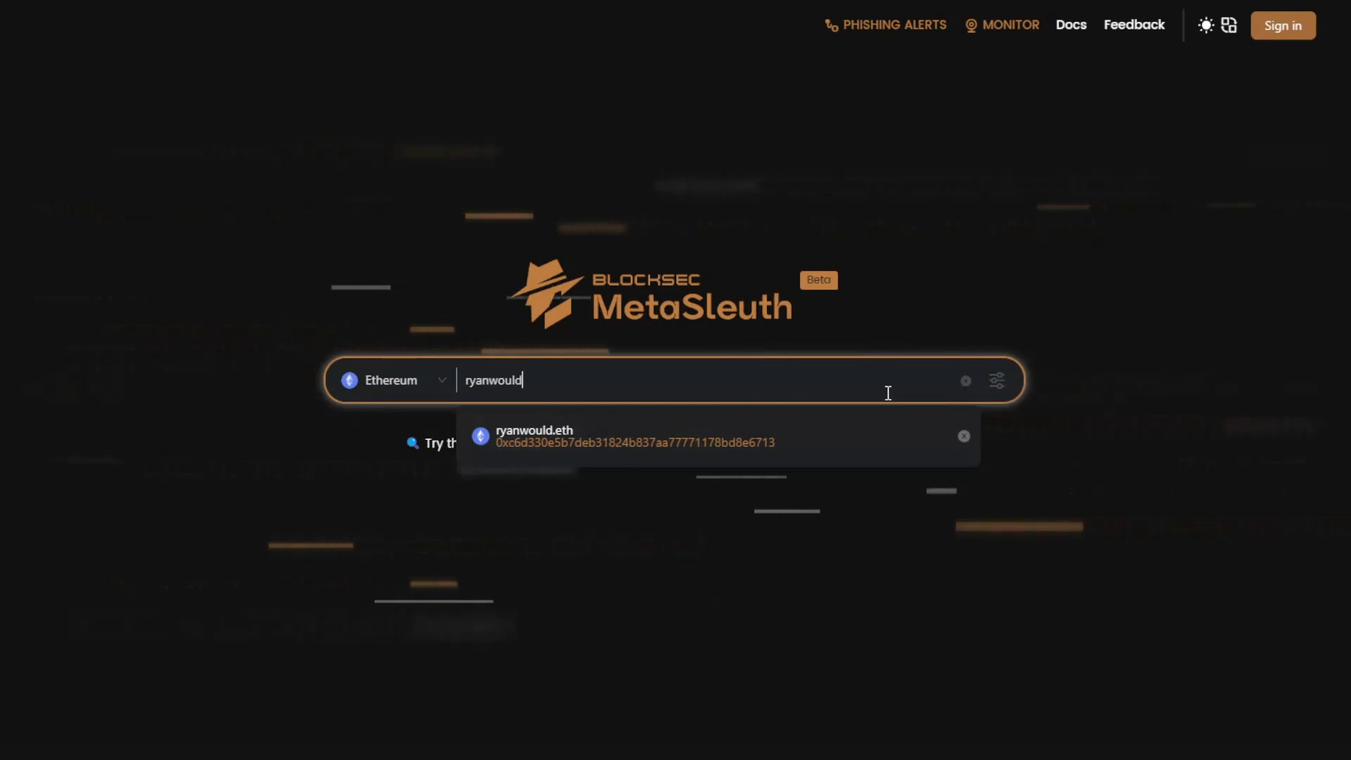
{"action": "type", "text": ".et"}
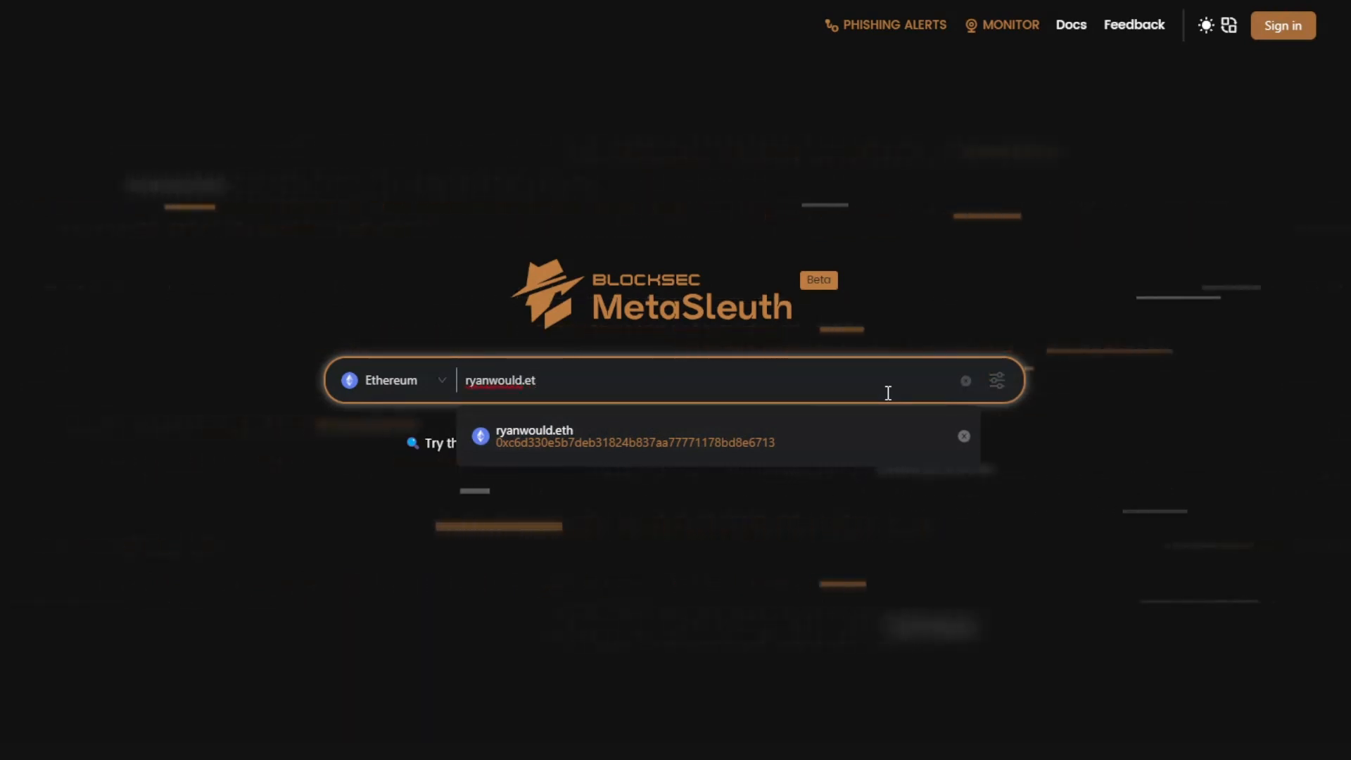
{"action": "type", "text": "h"}
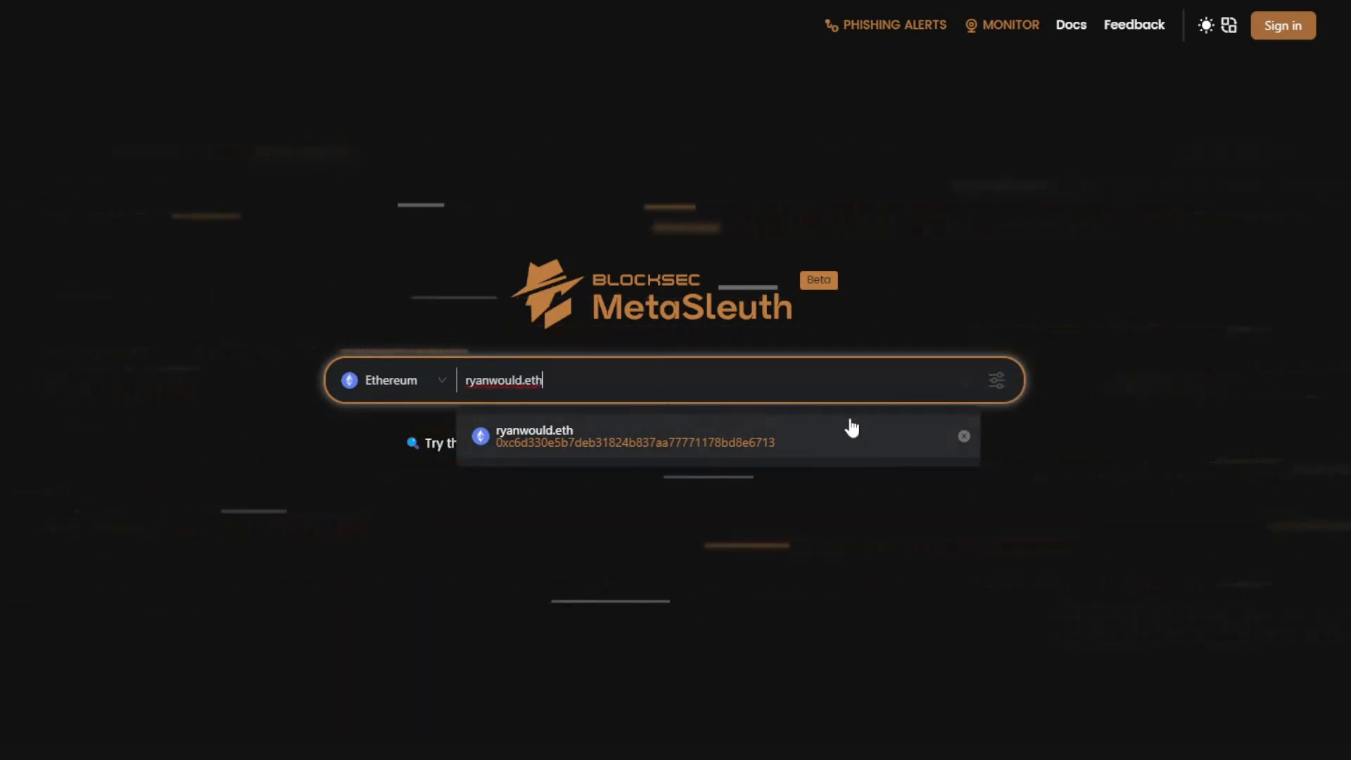
{"action": "left_click", "coordinate": [996, 380]}
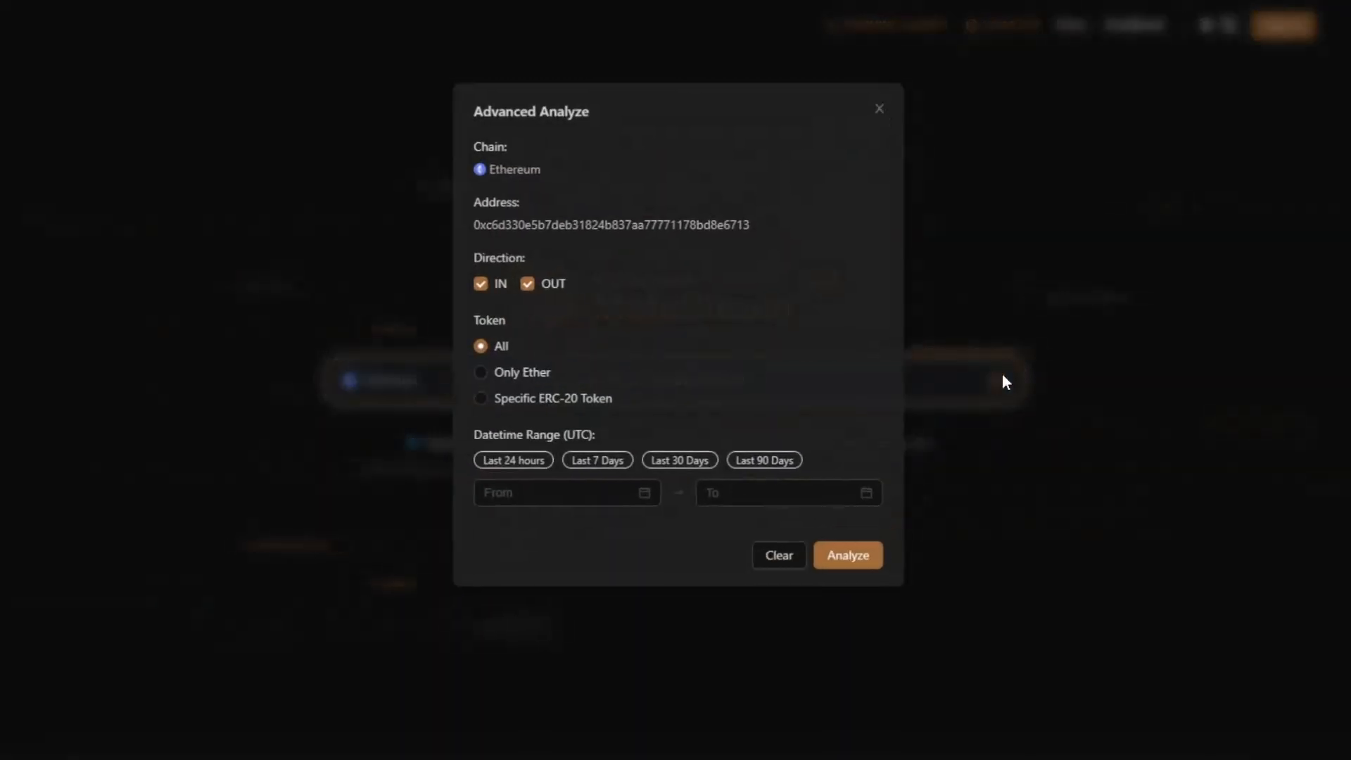
- Set the analysis range From 2023-02-25 To 2023-02-28
{"action": "left_click", "coordinate": [559, 492]}
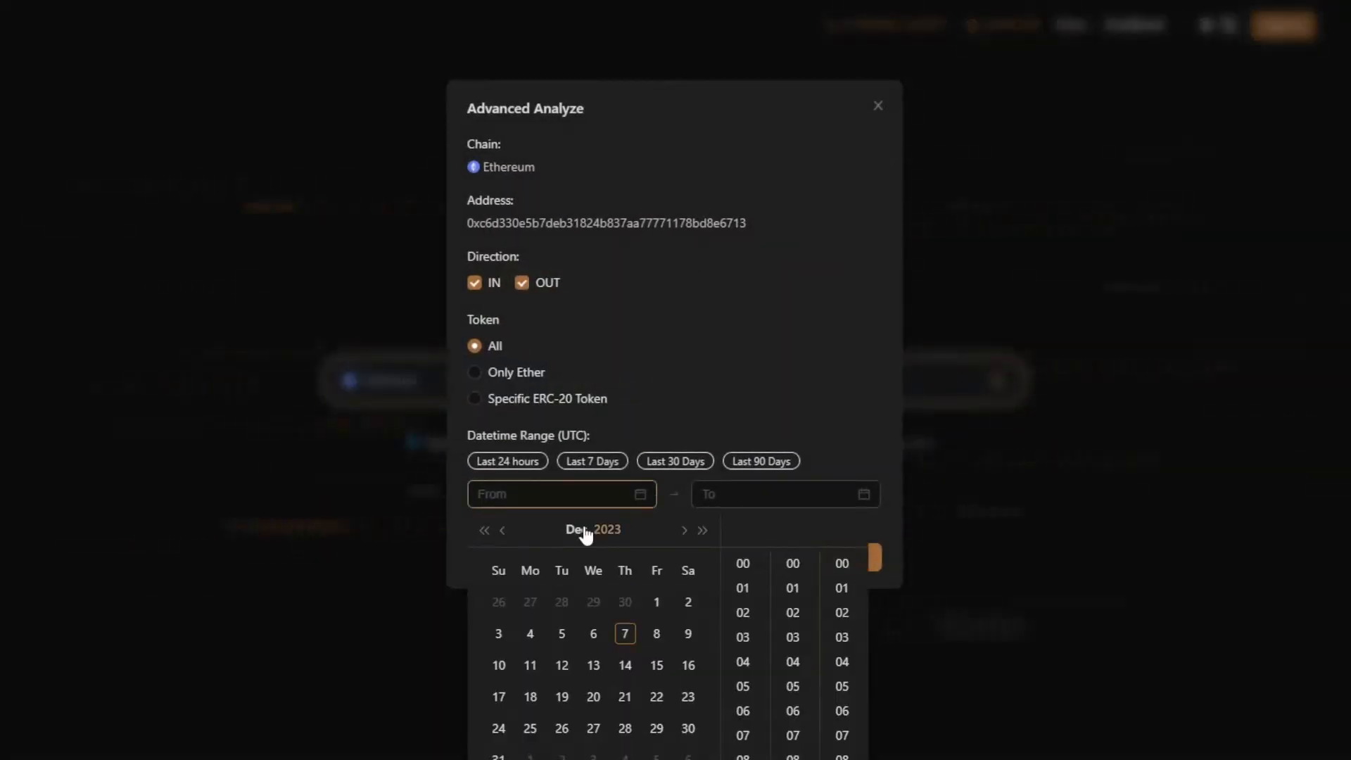
{"action": "left_click", "coordinate": [688, 697]}
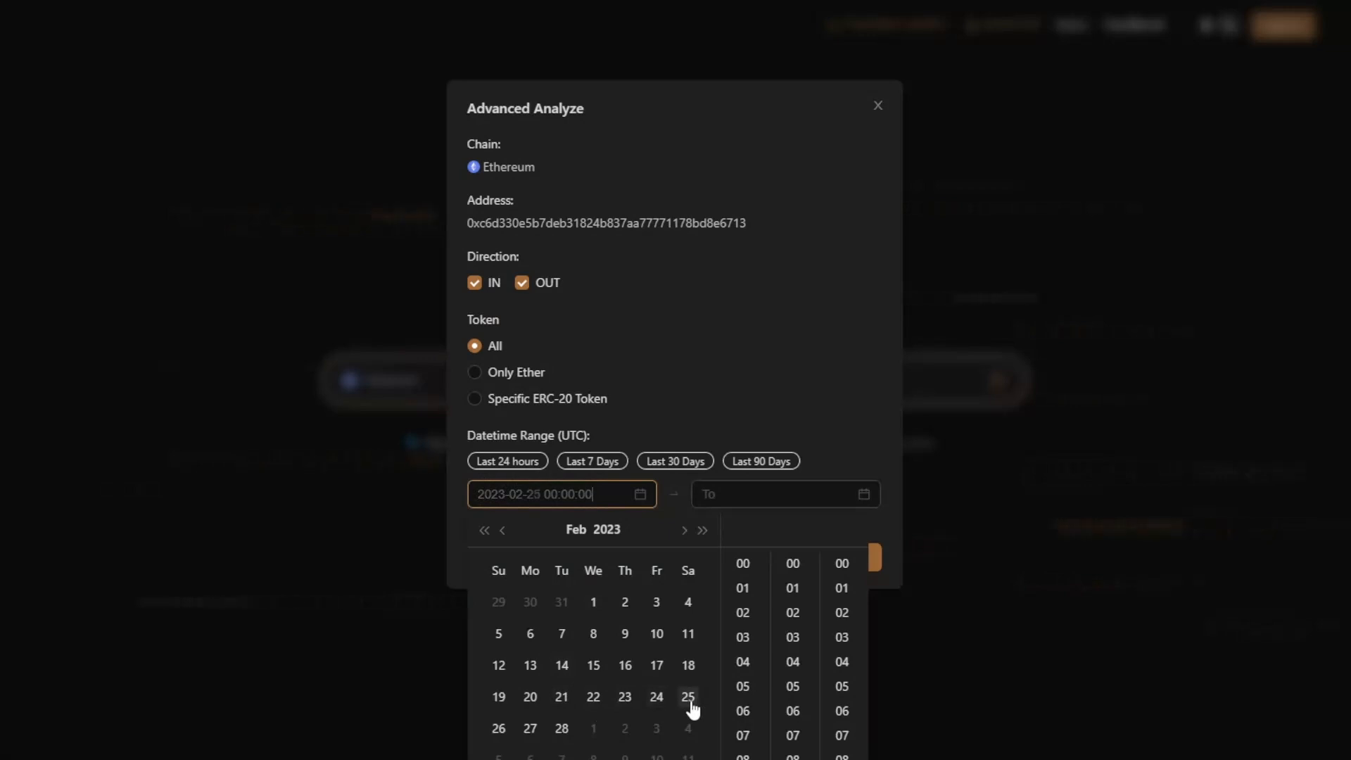
{"action": "left_click", "coordinate": [688, 697]}
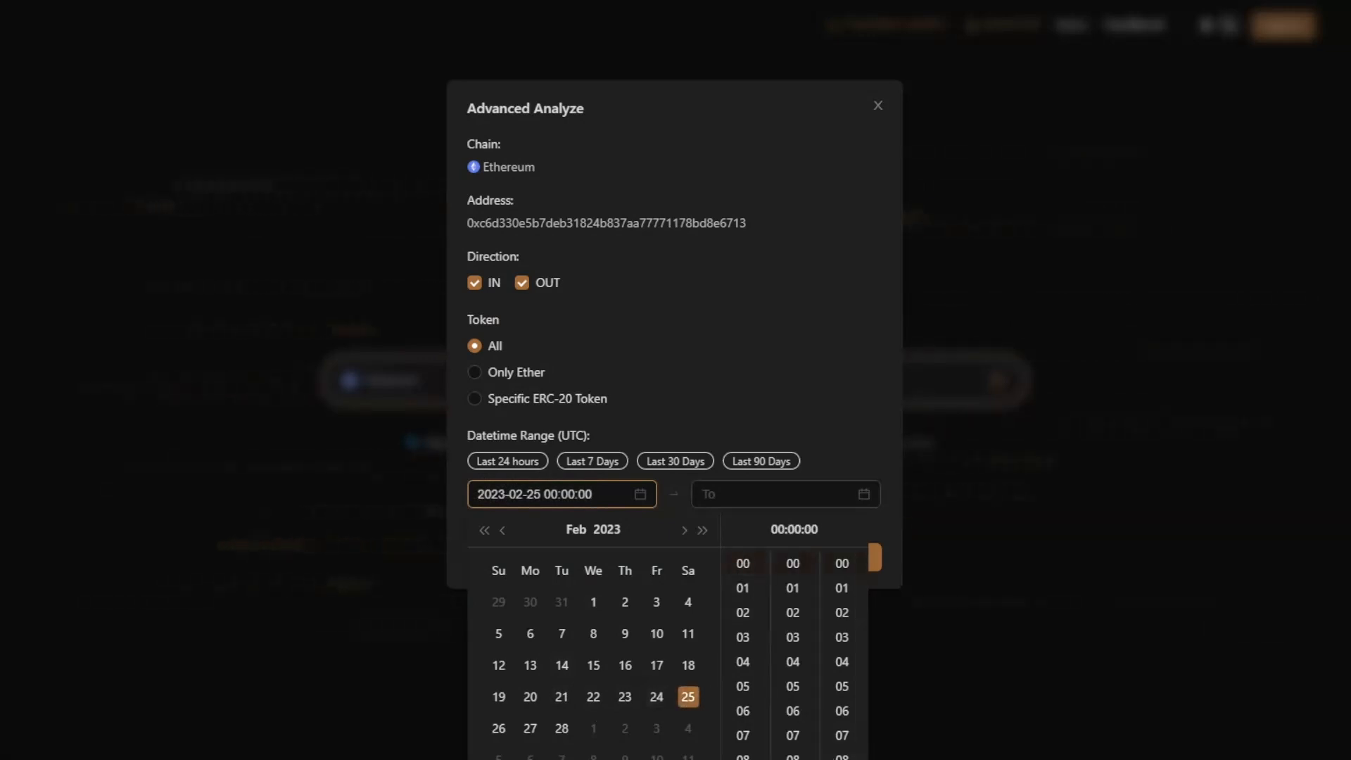
{"action": "left_click", "coordinate": [776, 494]}
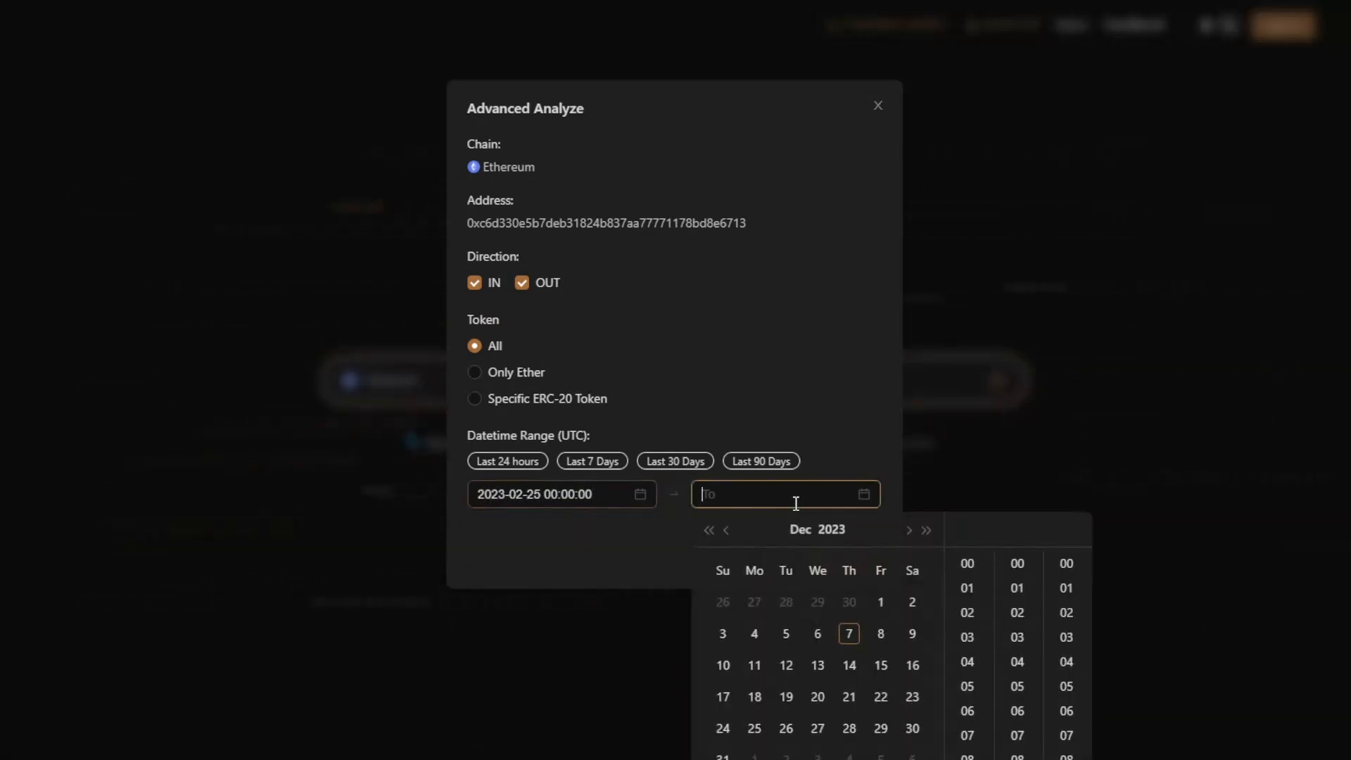
{"action": "left_click", "coordinate": [726, 529]}
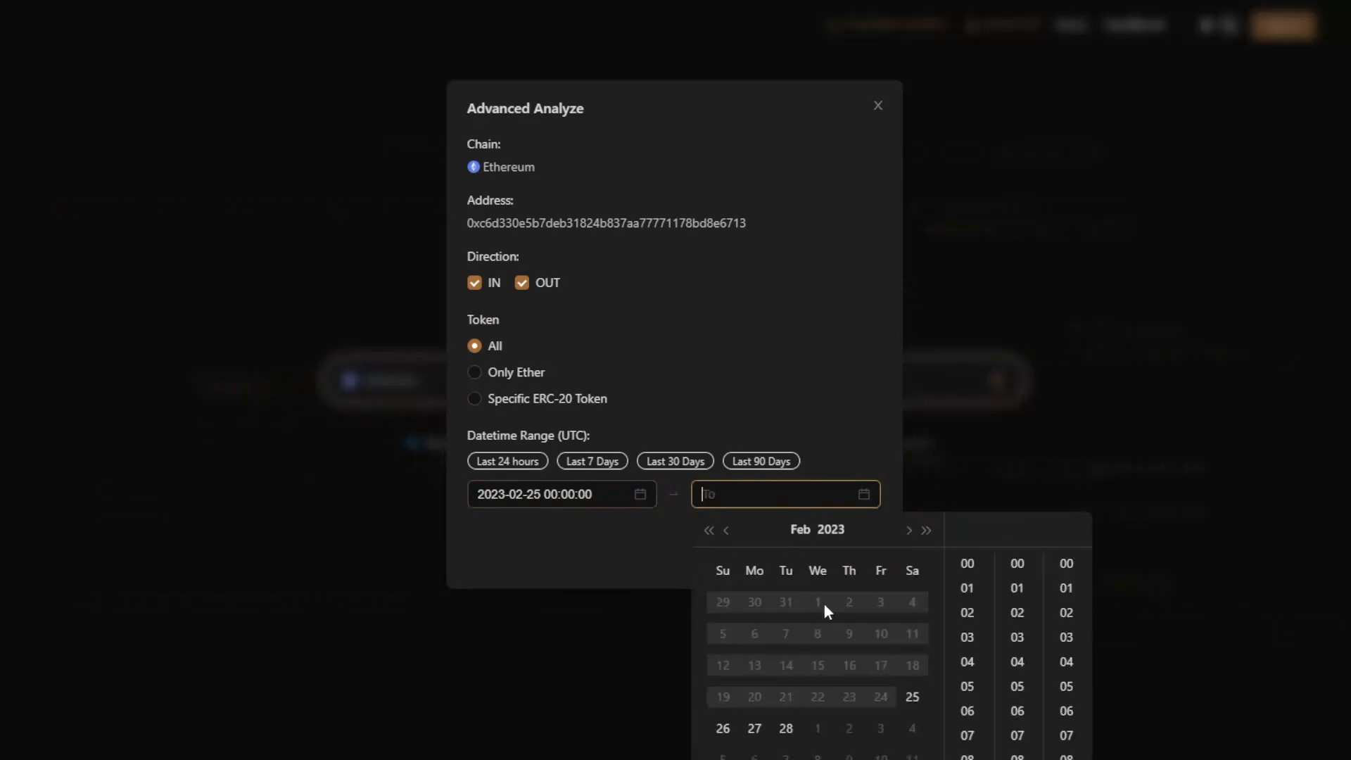
{"action": "left_click", "coordinate": [785, 727]}
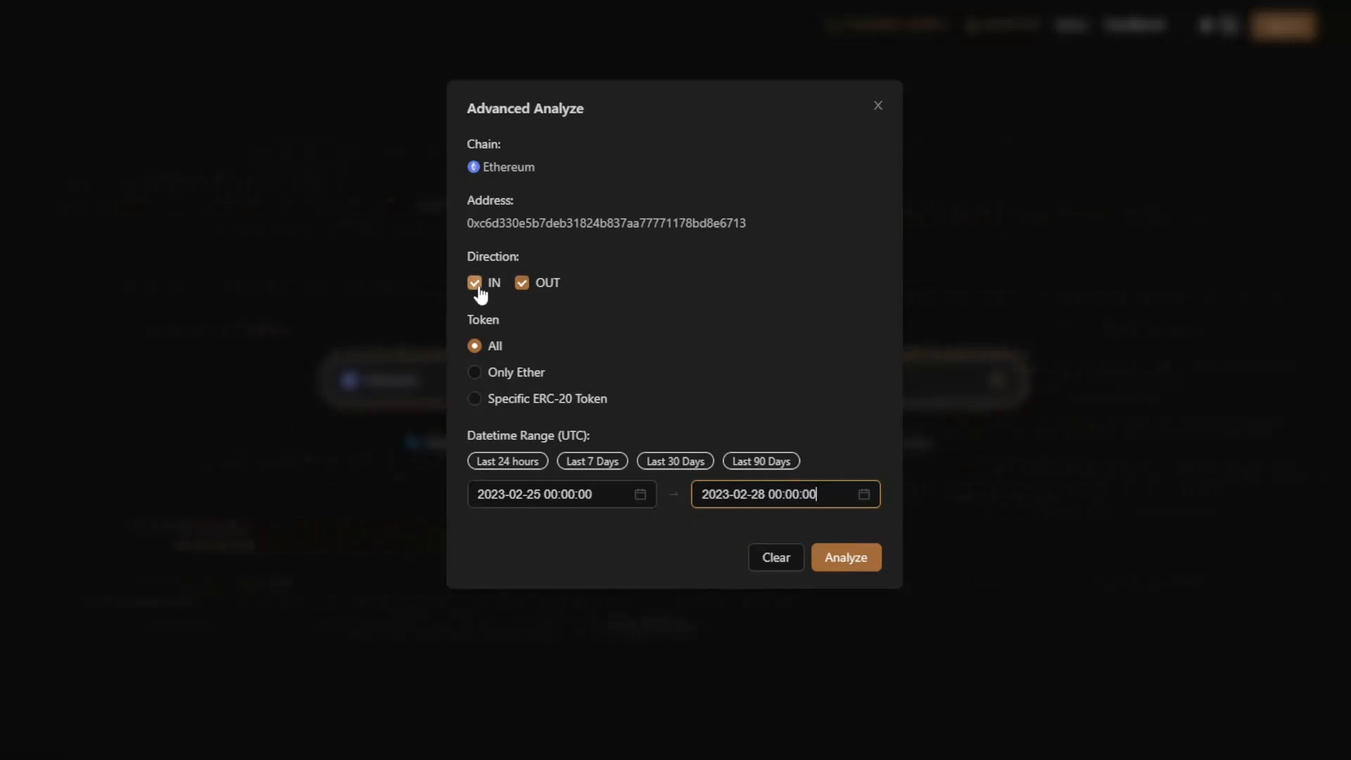
- Untick IN so only outgoing funds are traced, and run the analysis
{"action": "left_click", "coordinate": [474, 283]}
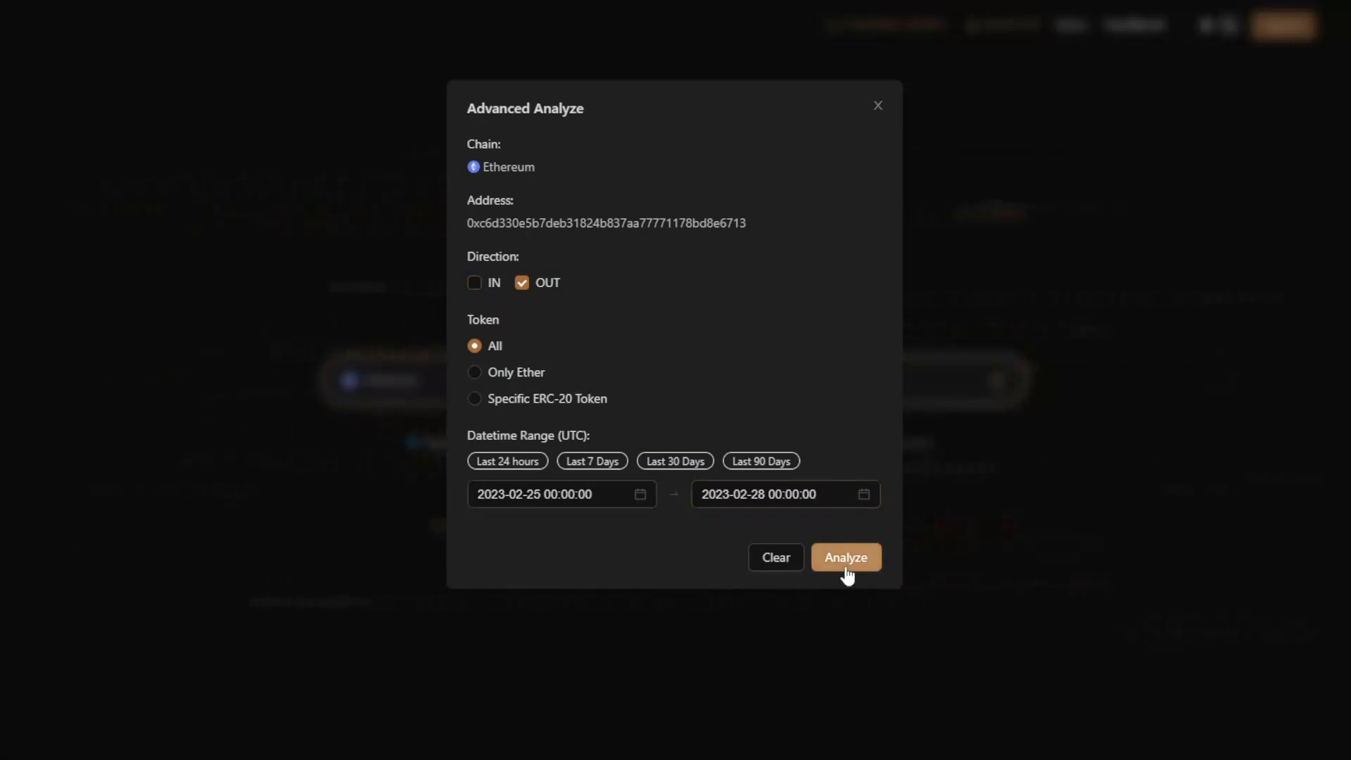
{"action": "left_click", "coordinate": [844, 557]}
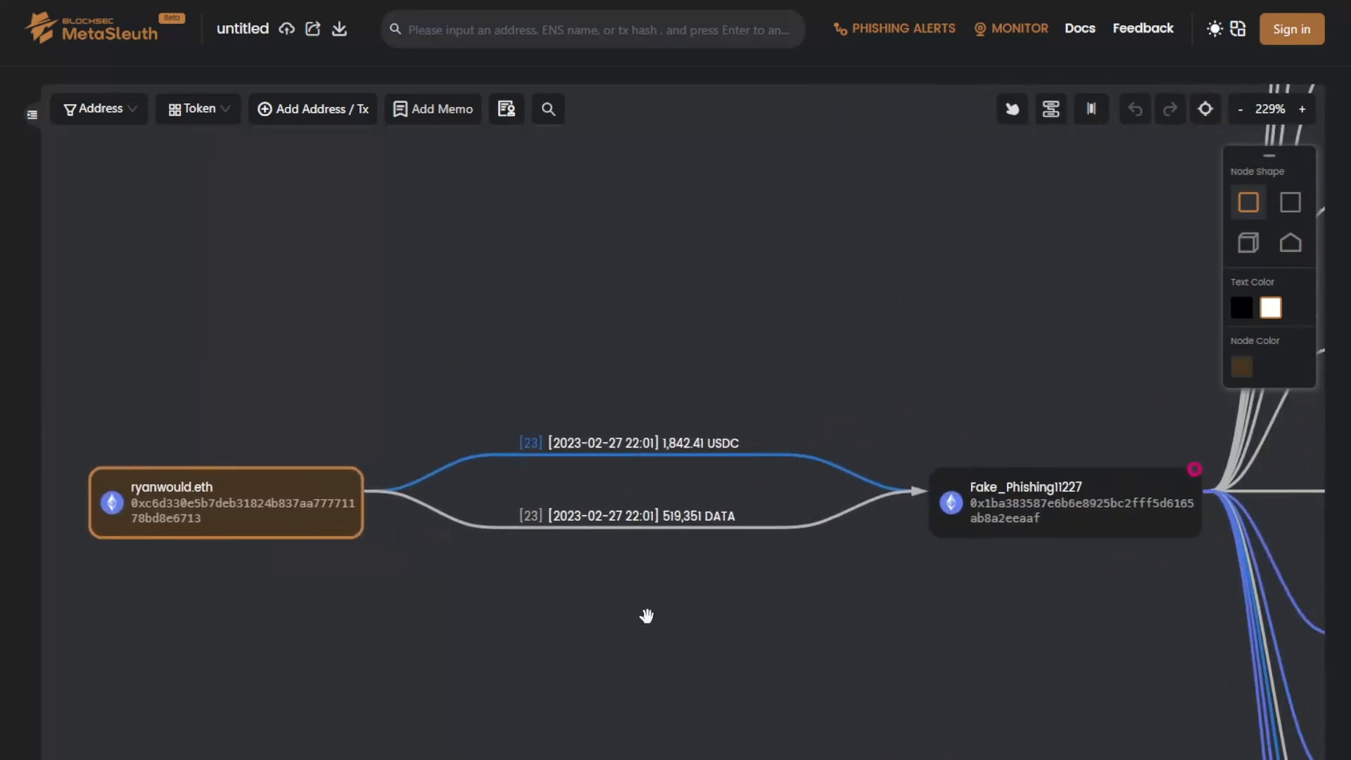
{"action": "mouse_move", "coordinate": [297, 417]}
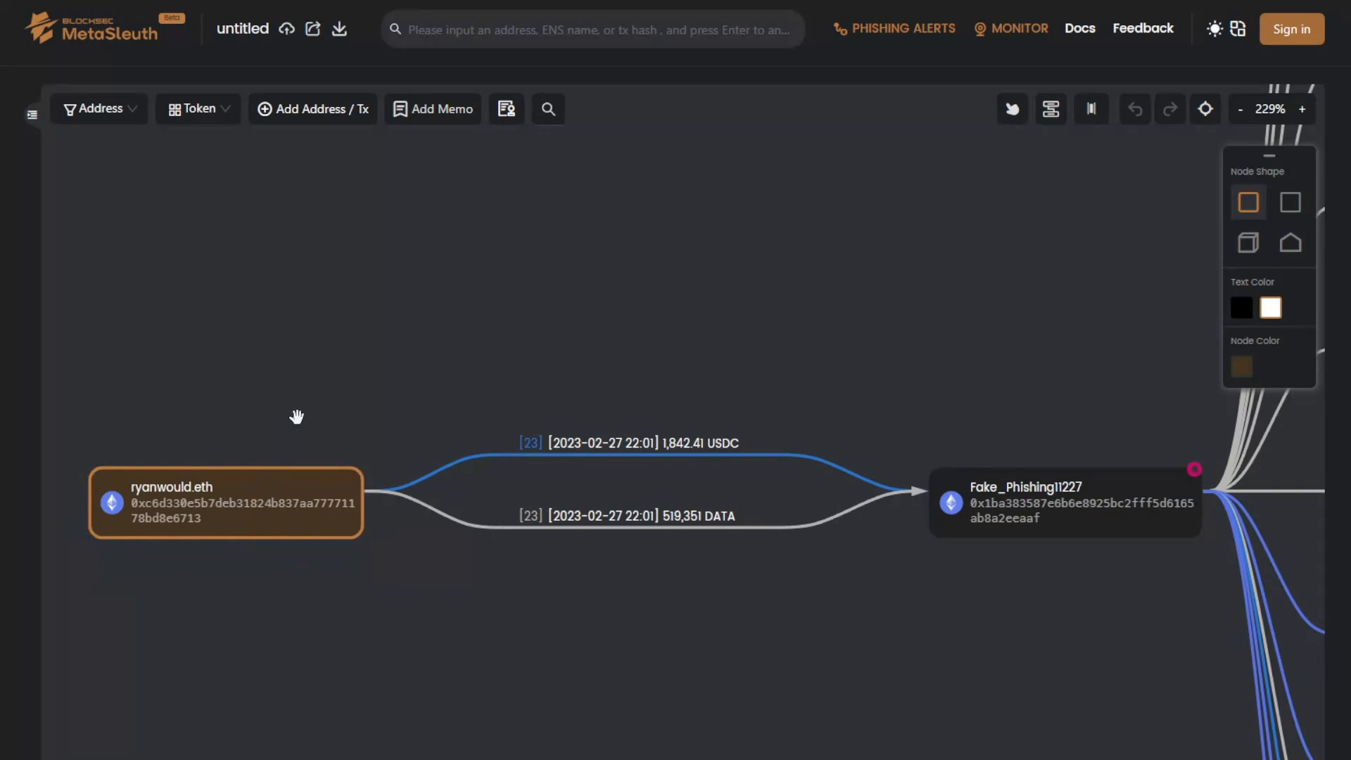
{"action": "mouse_move", "coordinate": [673, 515]}
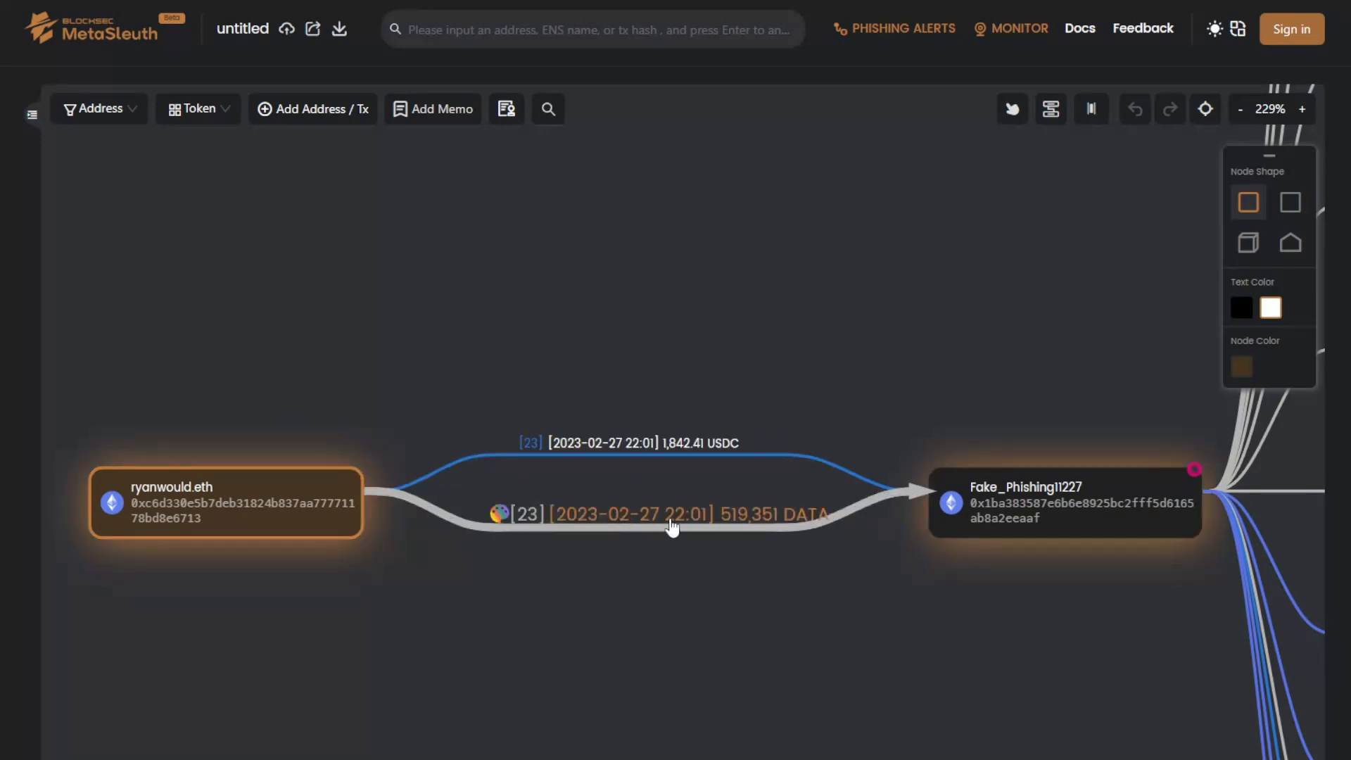
{"action": "mouse_move", "coordinate": [642, 481]}
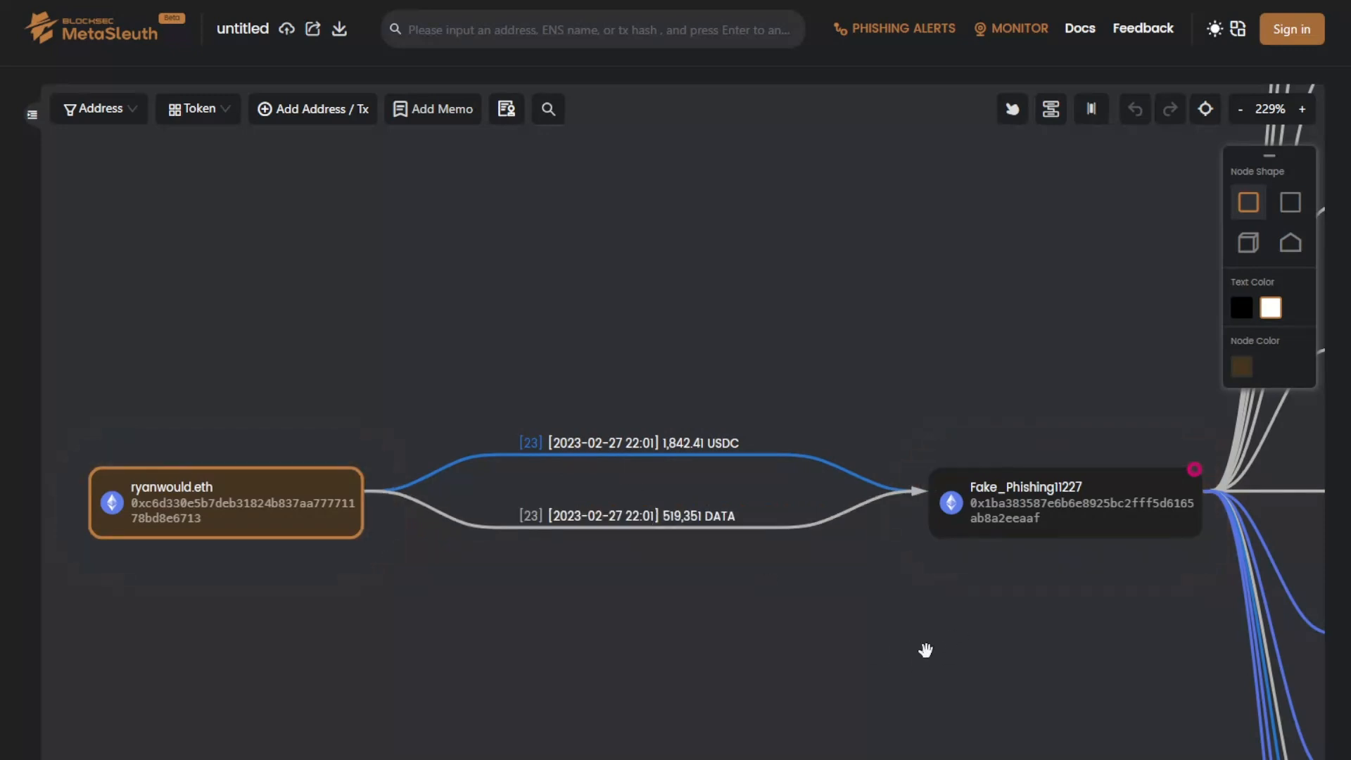
{"action": "mouse_move", "coordinate": [1037, 600]}
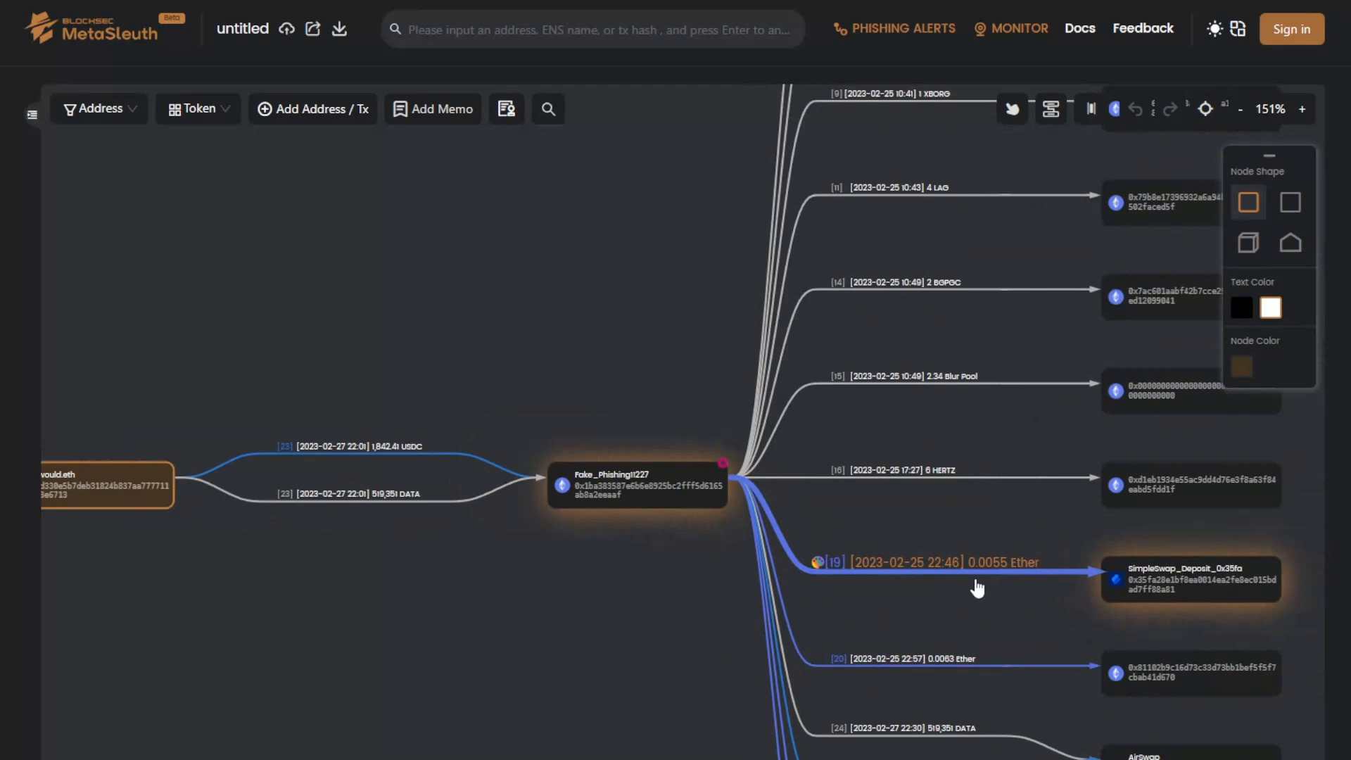
{"action": "mouse_move", "coordinate": [976, 575]}
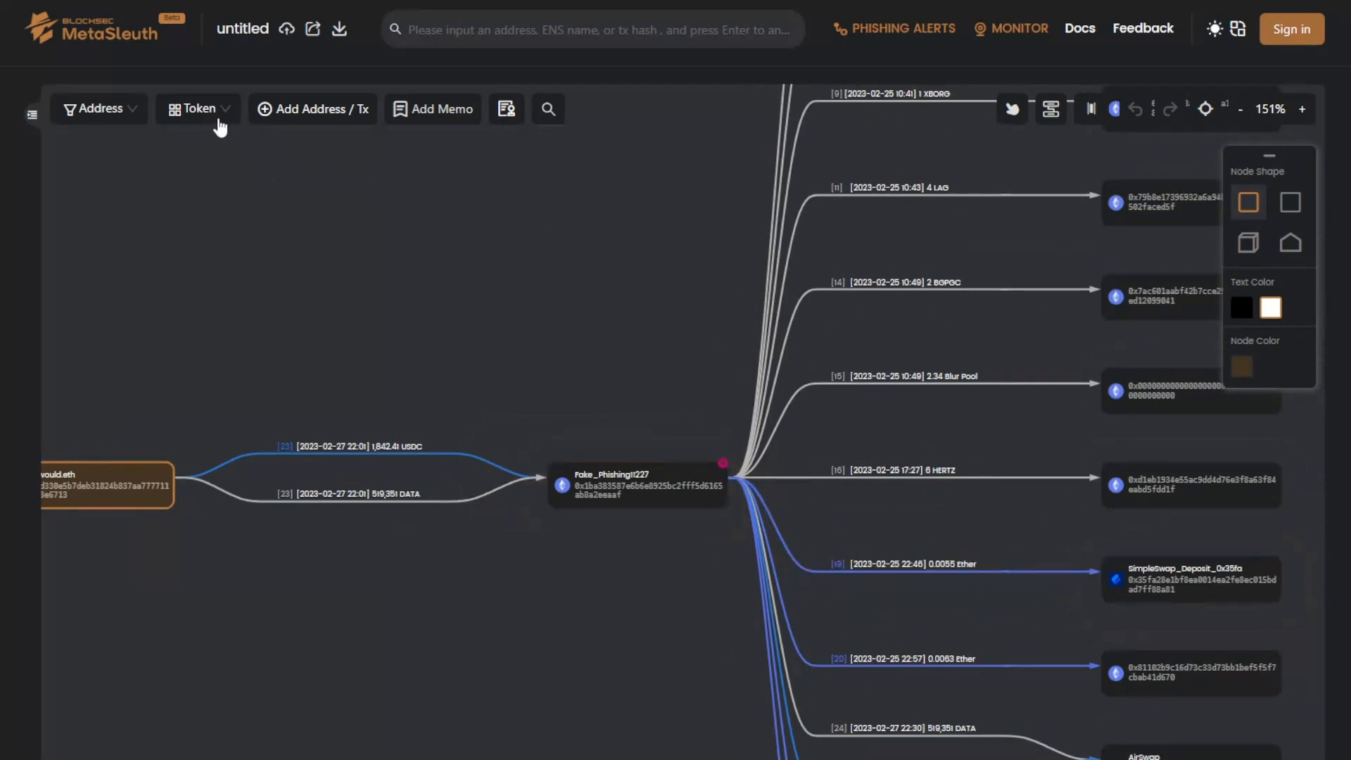
- Filter the graph's tokens to USDC plus DATA from the Token list
{"action": "left_click", "coordinate": [197, 108]}
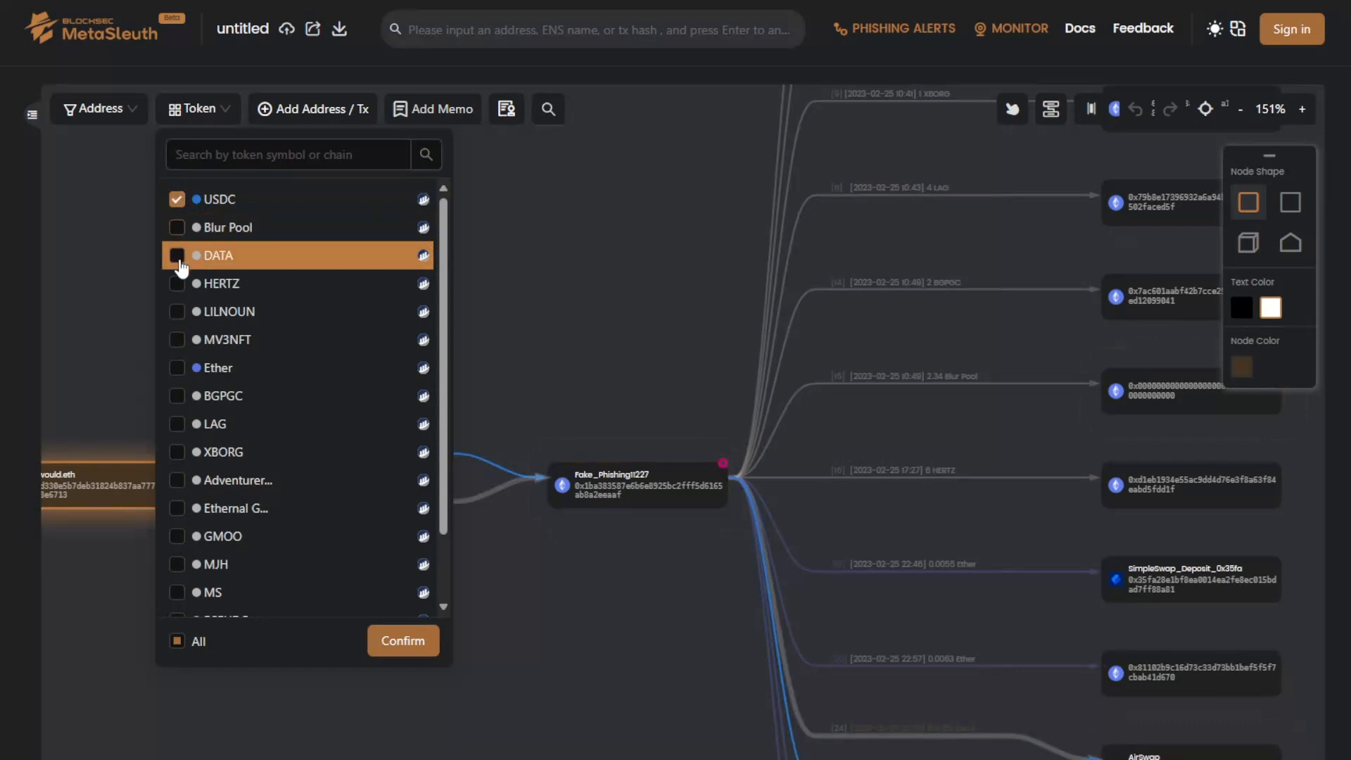
{"action": "left_click", "coordinate": [403, 640]}
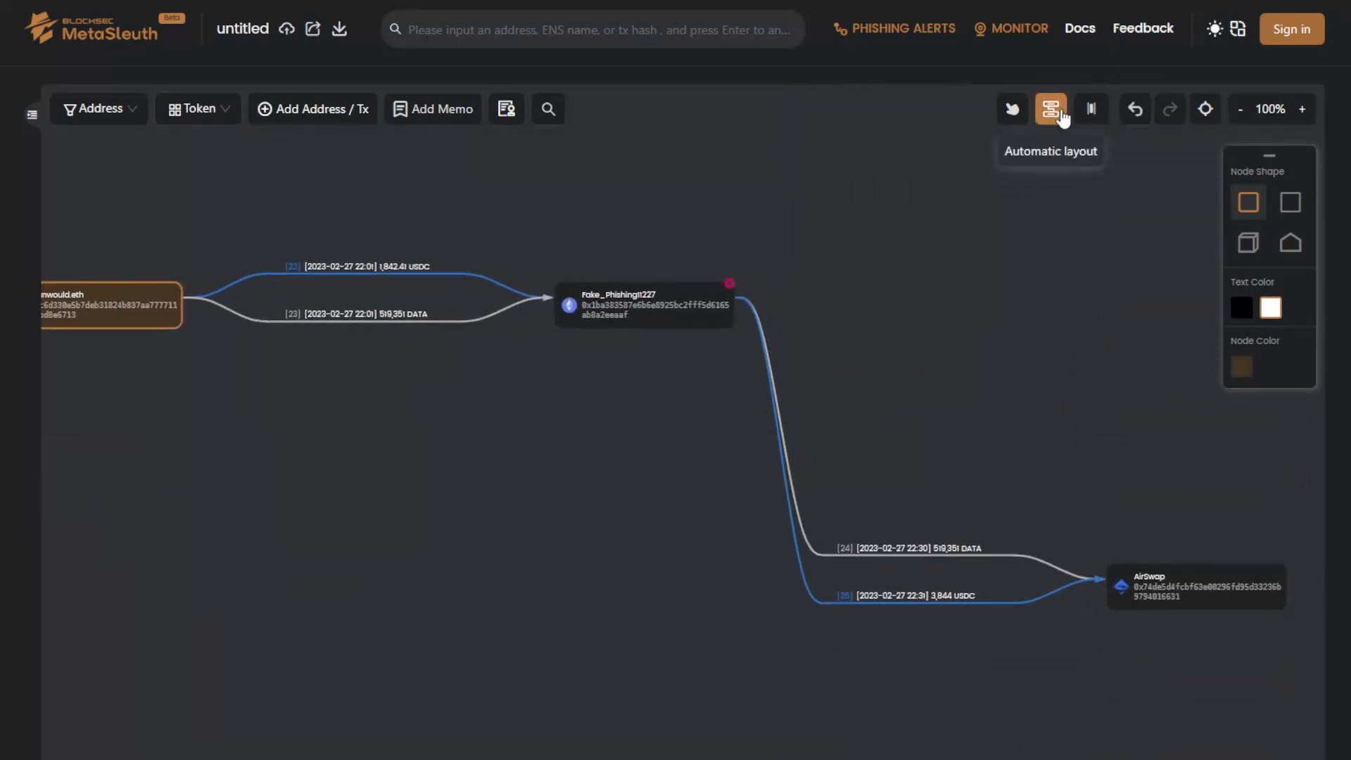
{"action": "left_click", "coordinate": [1050, 109]}
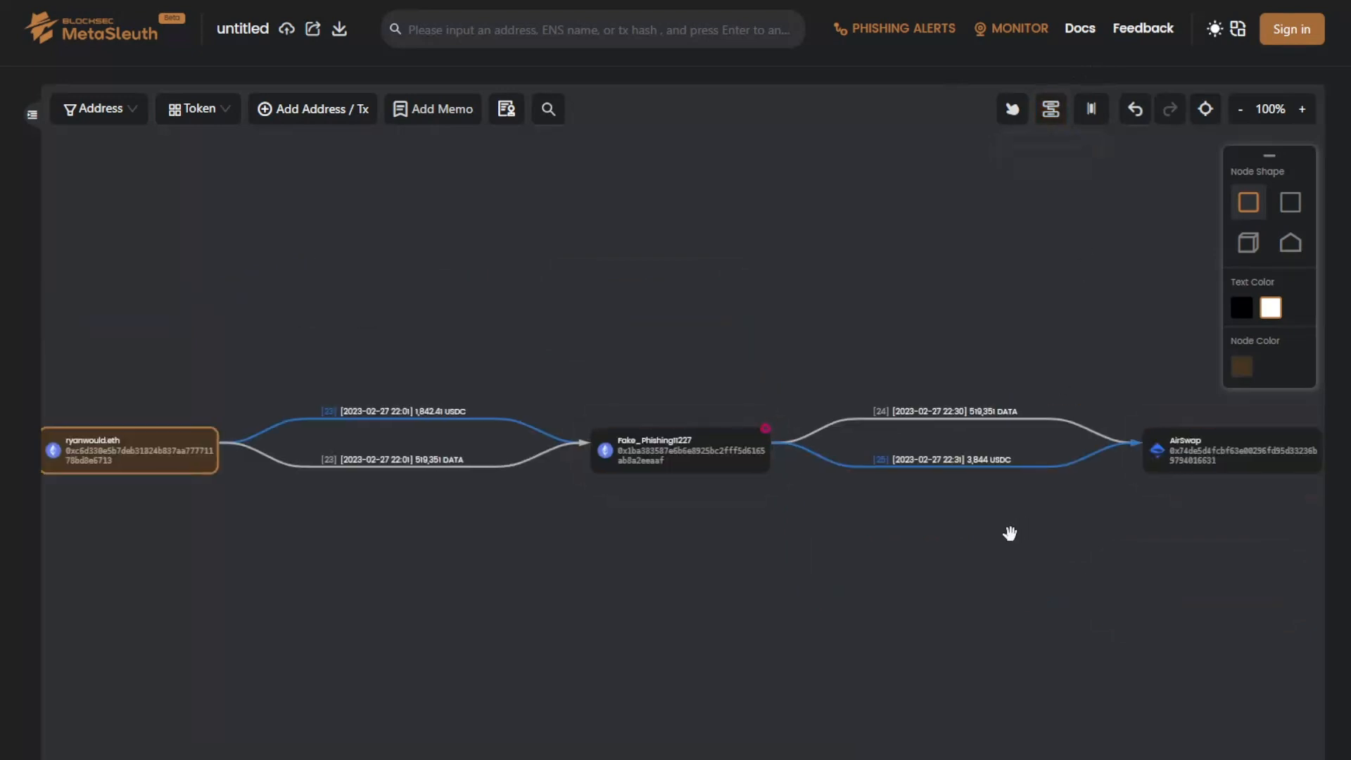
{"action": "left_click", "coordinate": [1303, 108]}
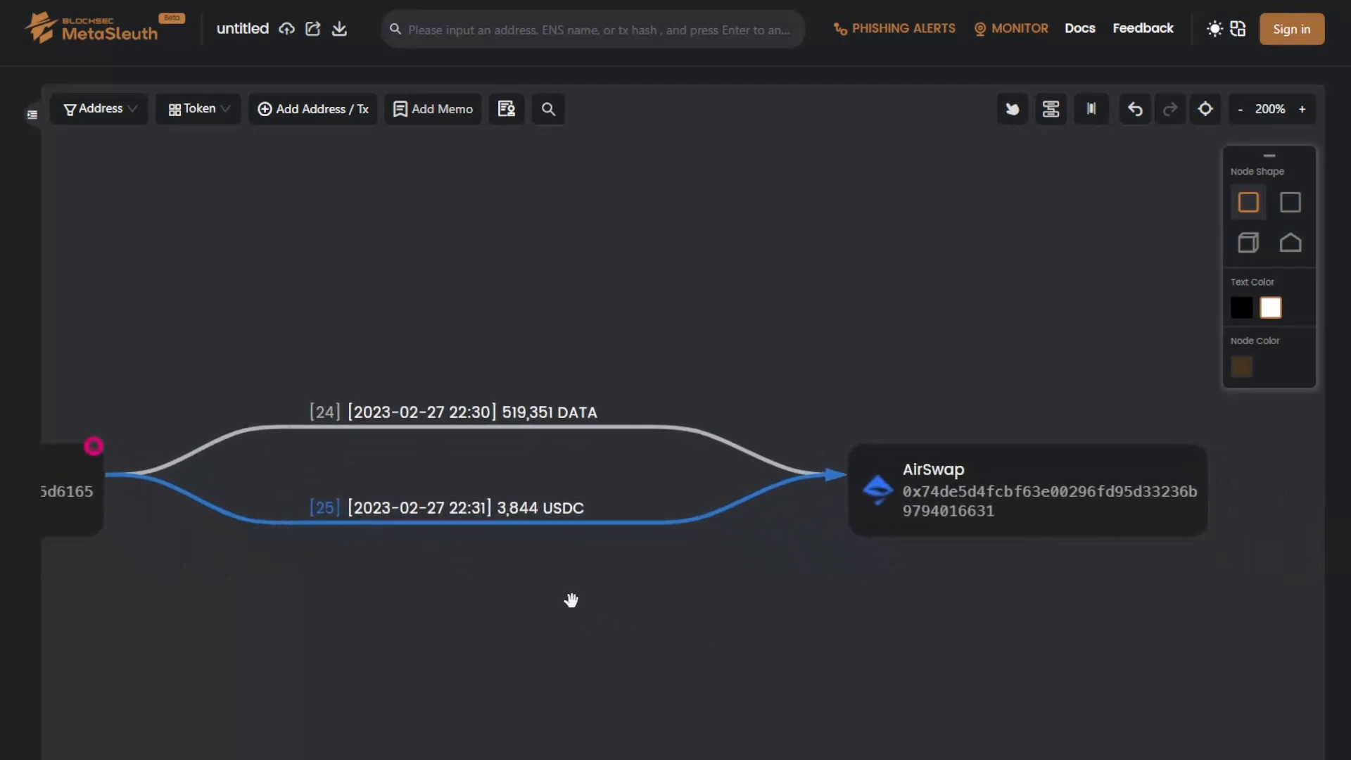
{"action": "left_click", "coordinate": [470, 508]}
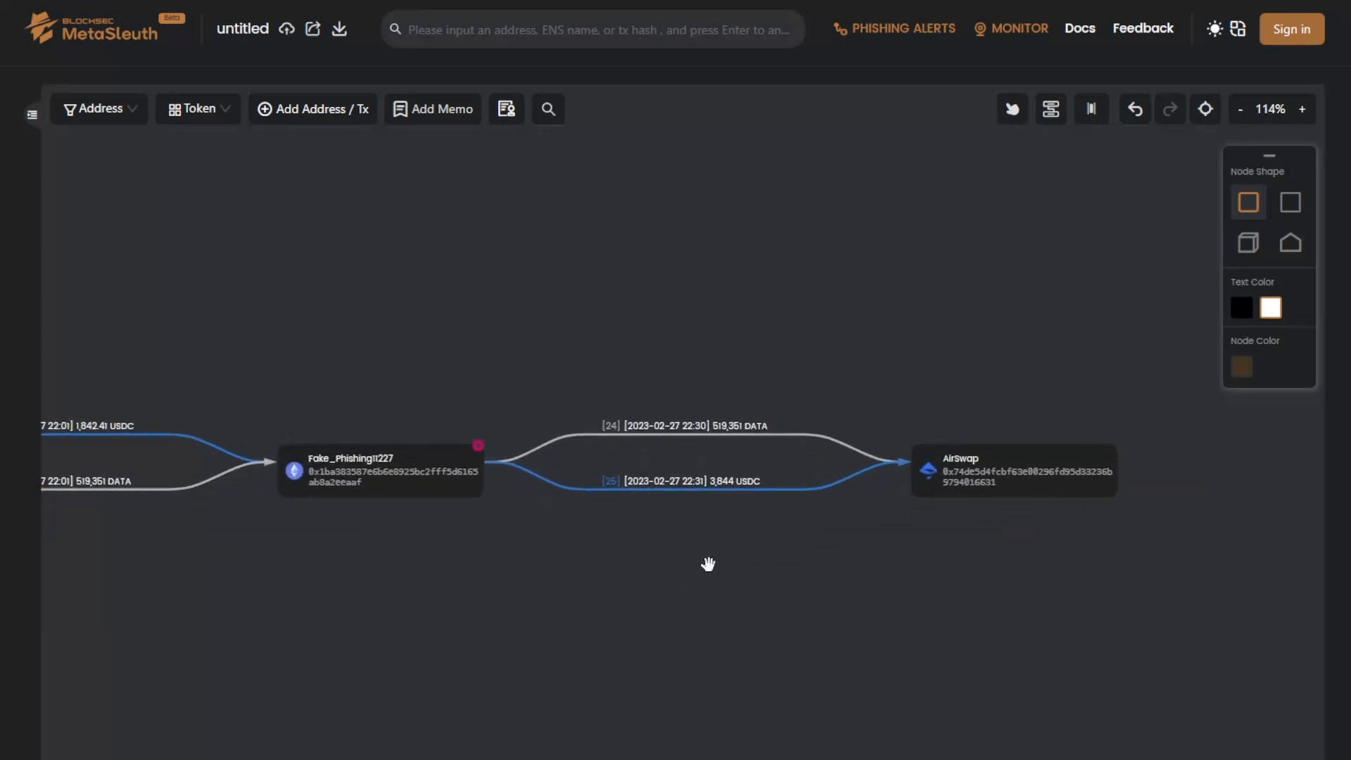
{"action": "mouse_move", "coordinate": [715, 565]}
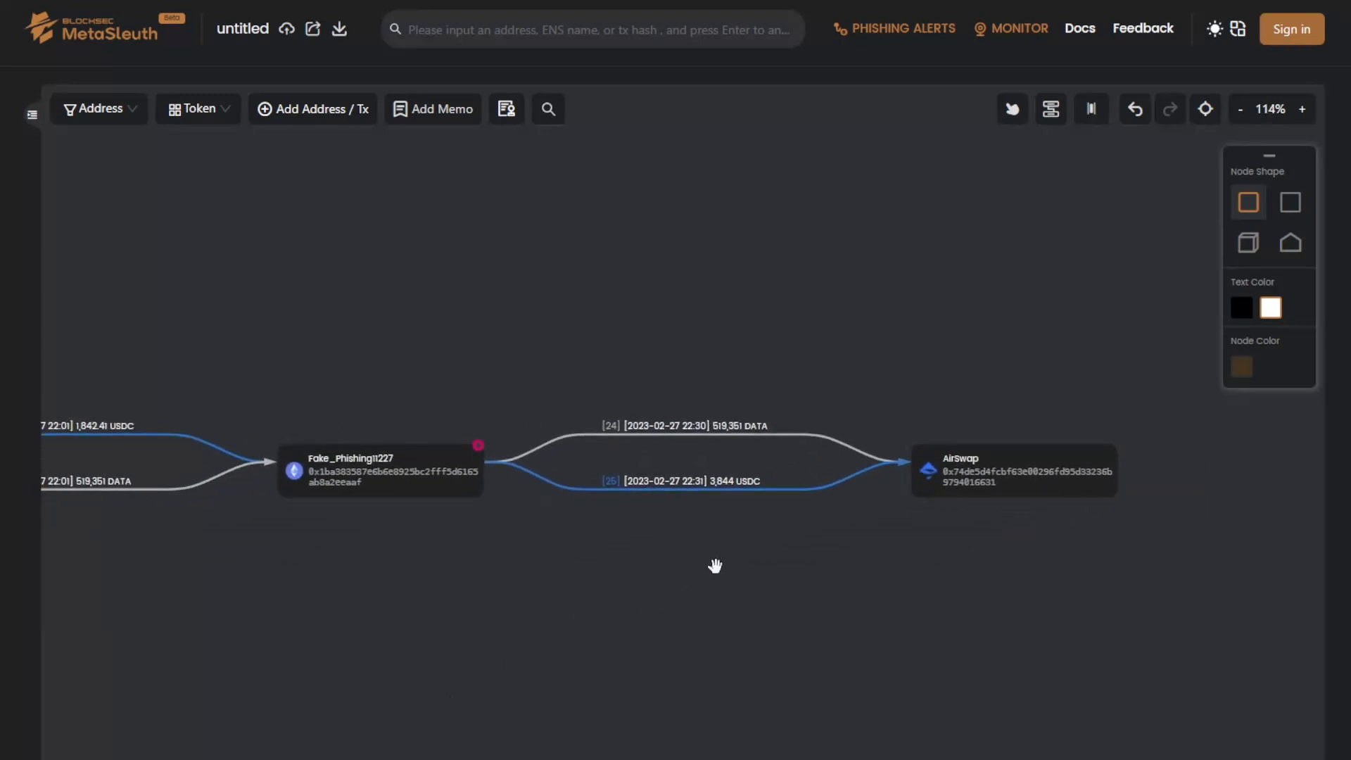
{"action": "mouse_move", "coordinate": [732, 437]}
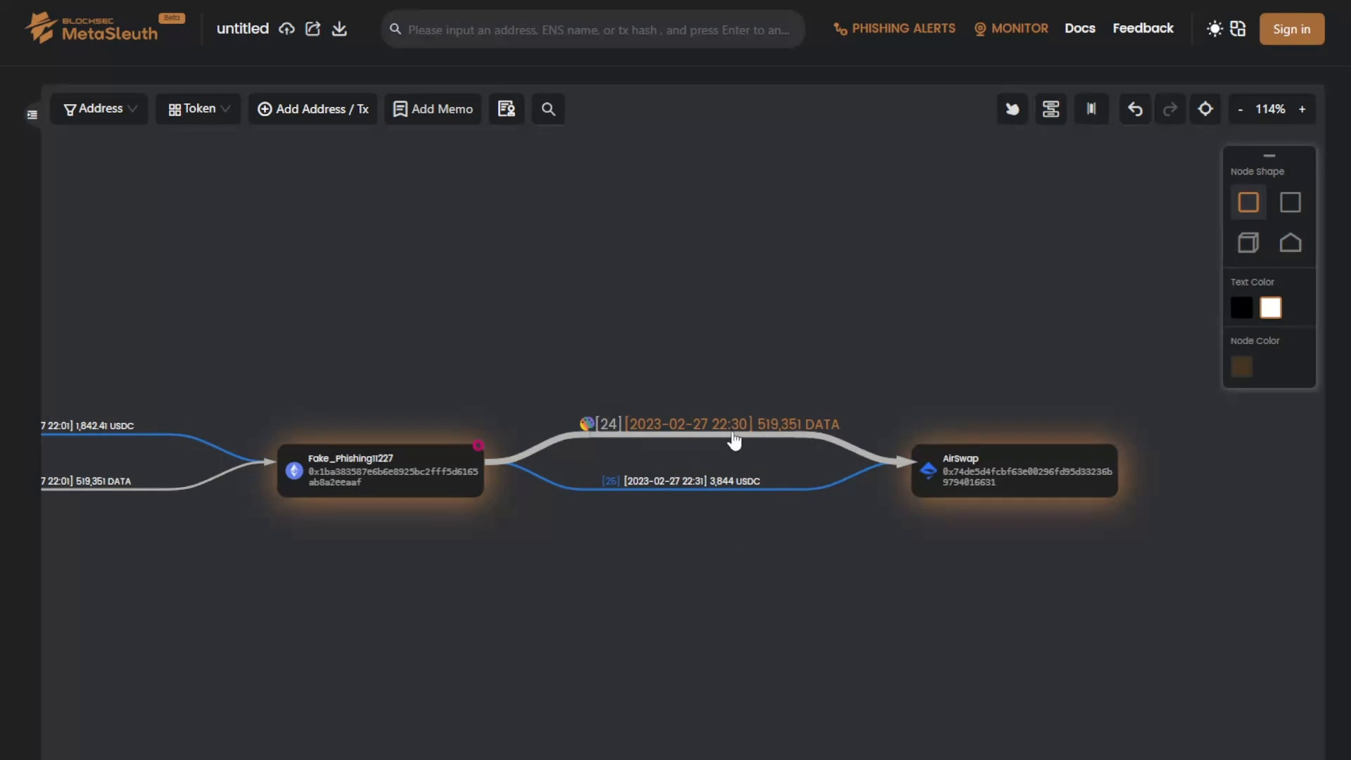
{"action": "left_click", "coordinate": [732, 435]}
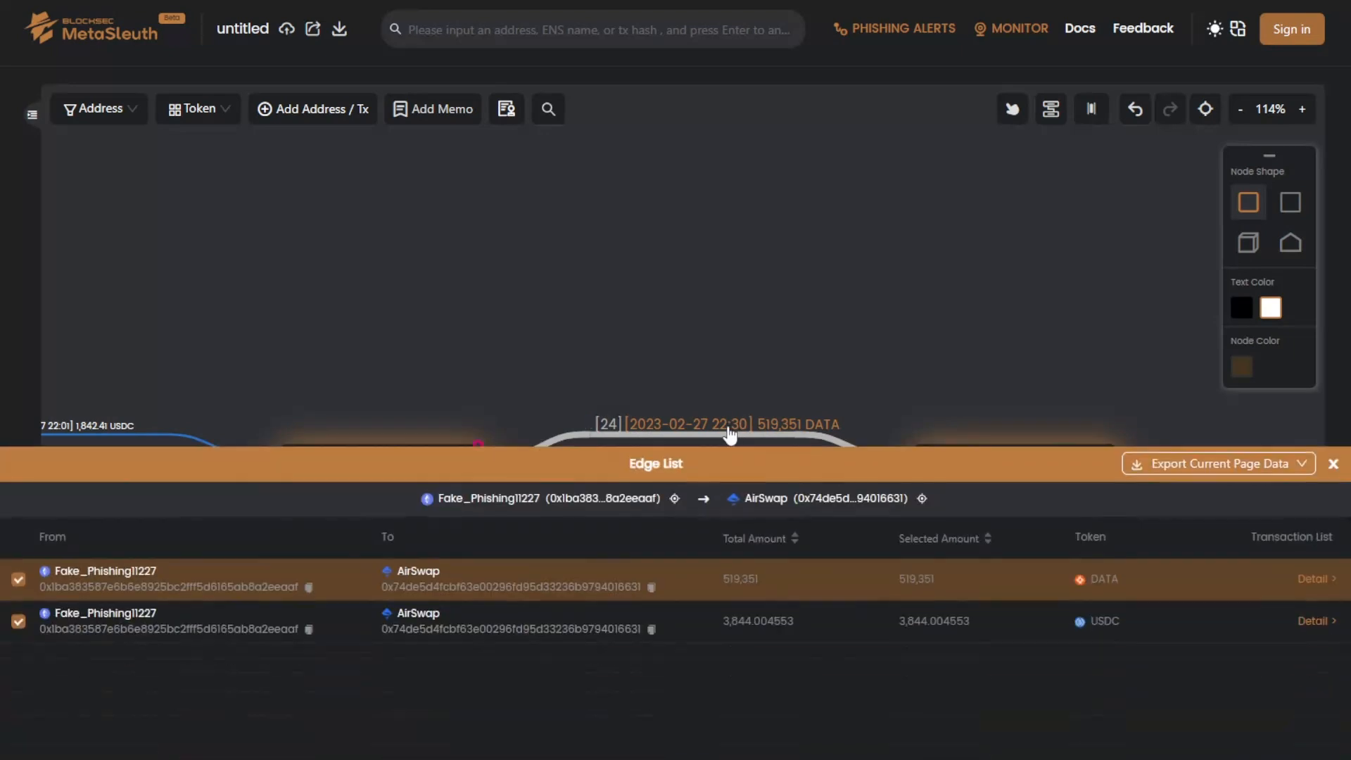
{"action": "mouse_move", "coordinate": [1283, 590]}
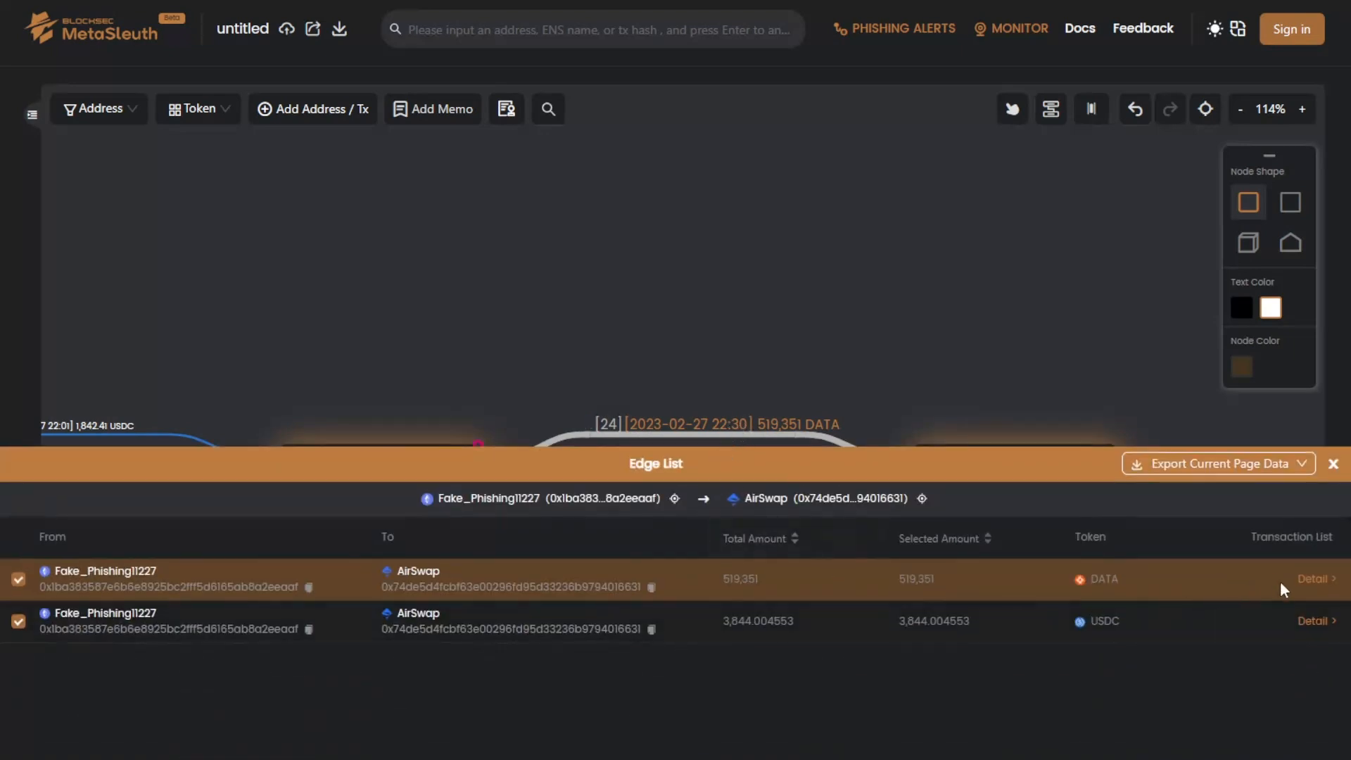
{"action": "left_click", "coordinate": [1314, 578]}
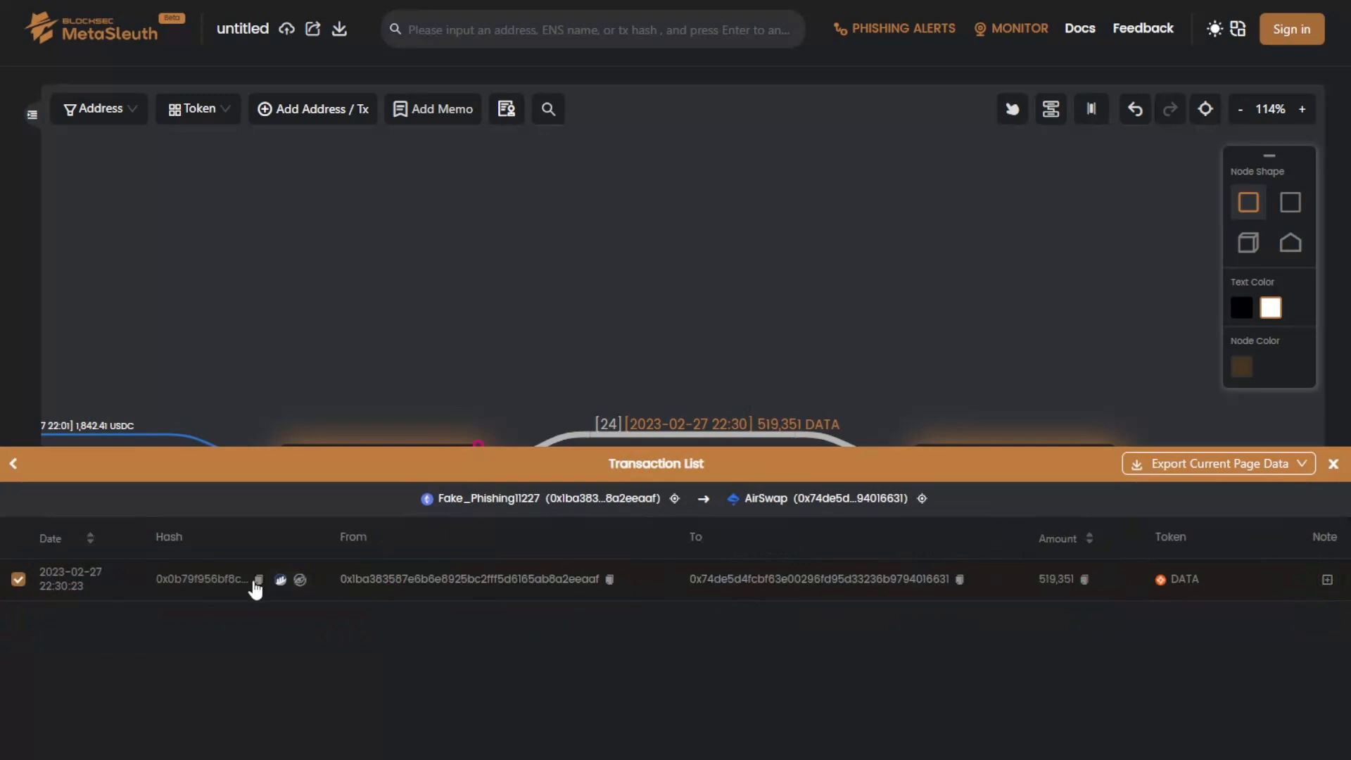
{"action": "left_click", "coordinate": [1311, 463]}
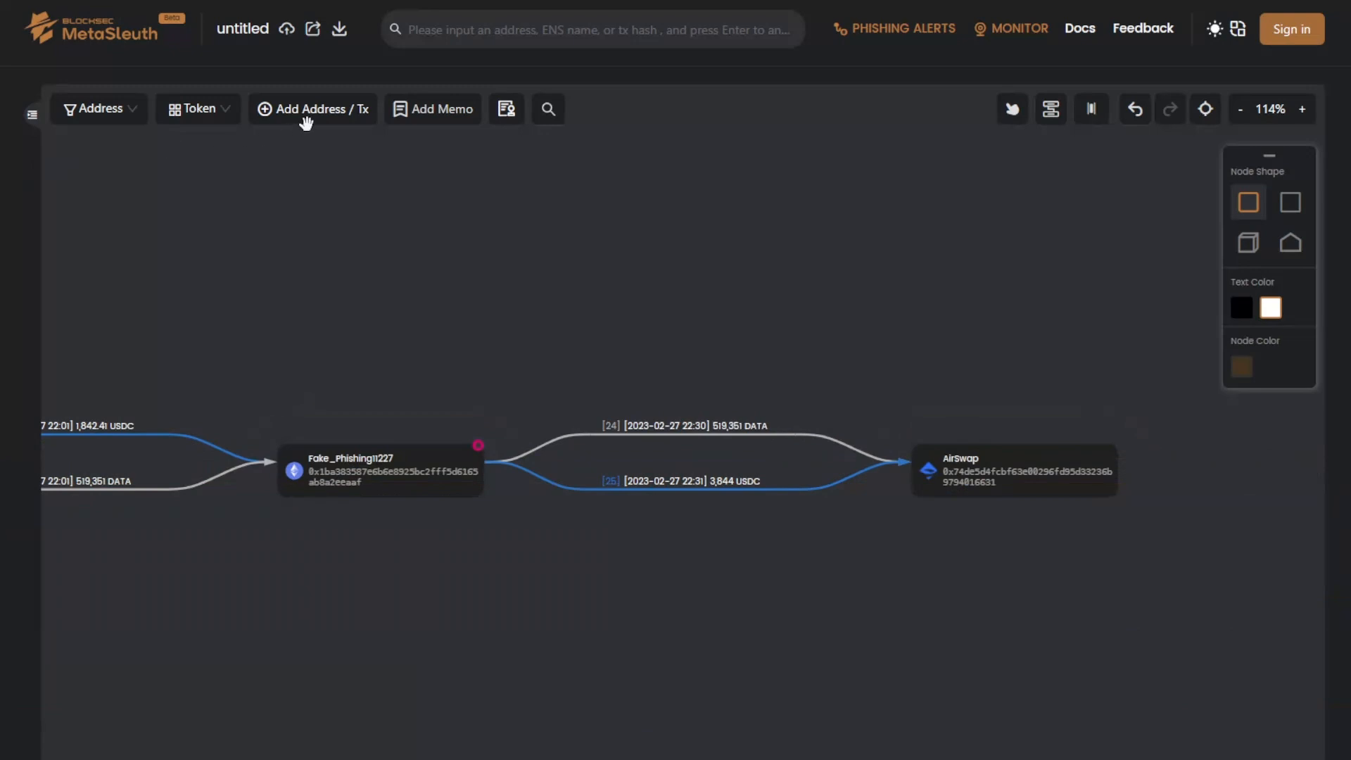
{"action": "left_click", "coordinate": [312, 108]}
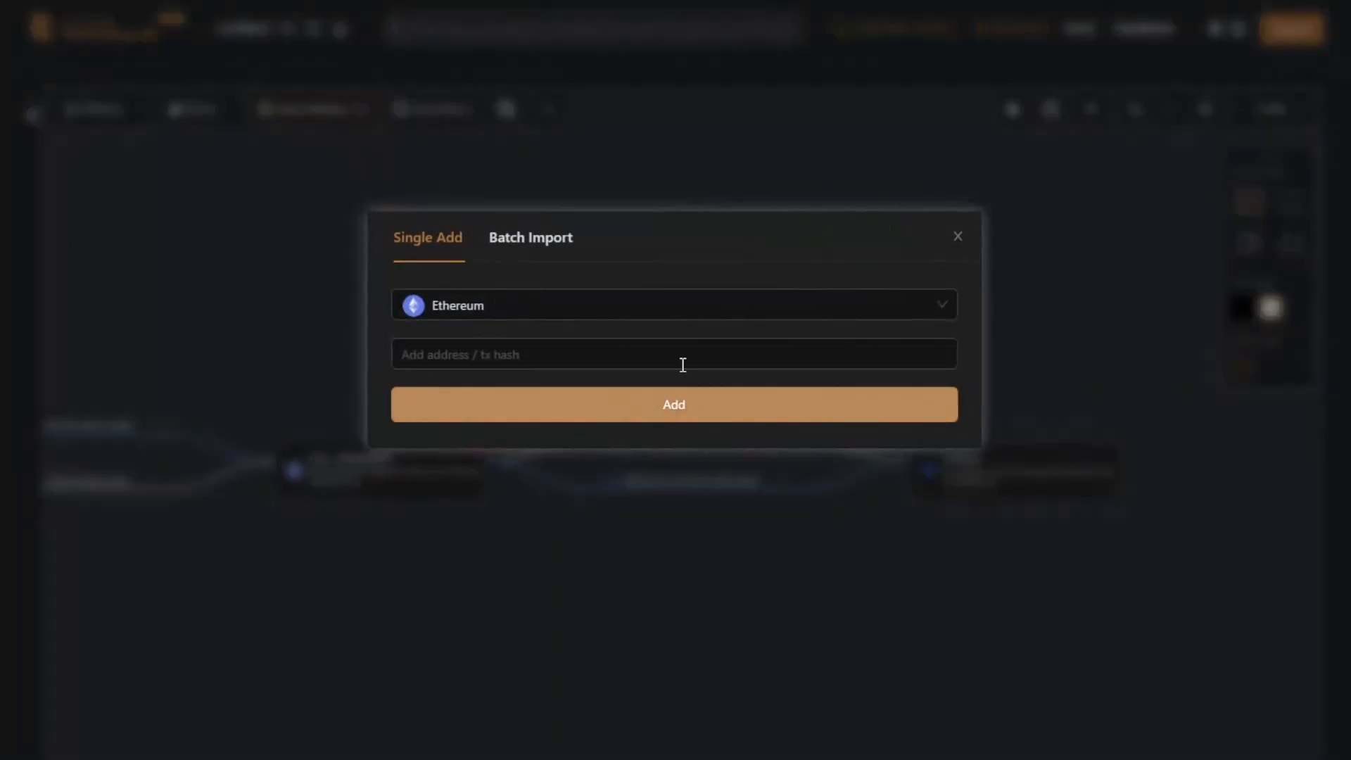
{"action": "left_click", "coordinate": [955, 235]}
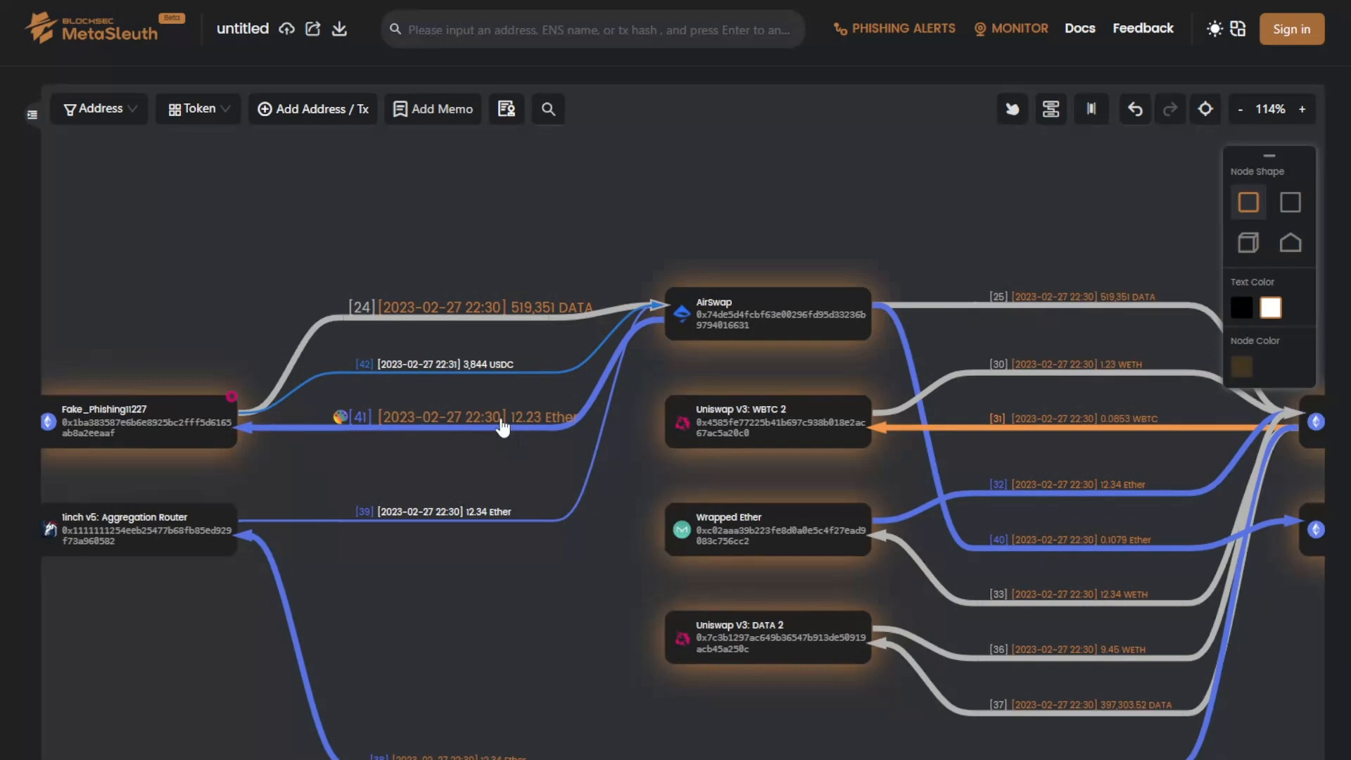
{"action": "mouse_move", "coordinate": [515, 436]}
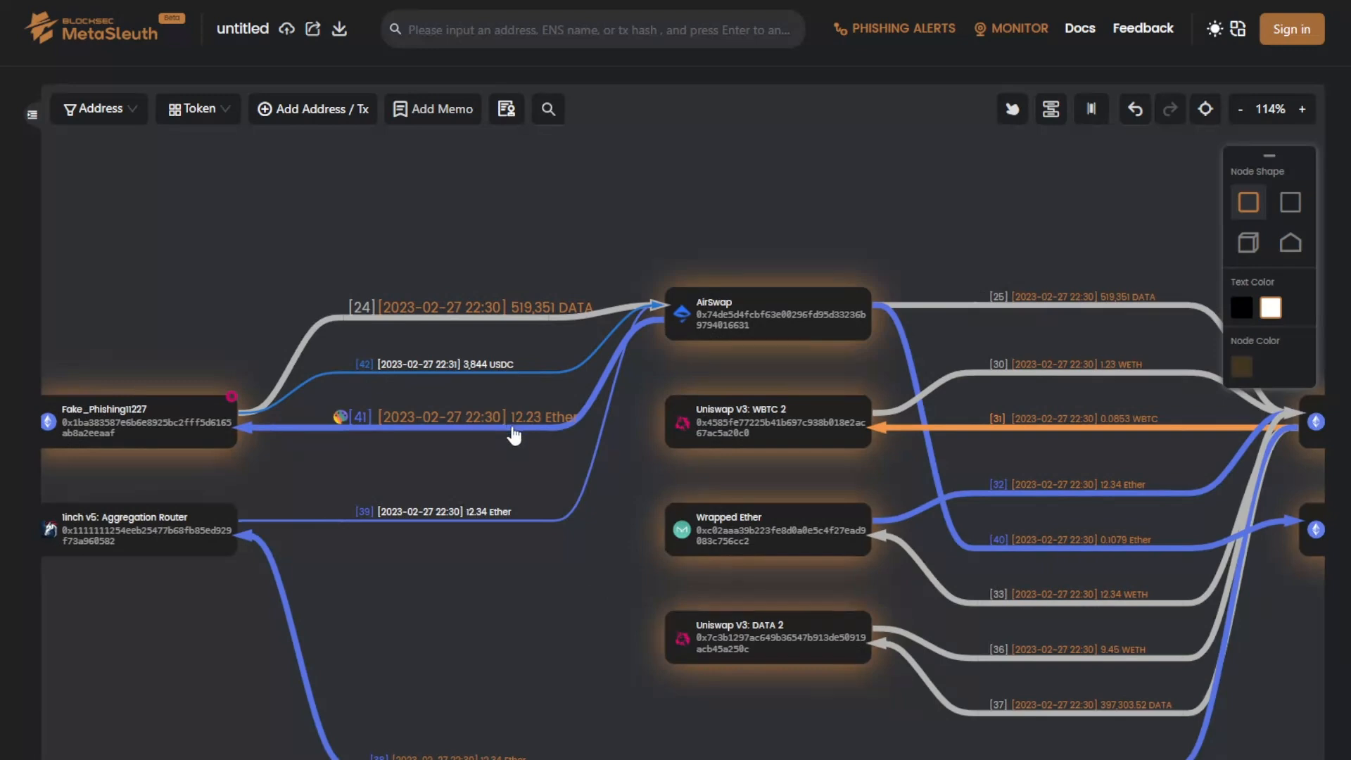
{"action": "mouse_move", "coordinate": [502, 435]}
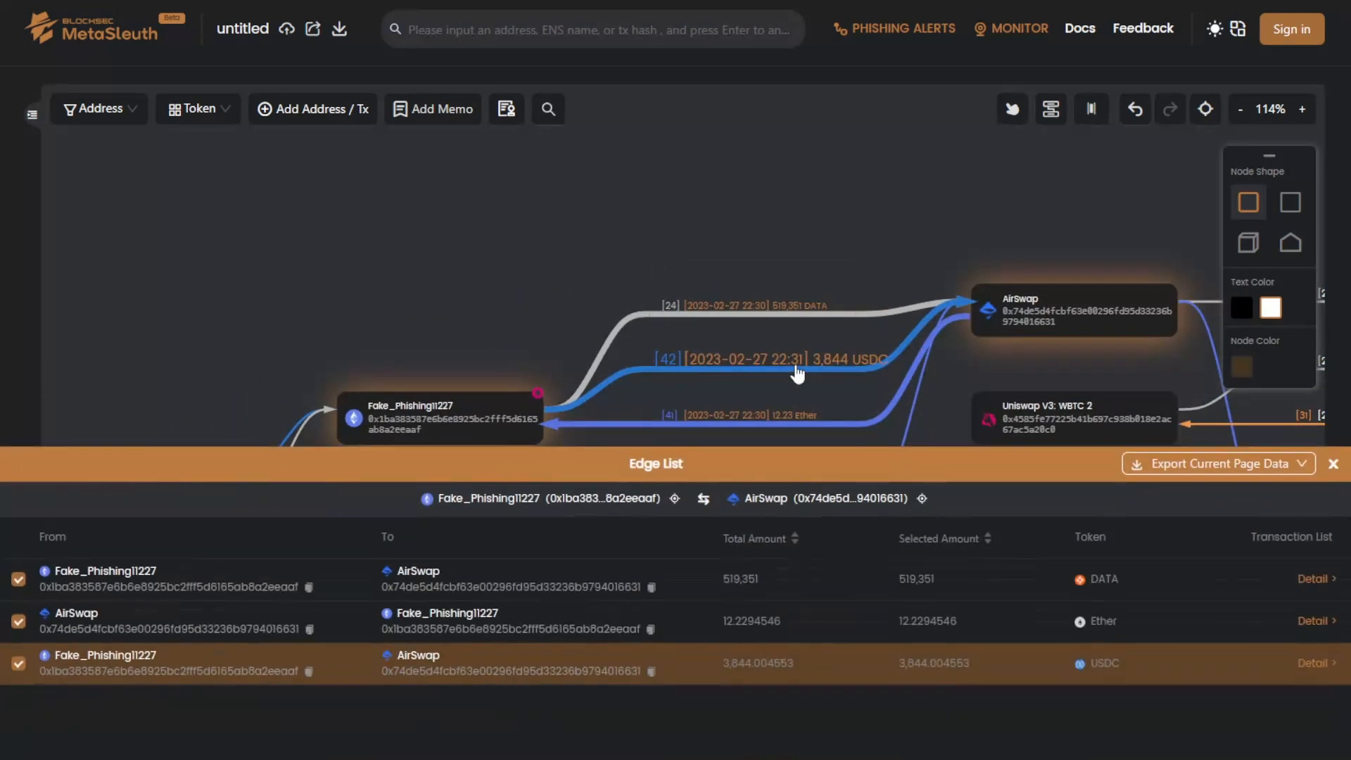
- View the single transaction behind the 3,844 USDC edge, then return to the updated graph
{"action": "left_click", "coordinate": [1312, 661]}
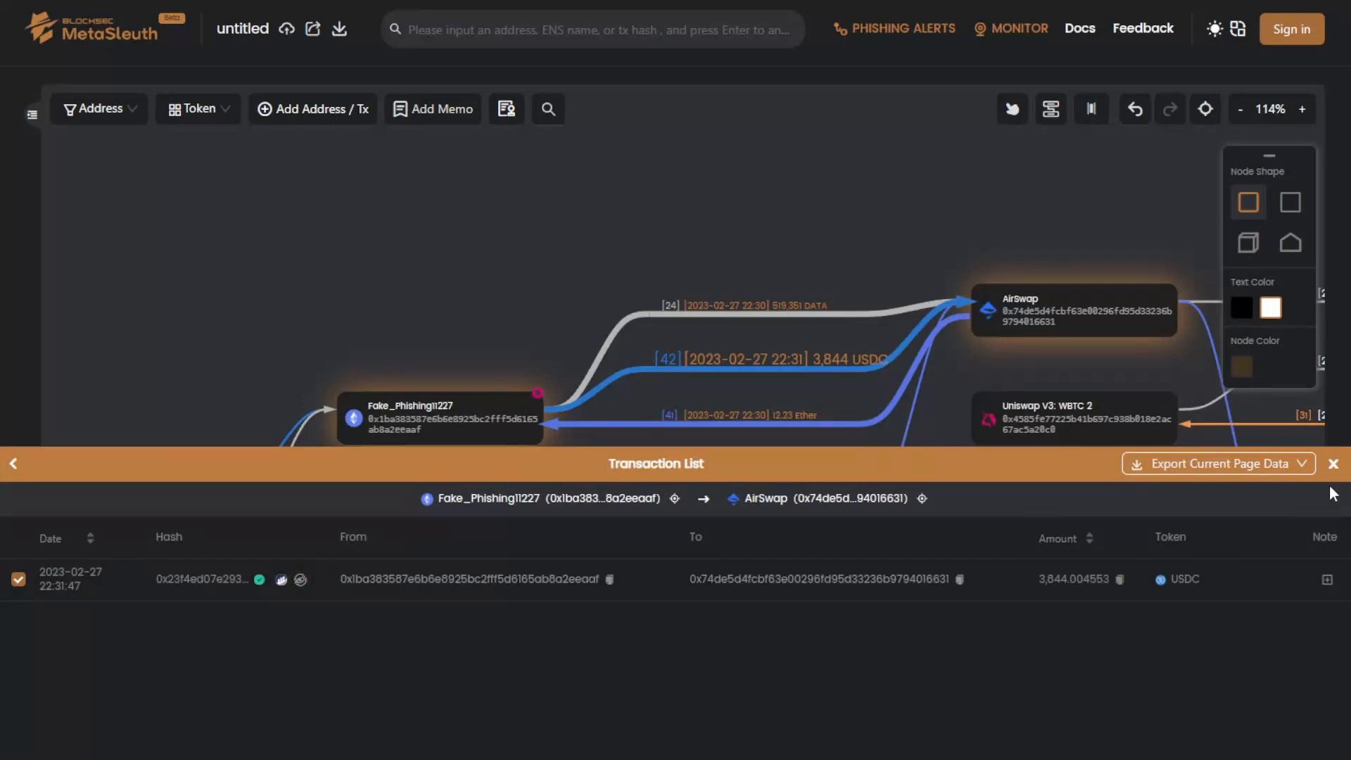
{"action": "left_click", "coordinate": [1334, 463]}
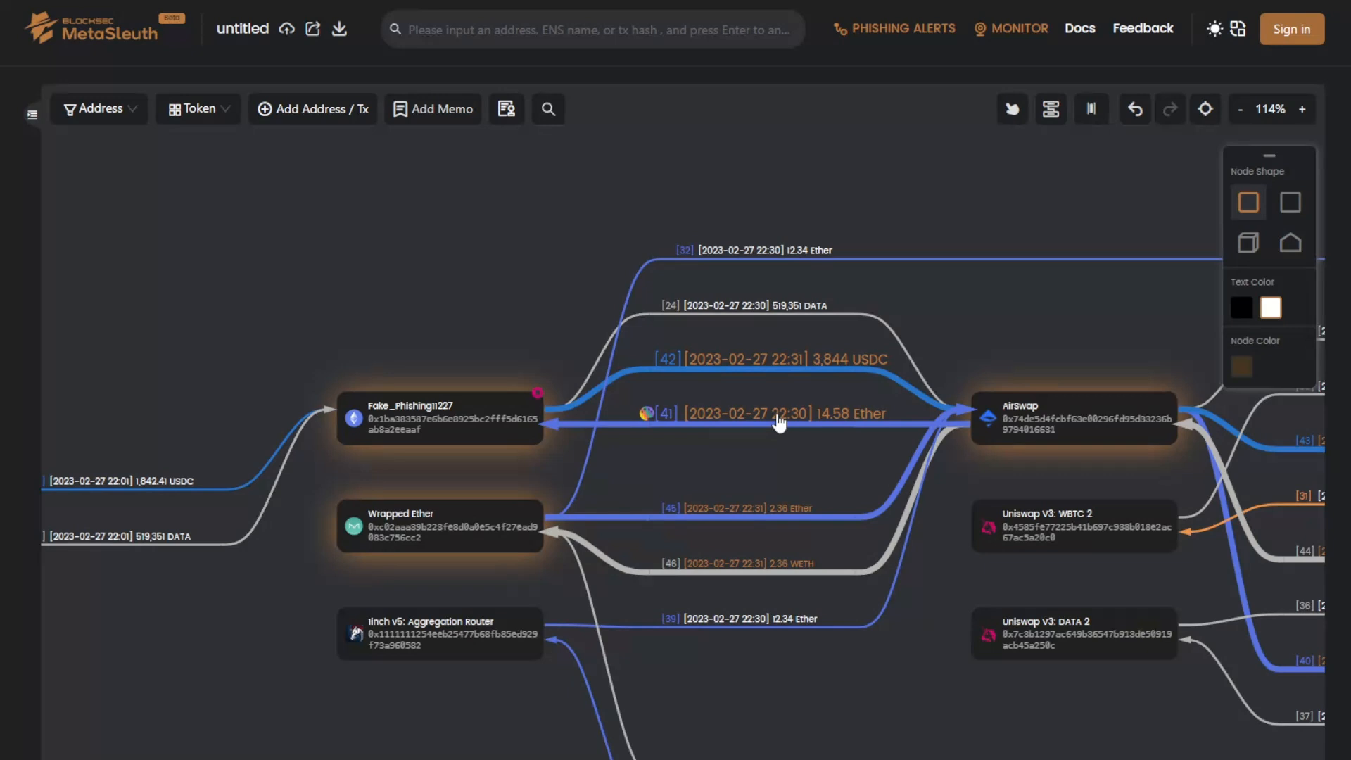
{"action": "mouse_move", "coordinate": [761, 417]}
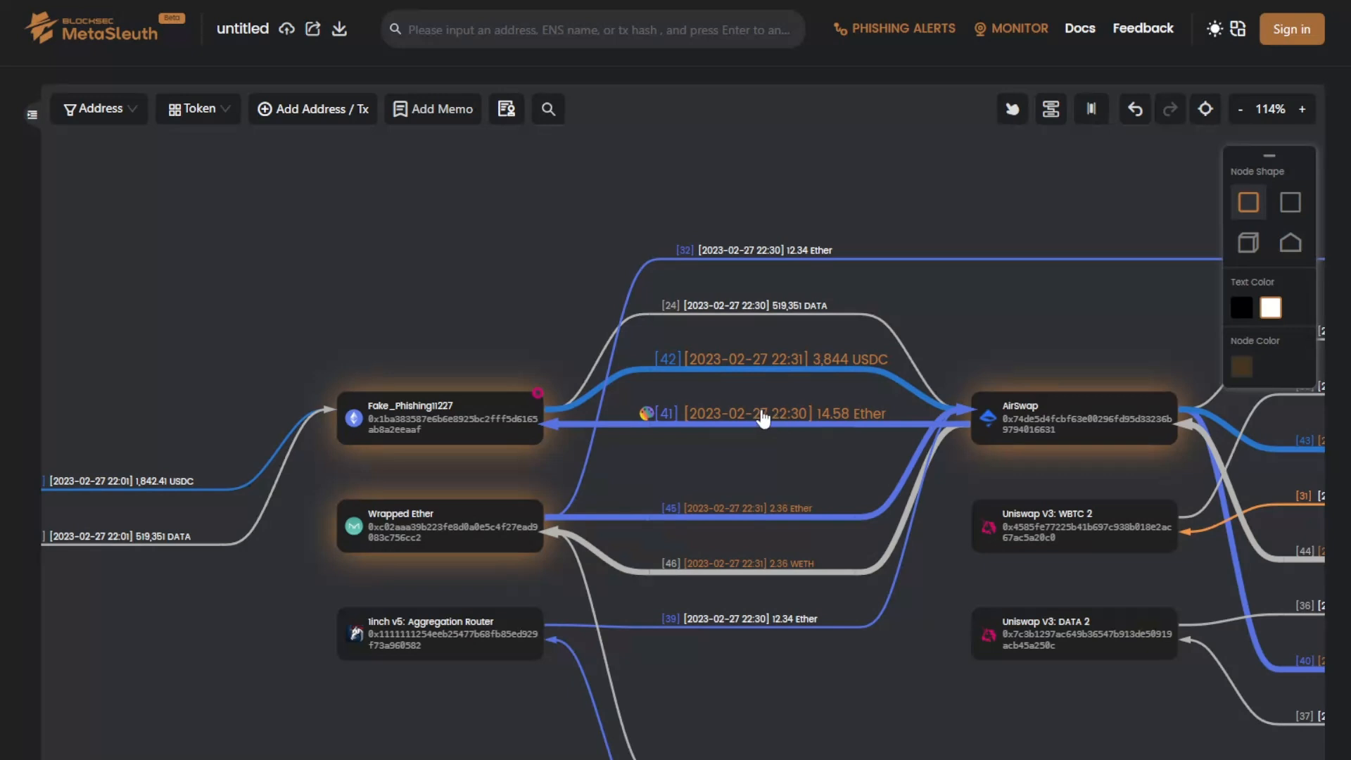
{"action": "mouse_move", "coordinate": [921, 507]}
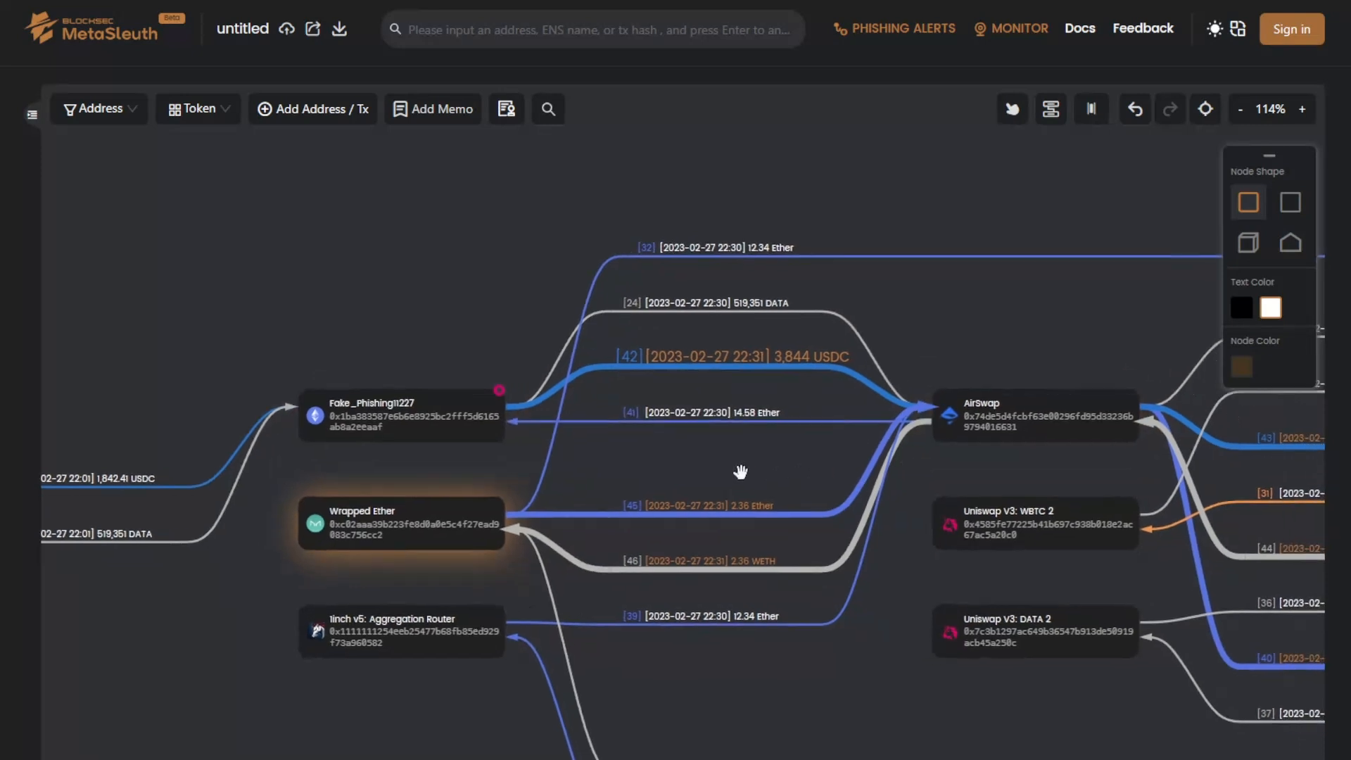
- Analyze the Fake_Phishing11227 node and show its Transfer list of individual transfers
{"action": "left_click", "coordinate": [401, 414]}
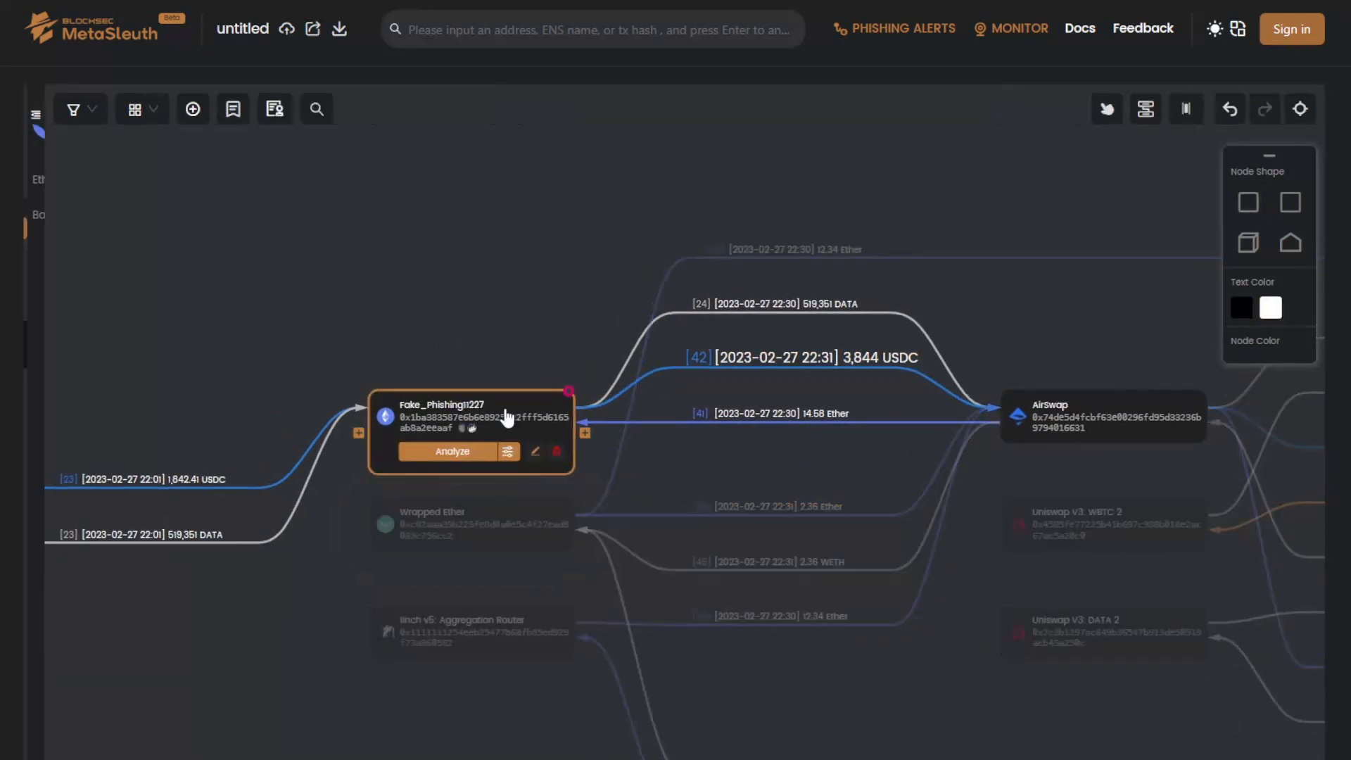
{"action": "left_click", "coordinate": [451, 452]}
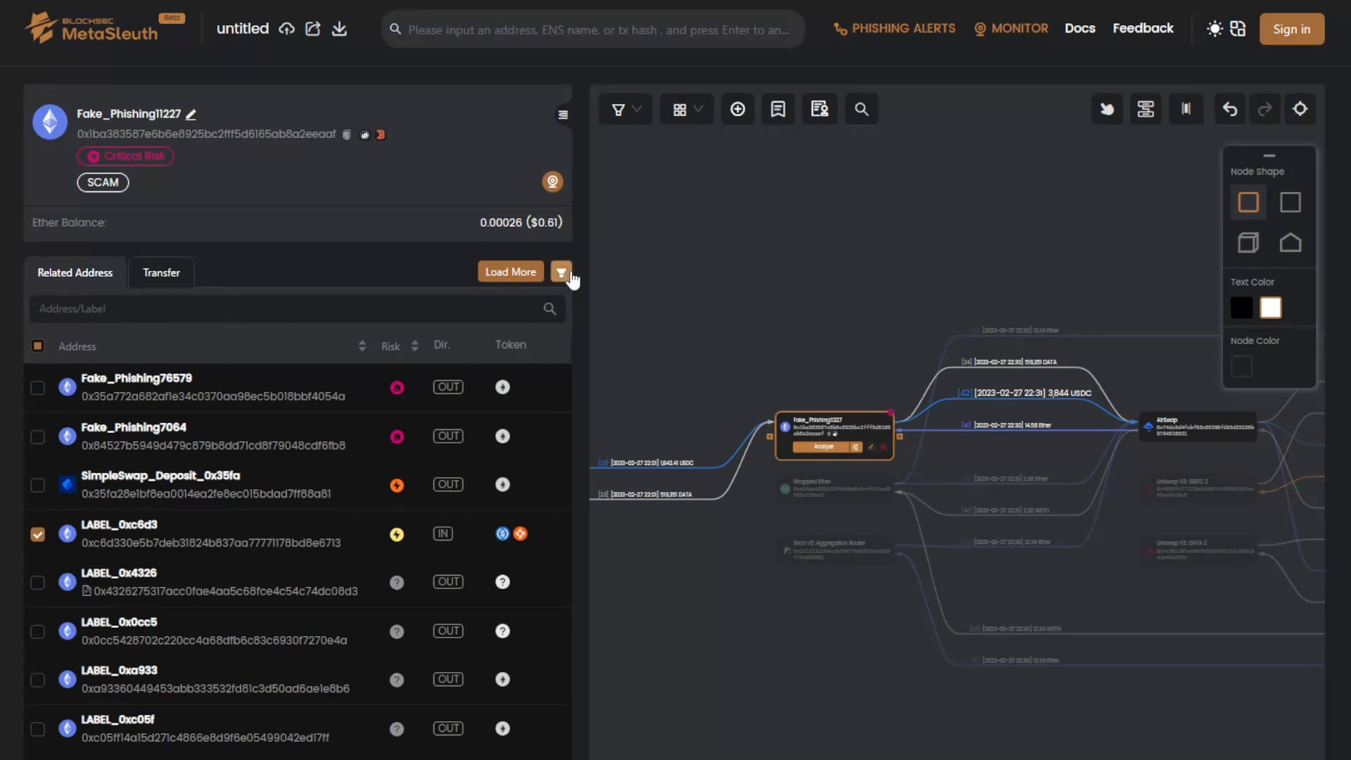
{"action": "left_click", "coordinate": [560, 272]}
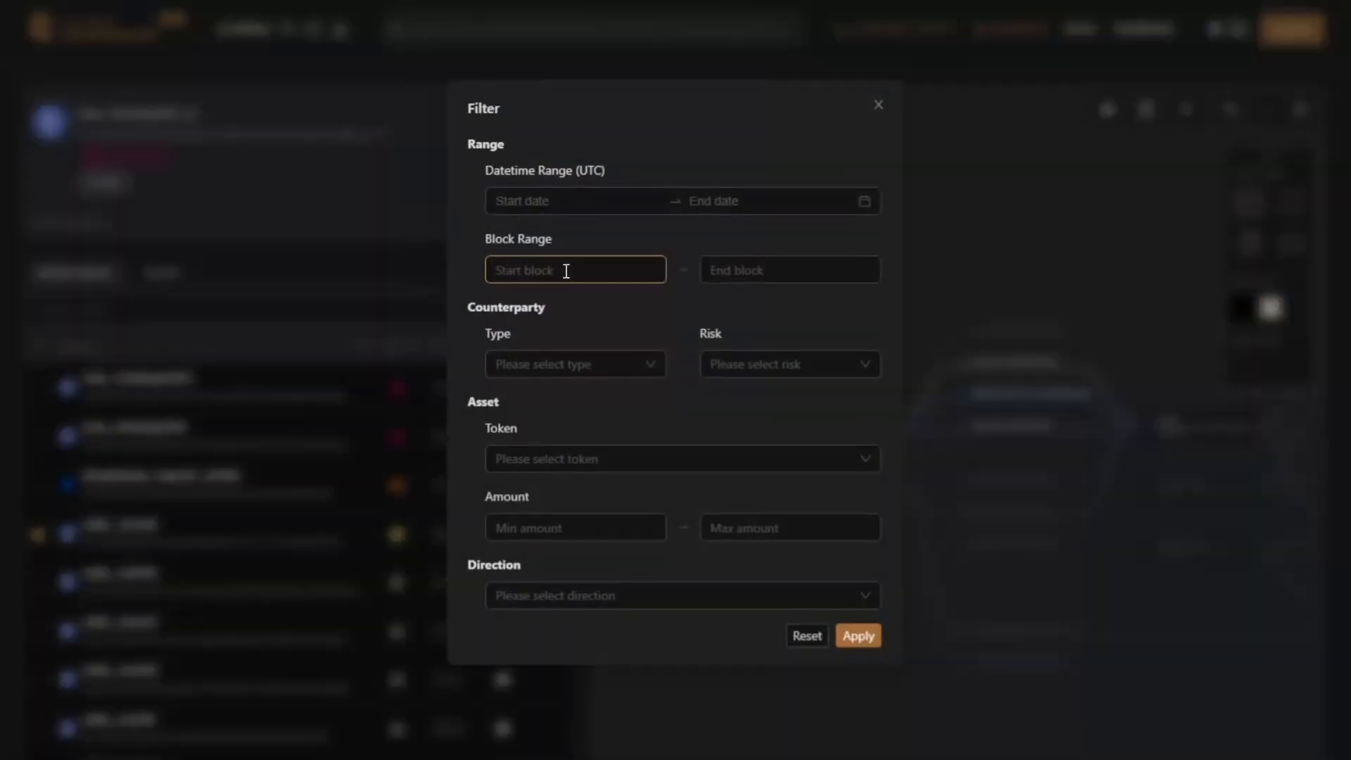
{"action": "left_click", "coordinate": [878, 104]}
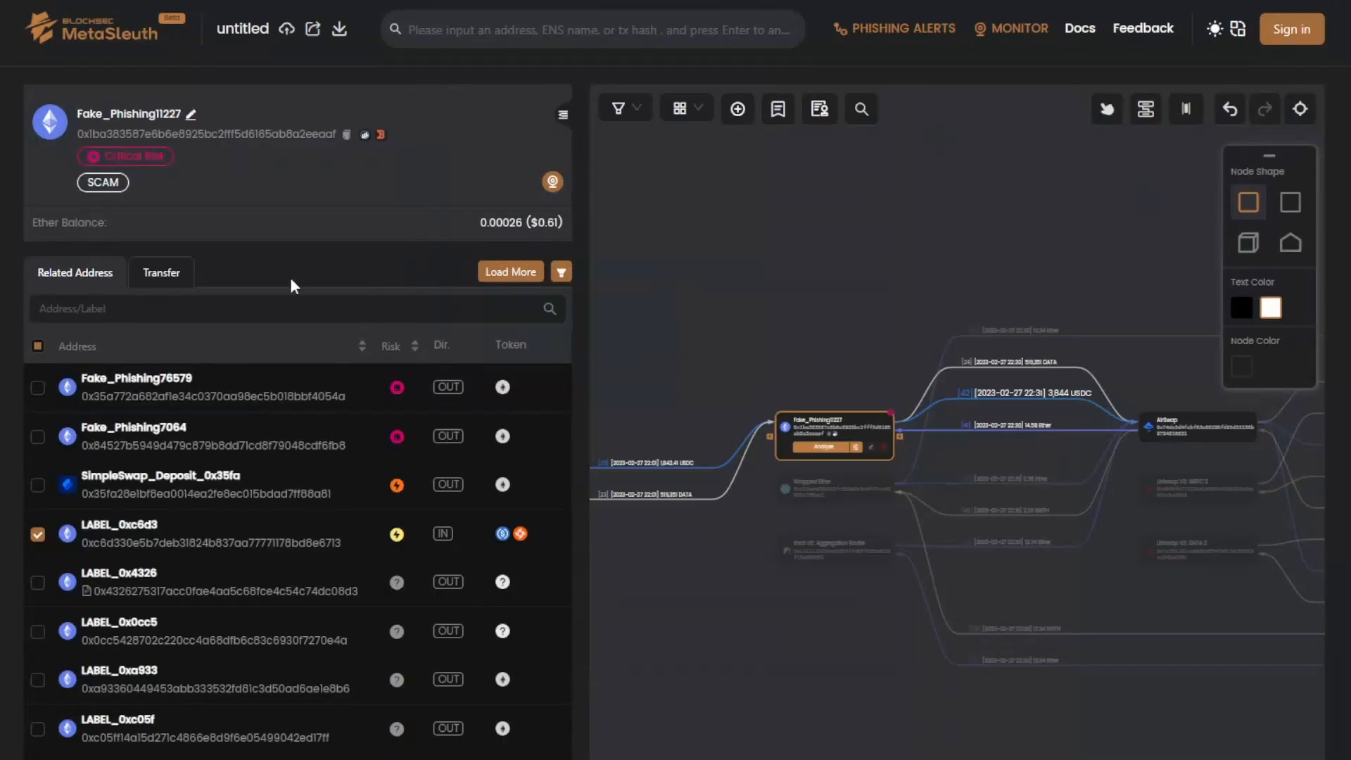
{"action": "left_click", "coordinate": [160, 272]}
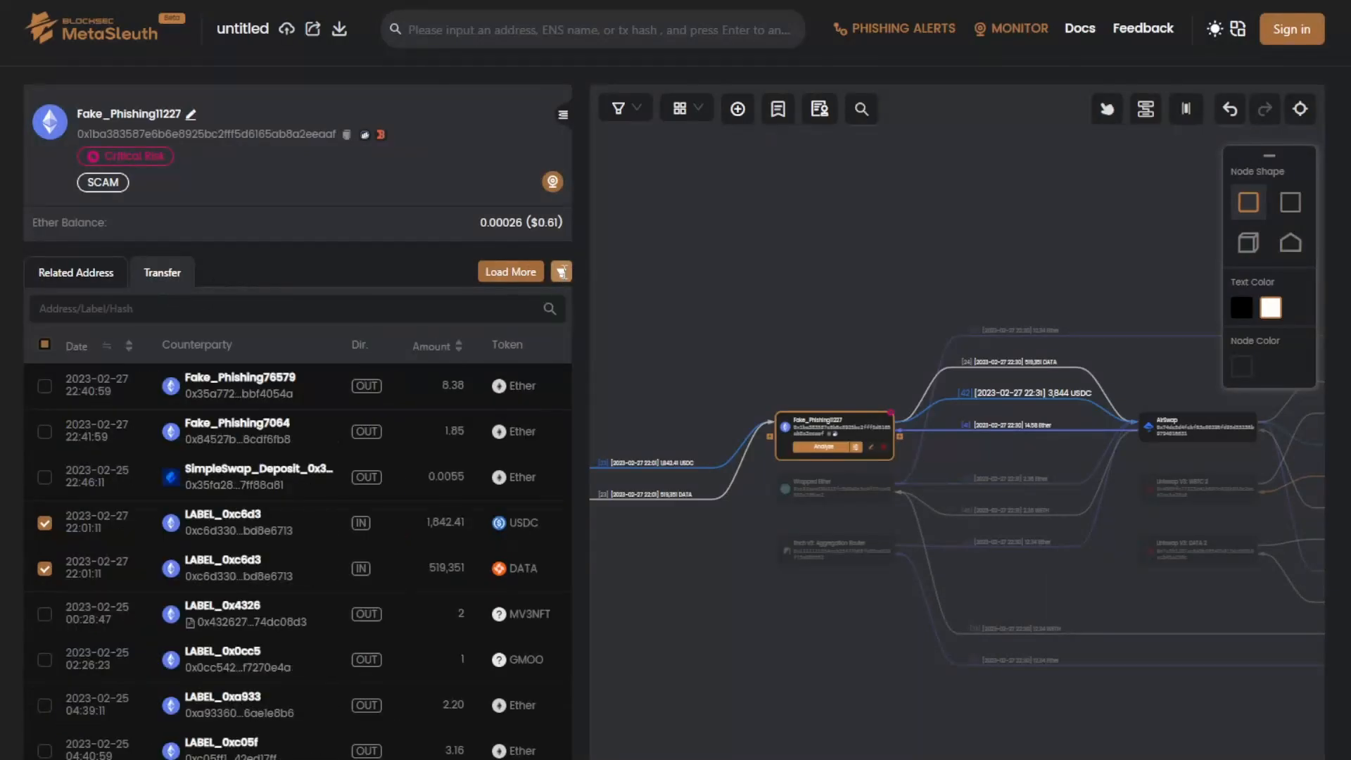
{"action": "left_click", "coordinate": [619, 108]}
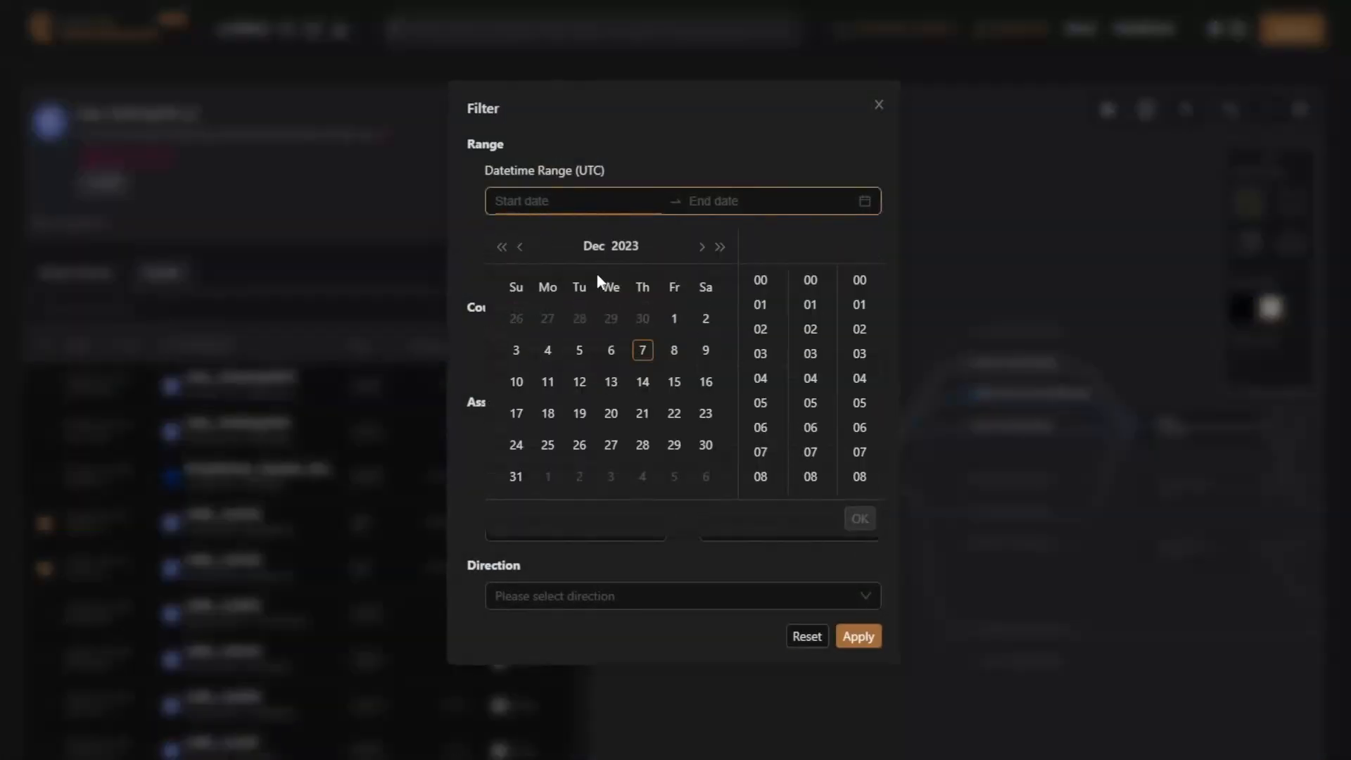
{"action": "left_click", "coordinate": [705, 412]}
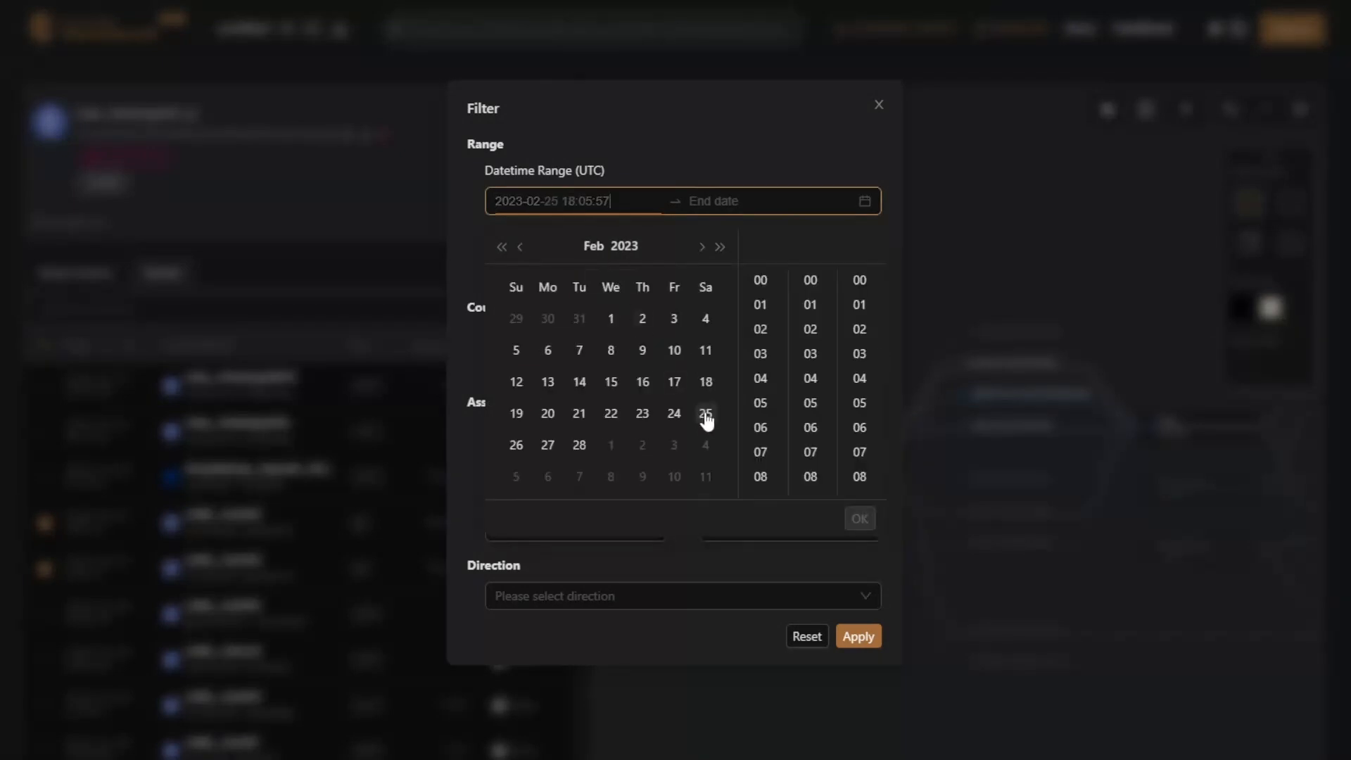
{"action": "left_click", "coordinate": [704, 412]}
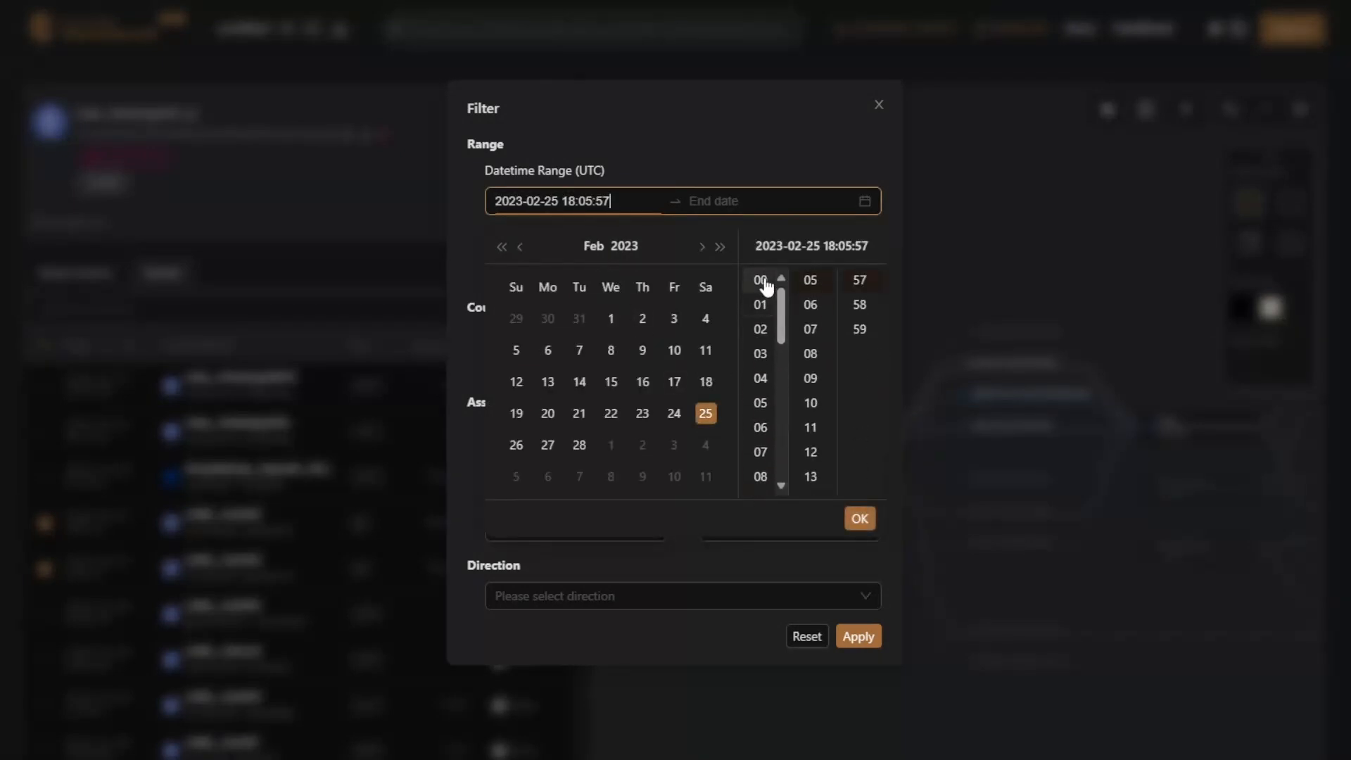
{"action": "left_click", "coordinate": [759, 278]}
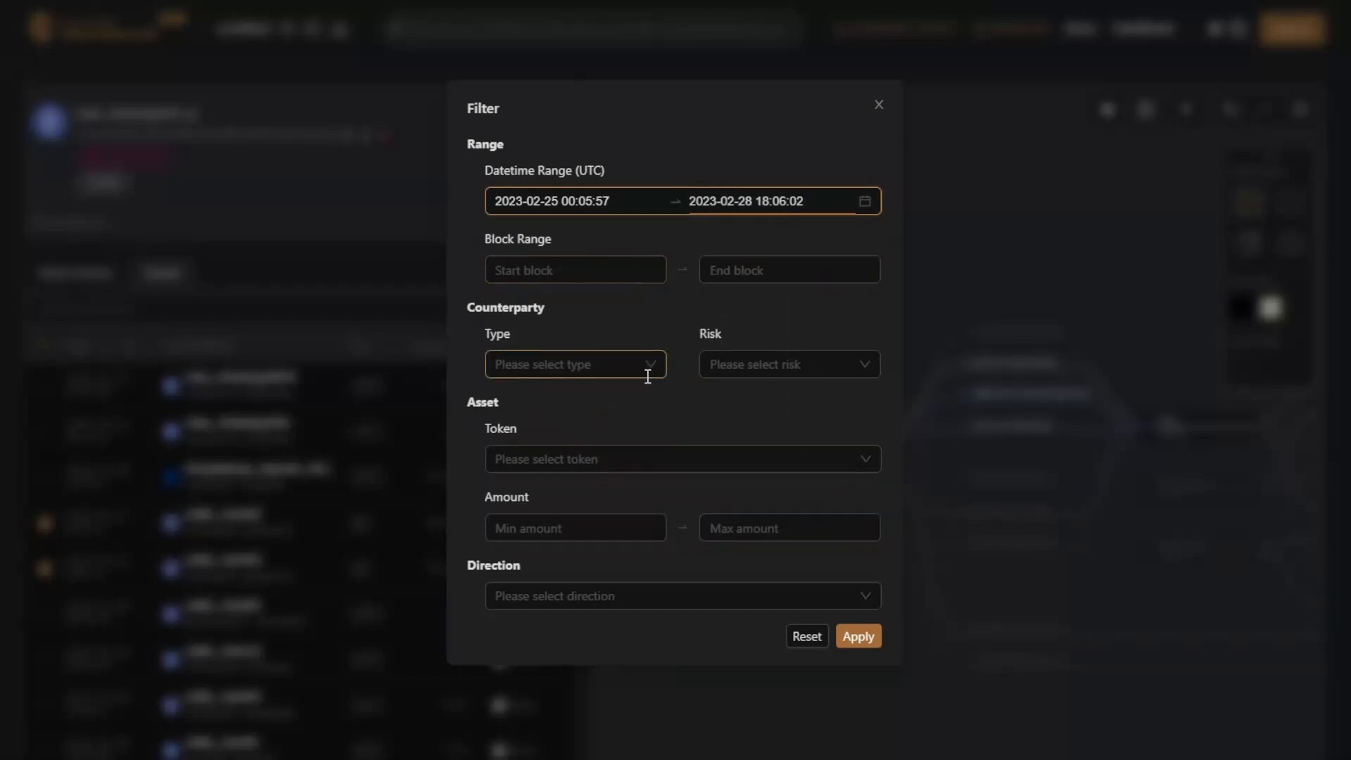
{"action": "left_click", "coordinate": [681, 459]}
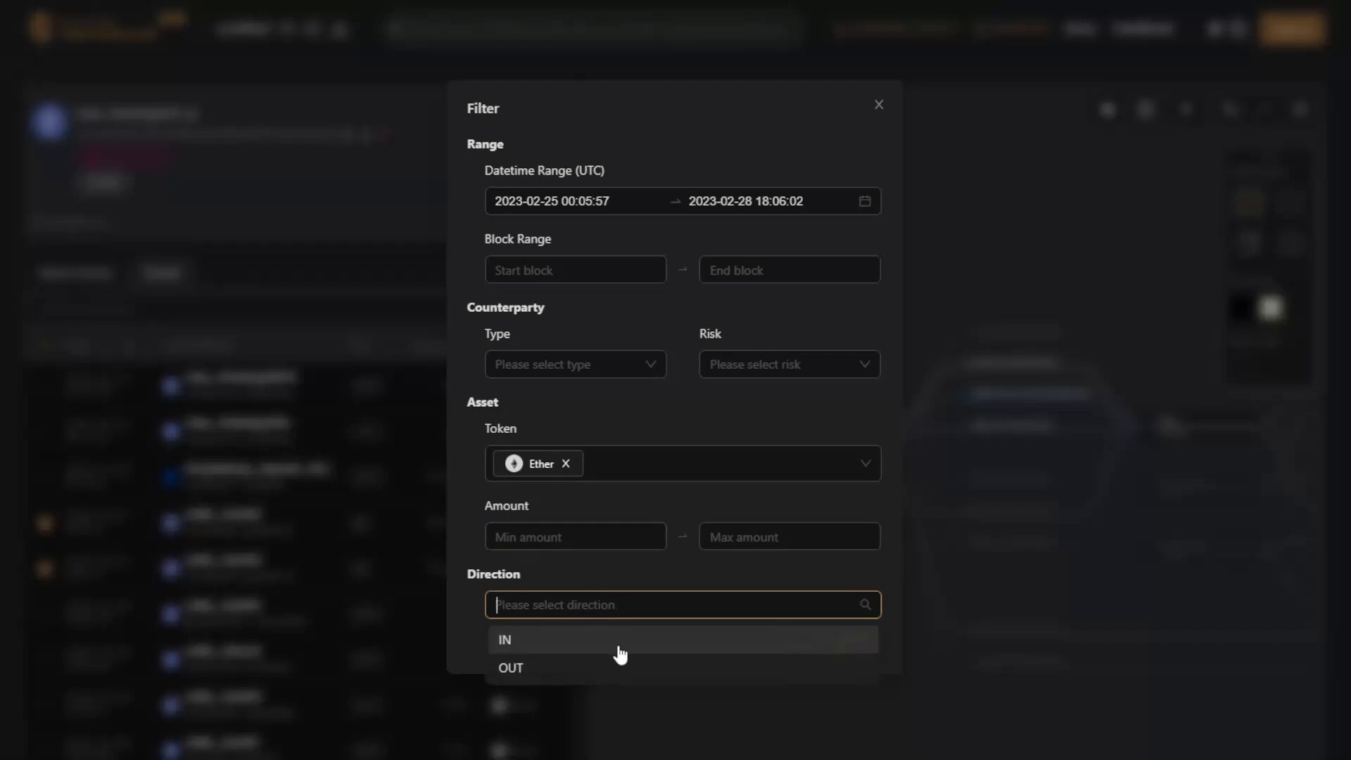
{"action": "left_click", "coordinate": [509, 667]}
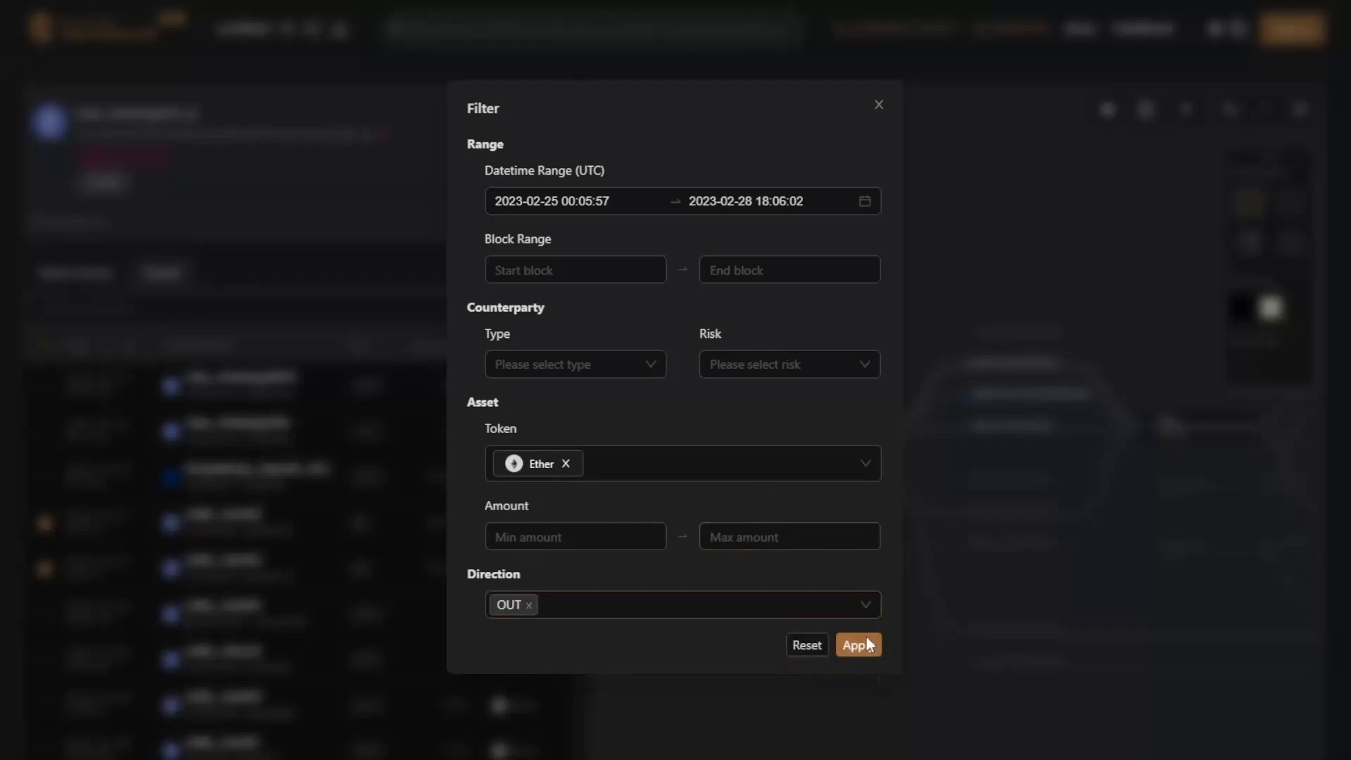
{"action": "left_click", "coordinate": [857, 644]}
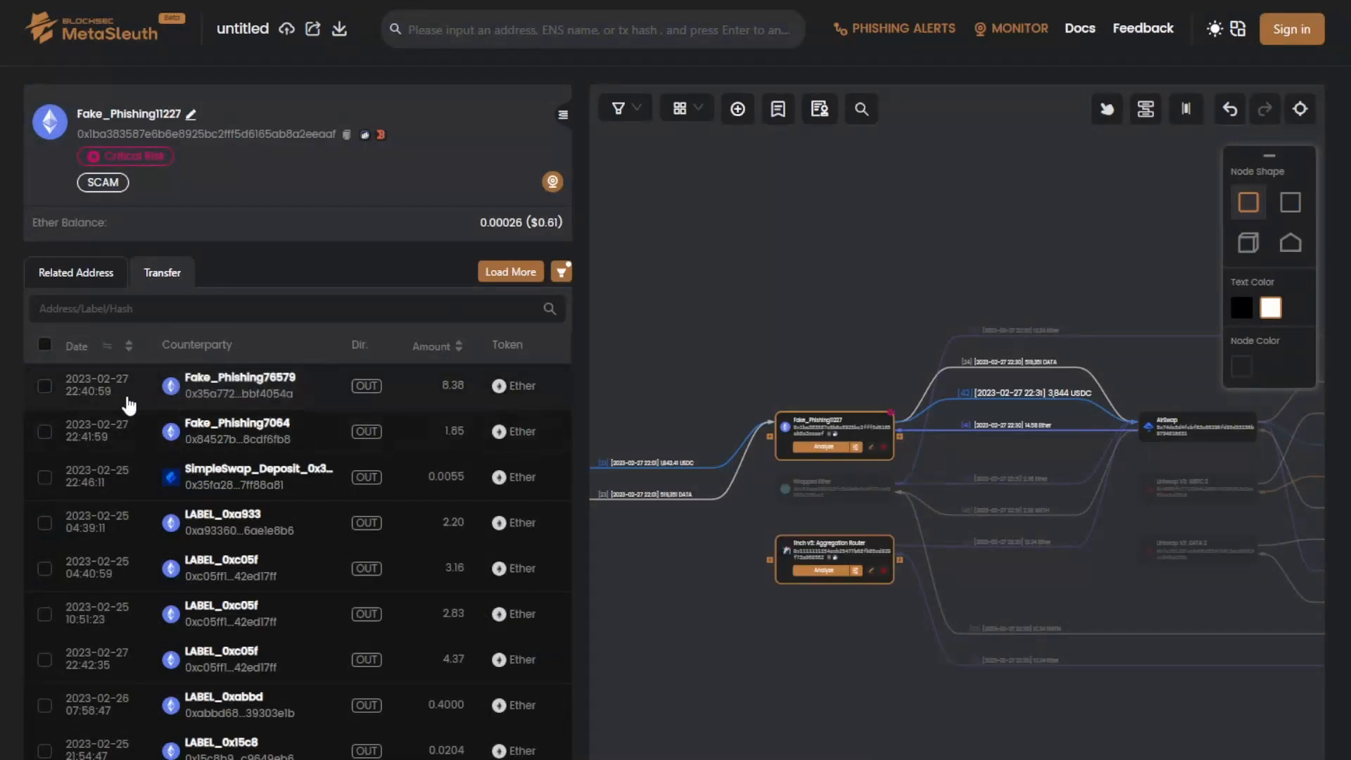
- Tick the 1.65, 8.38 and 2.20 Ether transfers to Fake_Phishing7064, Fake_Phishing76579 and LABEL_0xa933
{"action": "scroll", "scroll_direction": "down", "scroll_amount": 3}
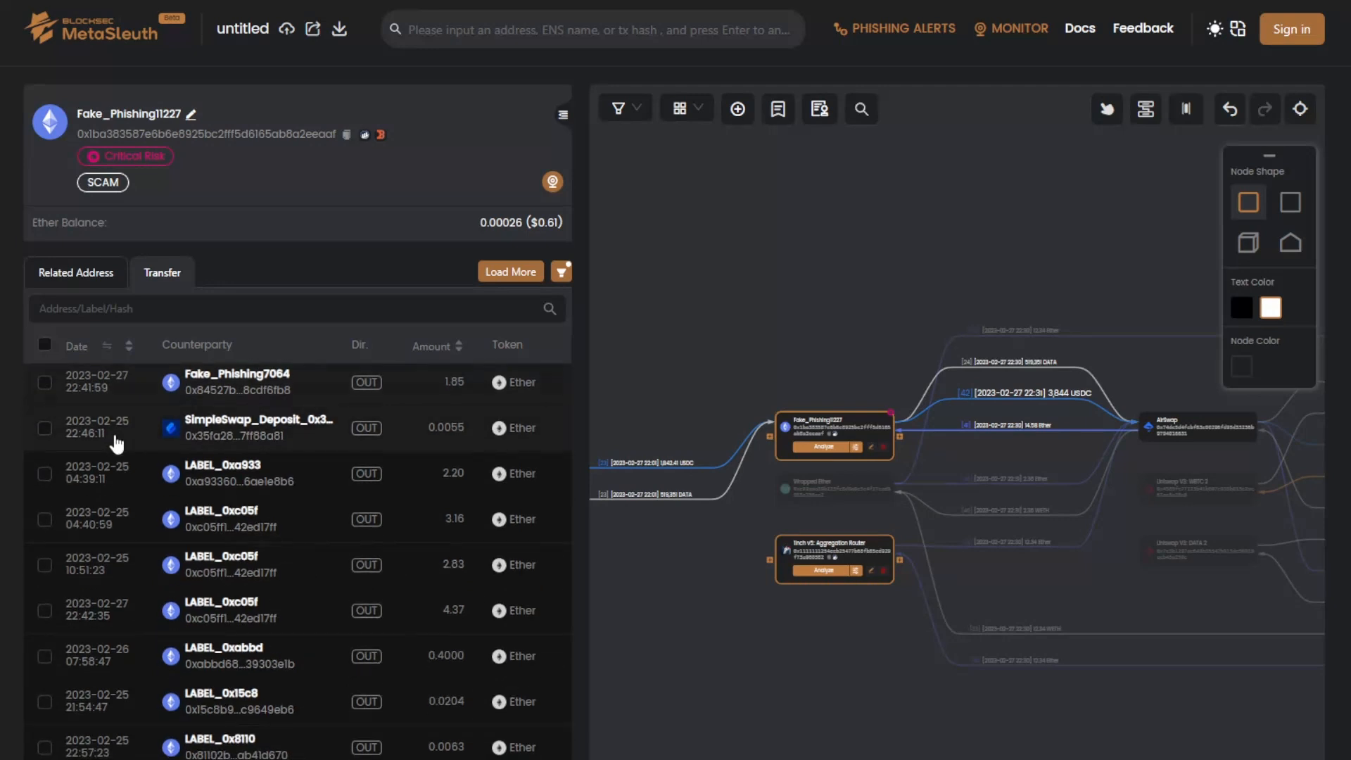
{"action": "scroll", "scroll_direction": "up", "scroll_amount": 3}
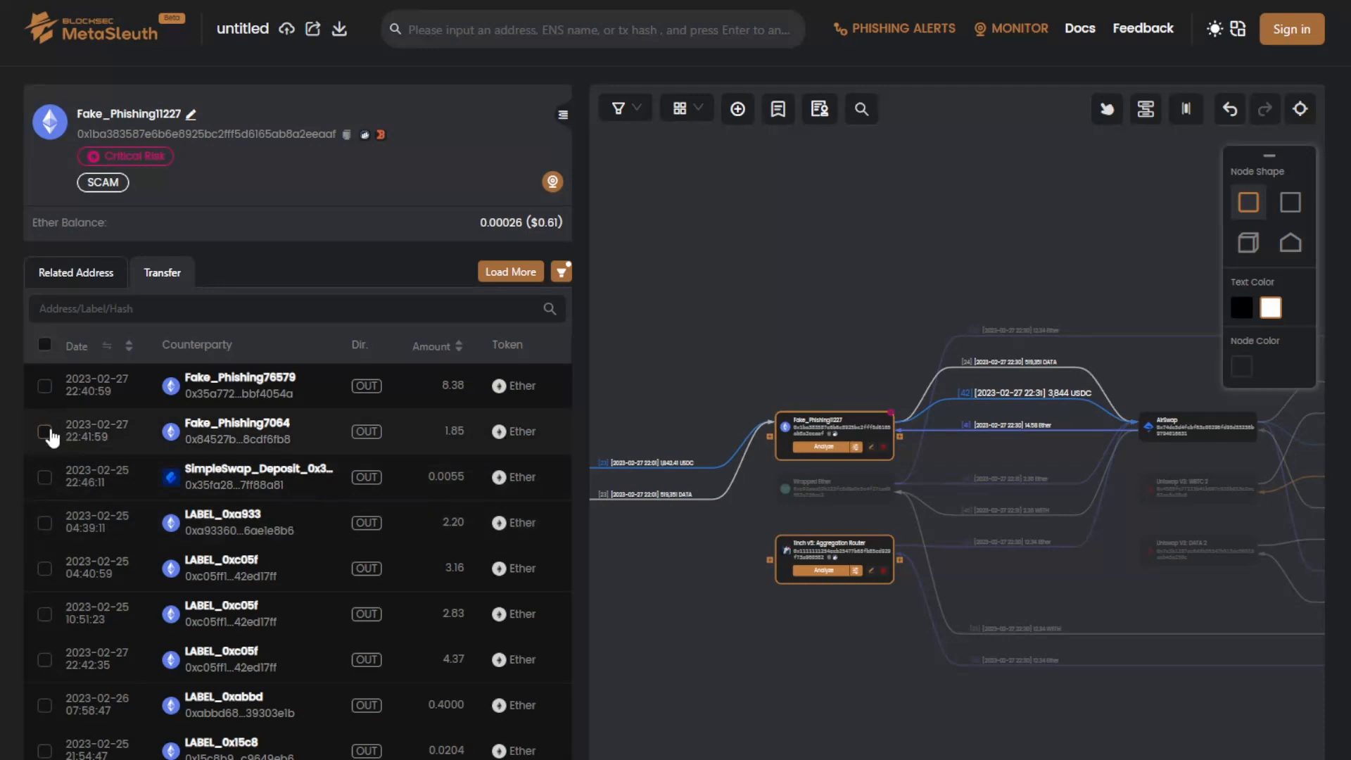
{"action": "left_click", "coordinate": [45, 432]}
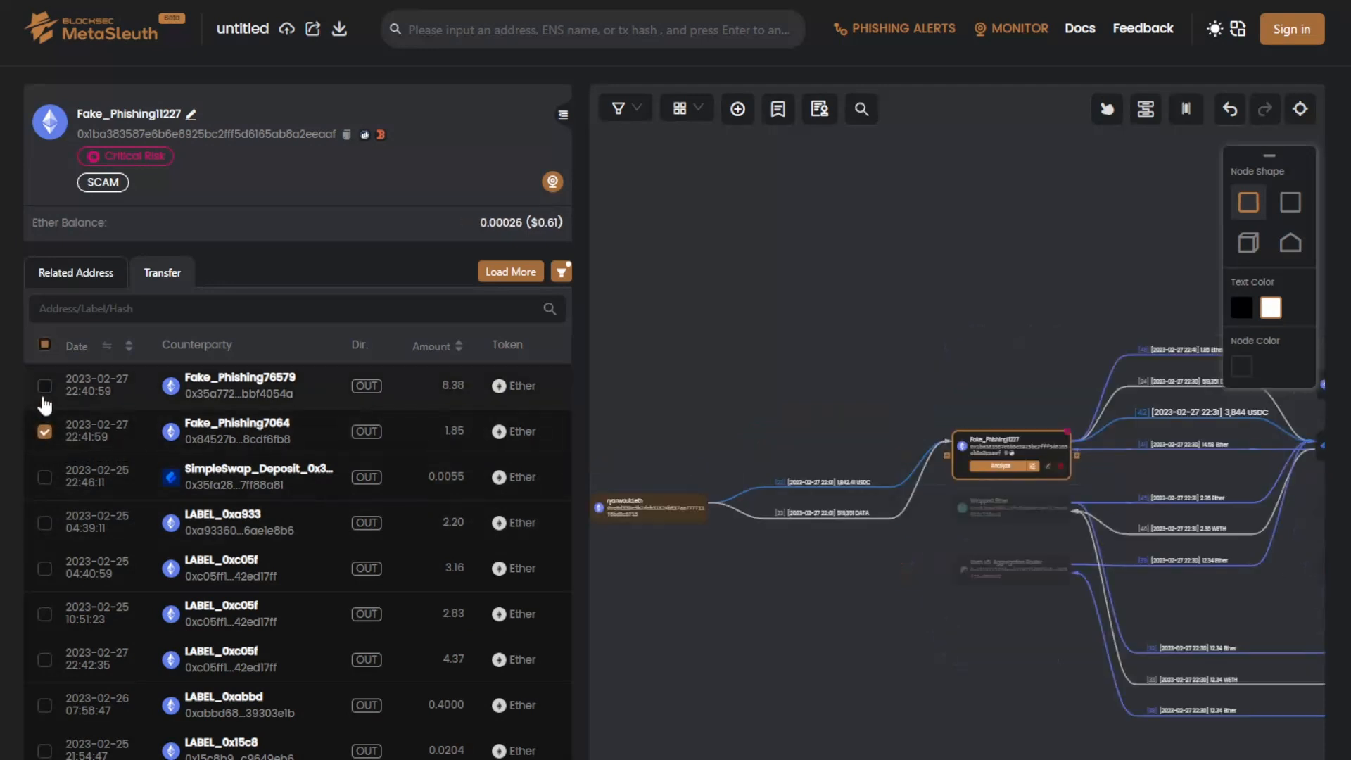
{"action": "left_click", "coordinate": [45, 386]}
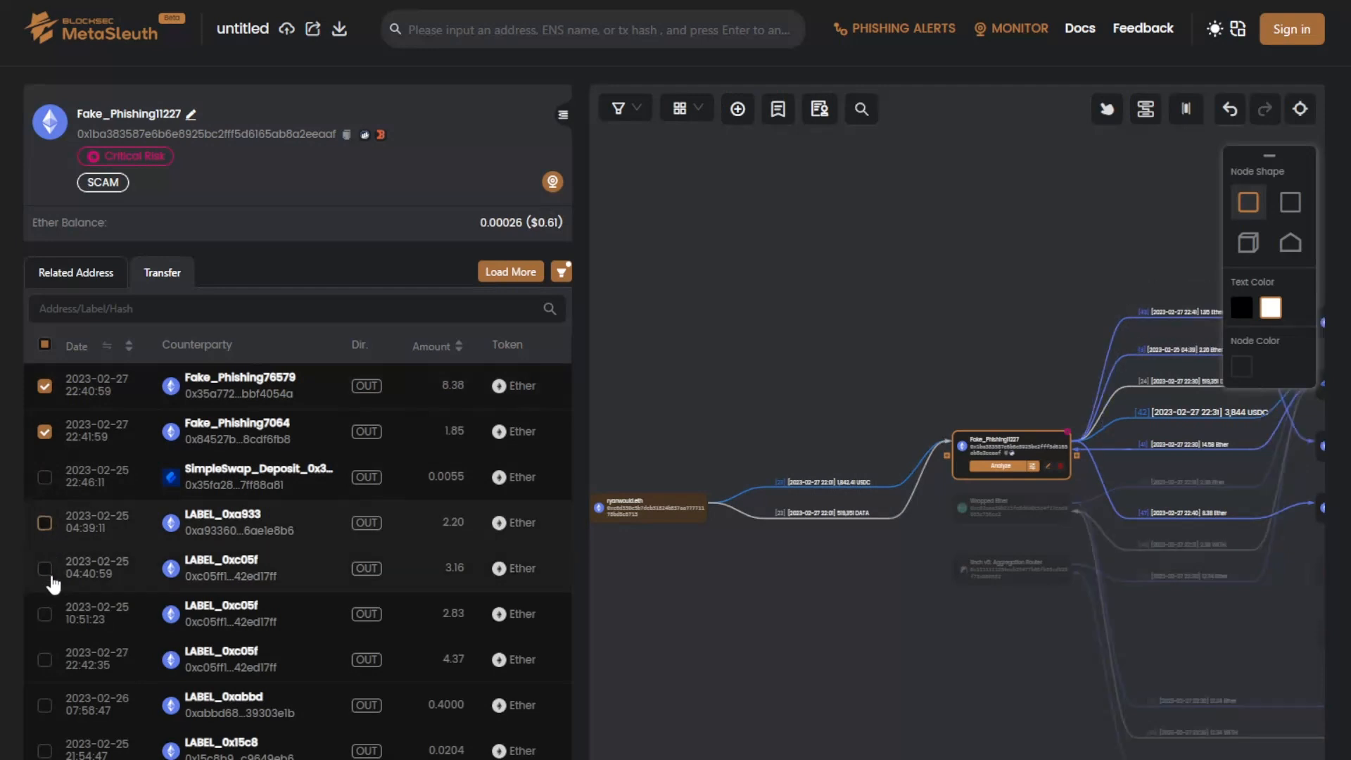
{"action": "left_click", "coordinate": [44, 567]}
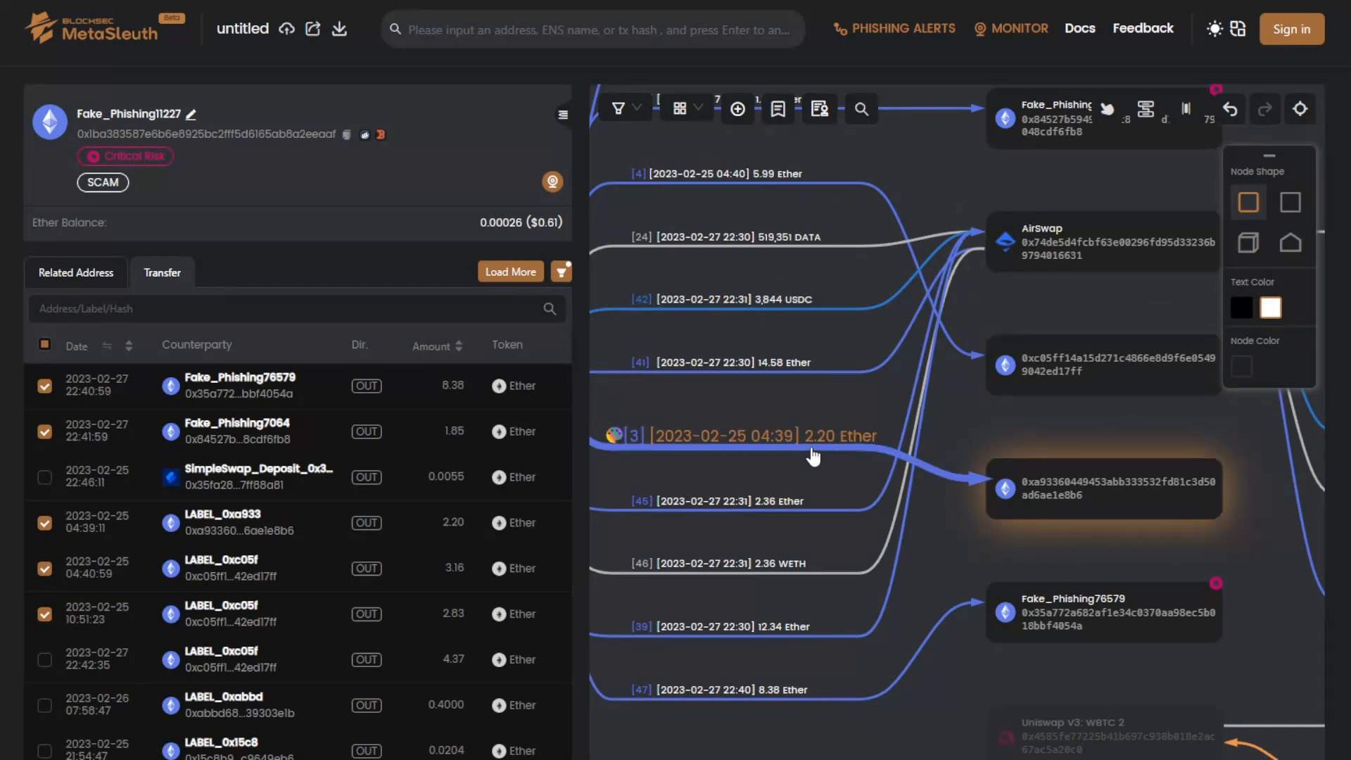
{"action": "mouse_move", "coordinate": [790, 717]}
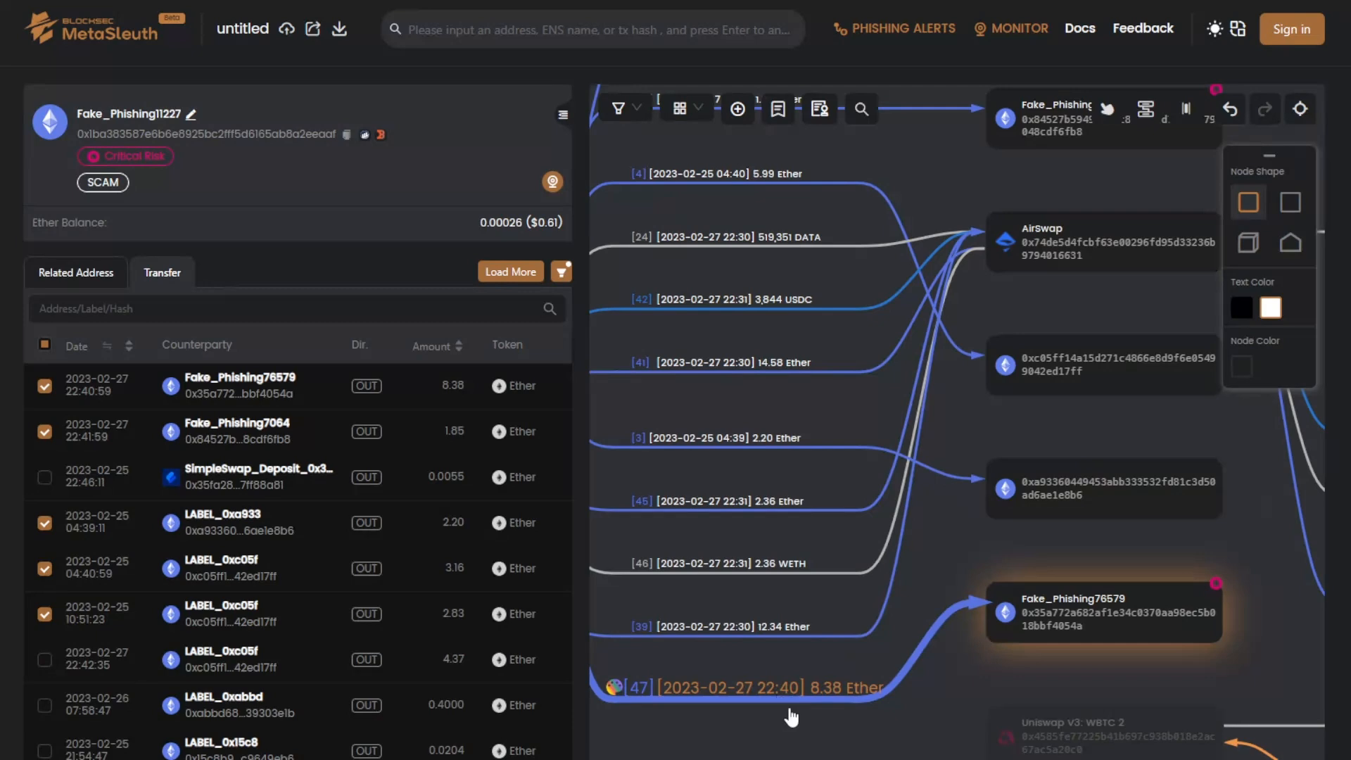